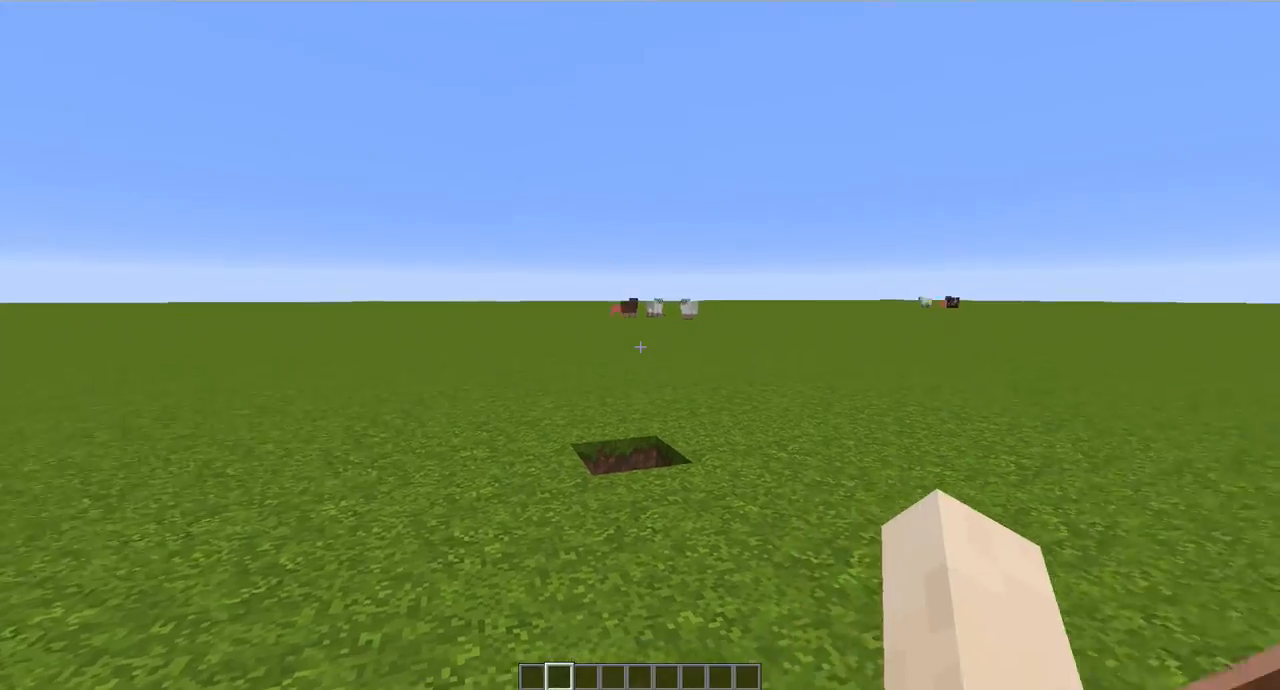
Send a short chat message and start typing the misspelled Bellsprout name 'be...'
key("e")
type("poo")
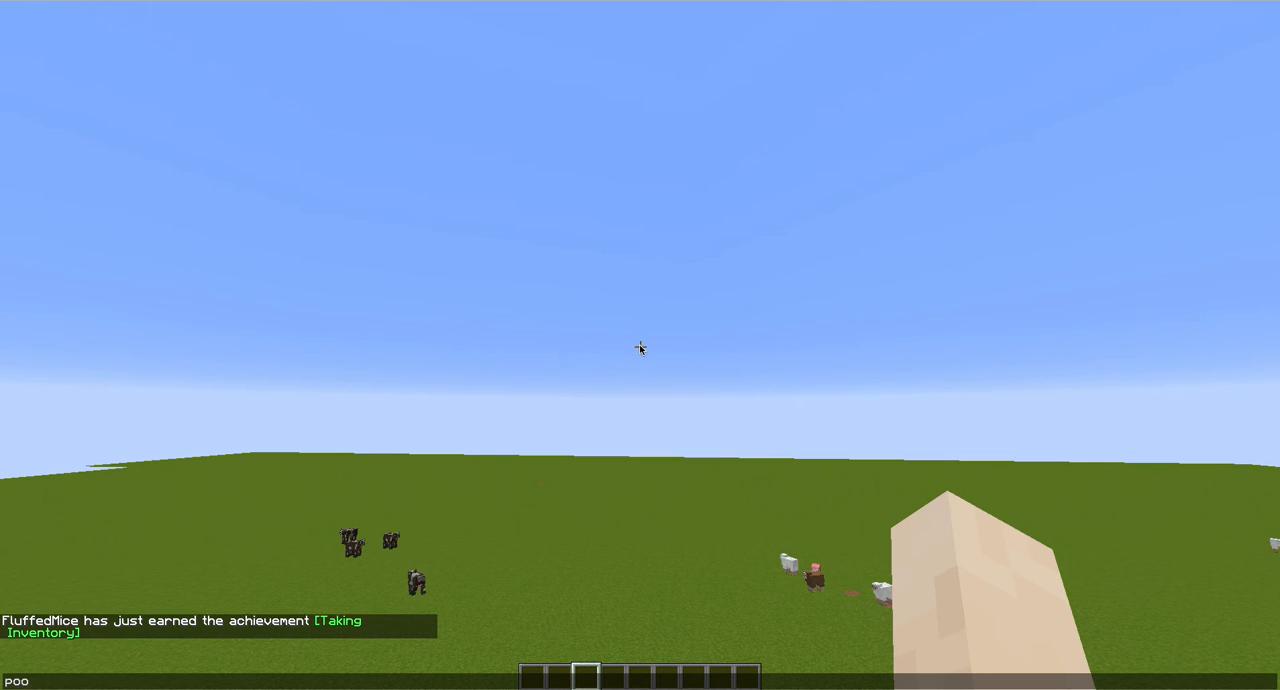
type("p")
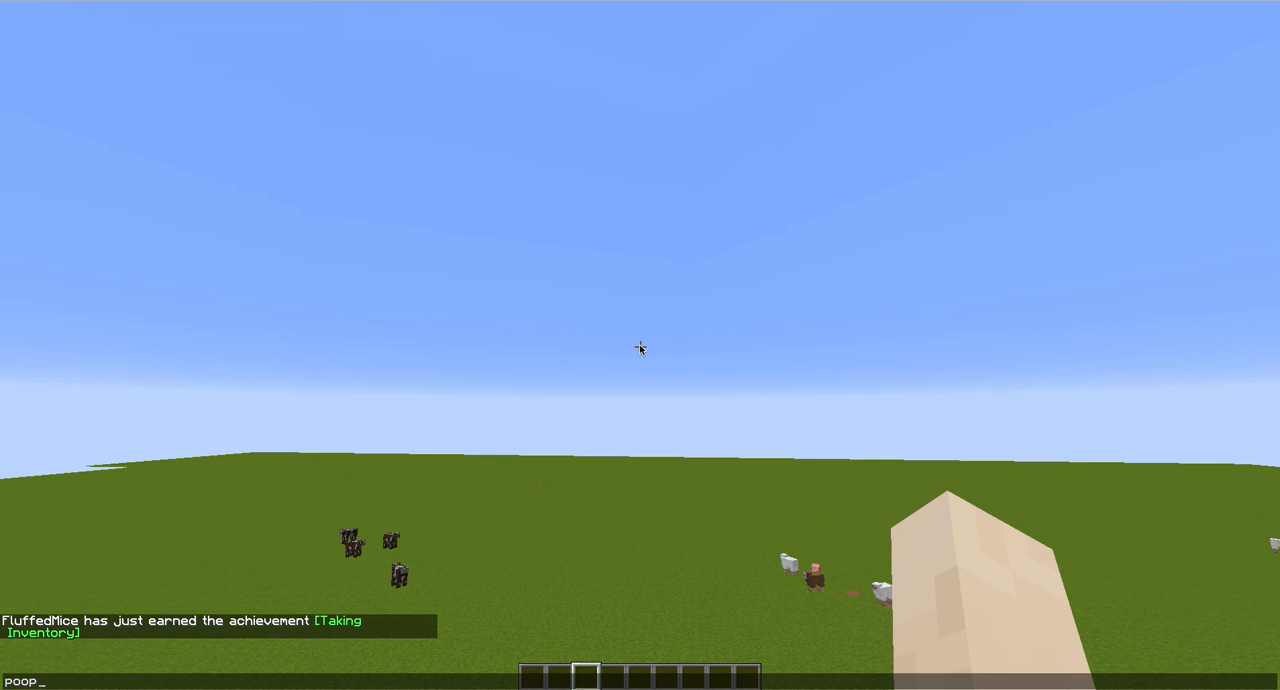
key("enter")
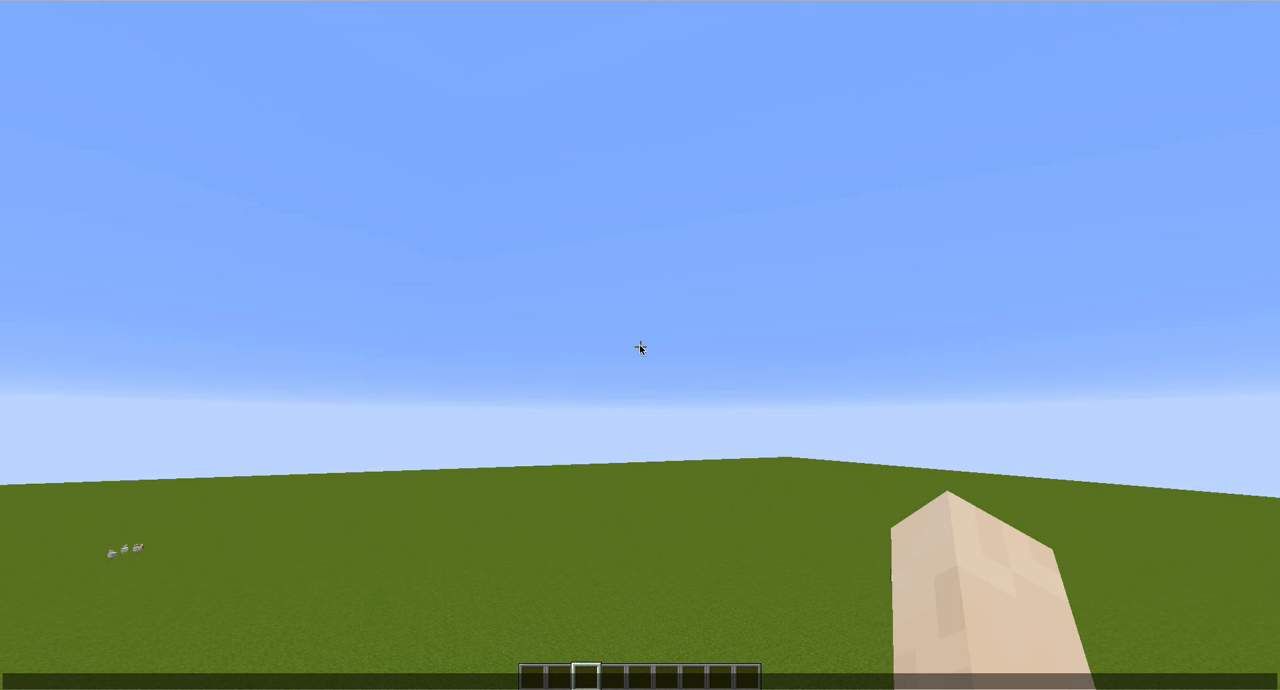
type("be")
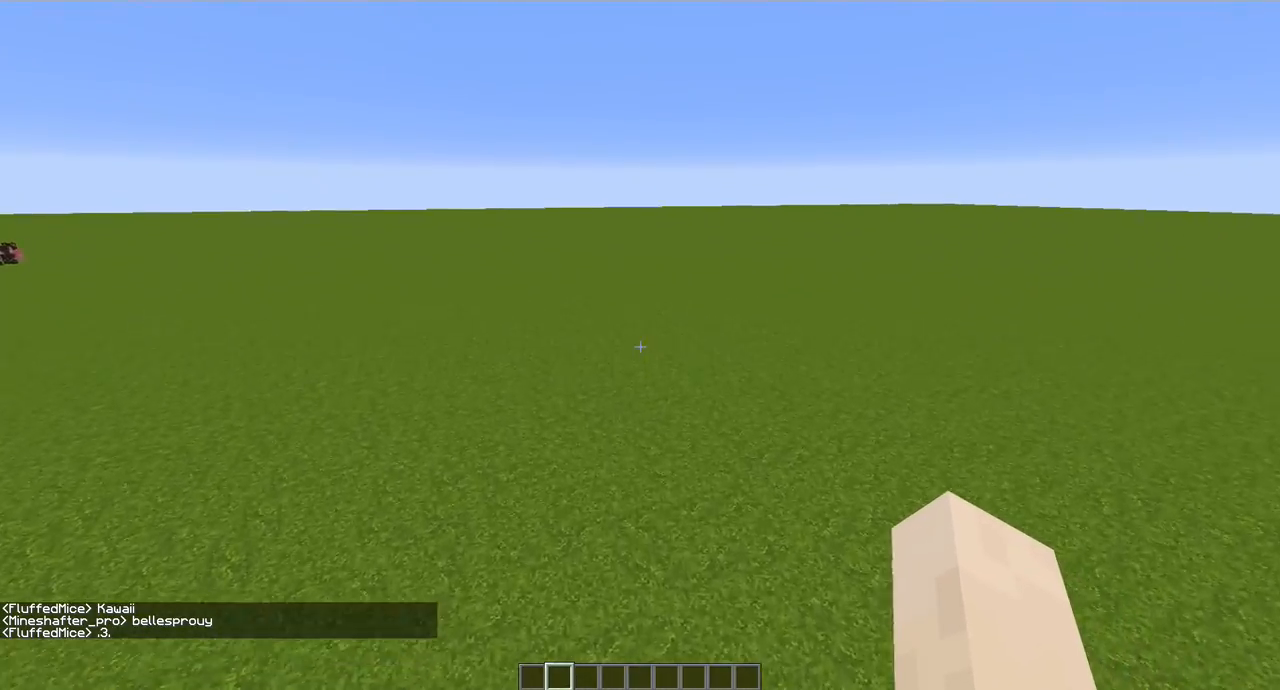
Browse Transportation, Decoration and Miscellaneous items, then switch to Search Items in the creative inventory
key("e")
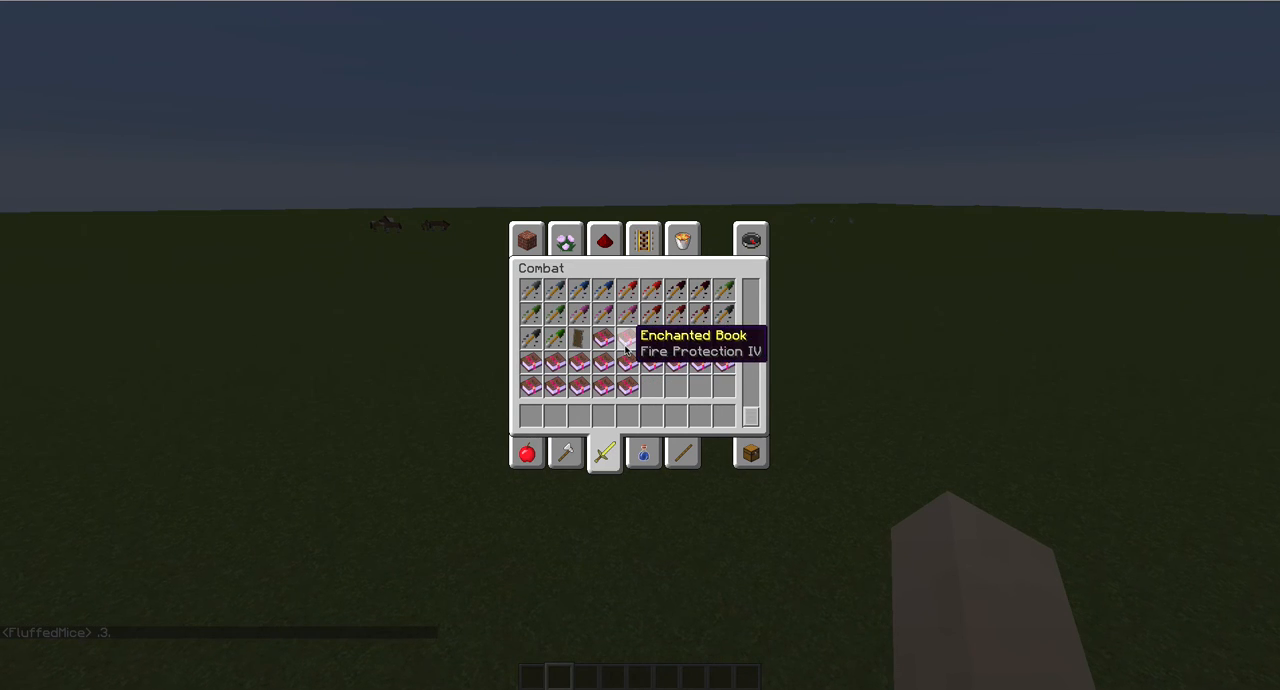
left_click(644, 240)
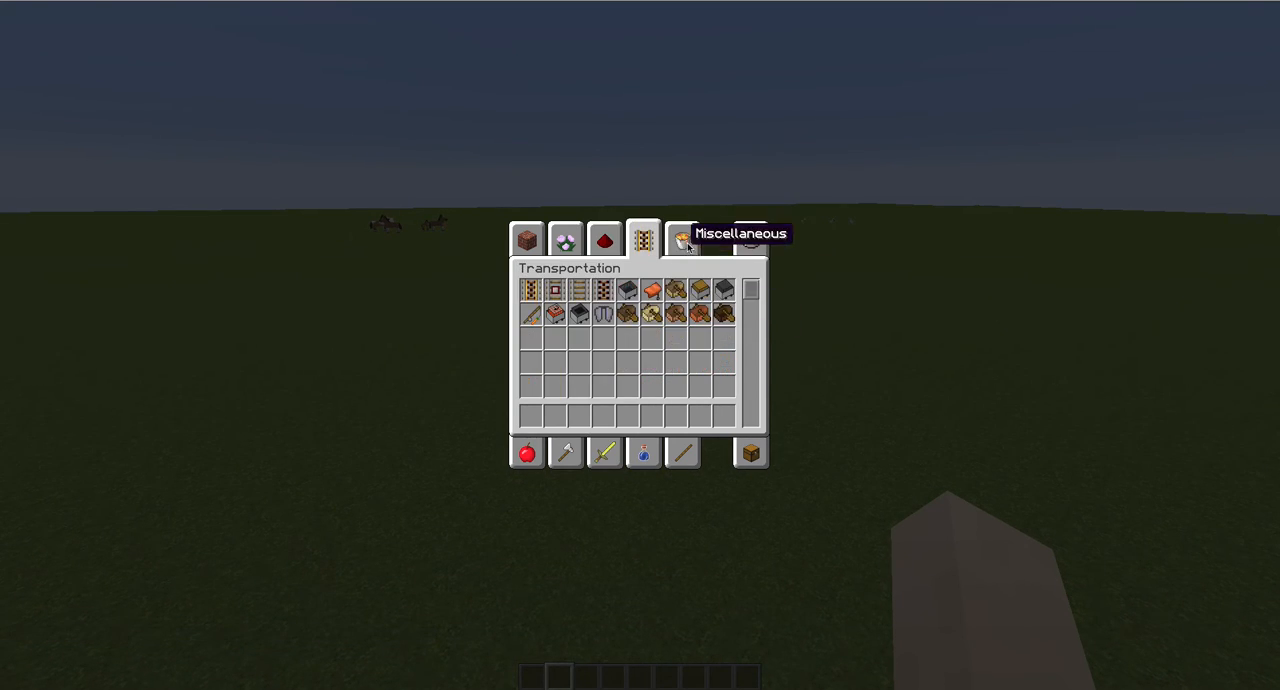
left_click(566, 240)
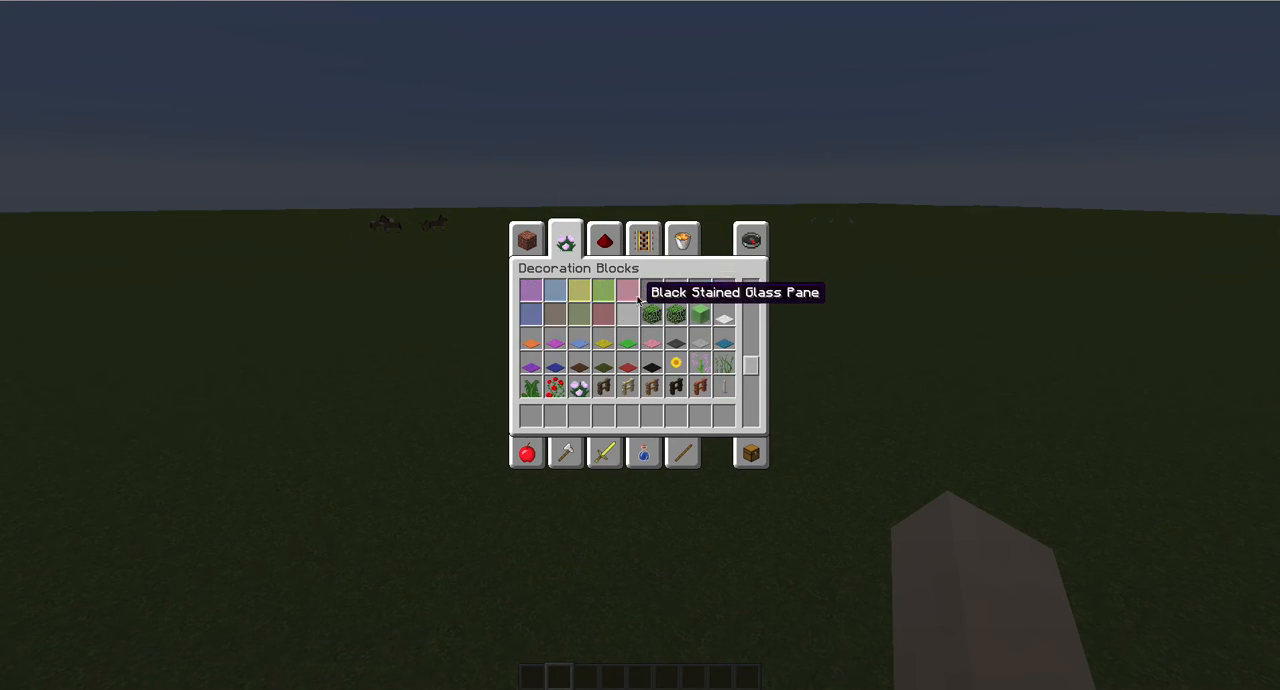
left_click(682, 240)
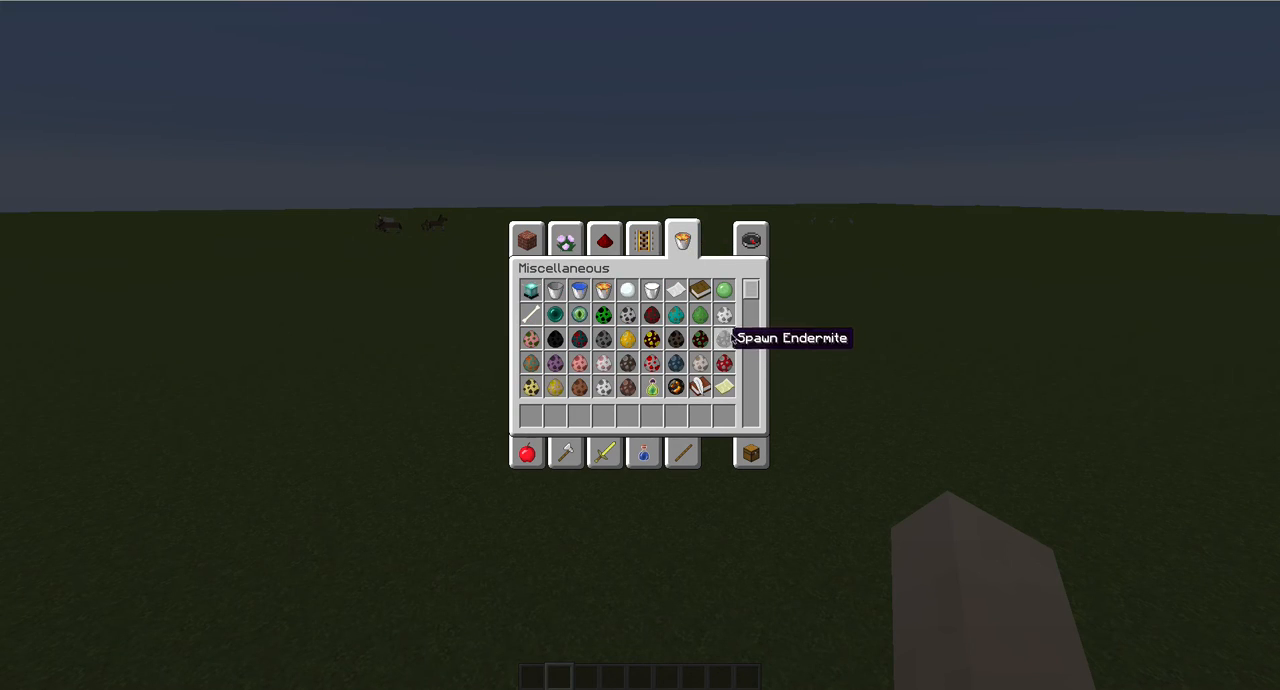
left_click(750, 240)
type("speed")
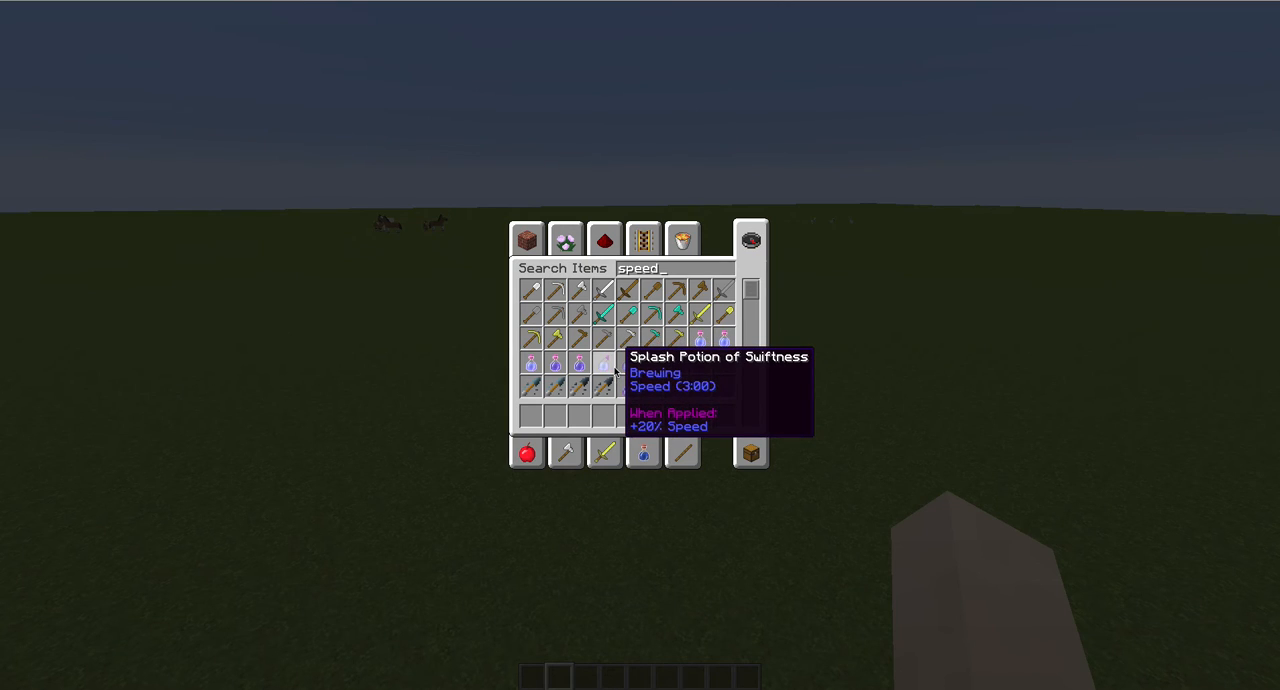
mouse_move(688, 364)
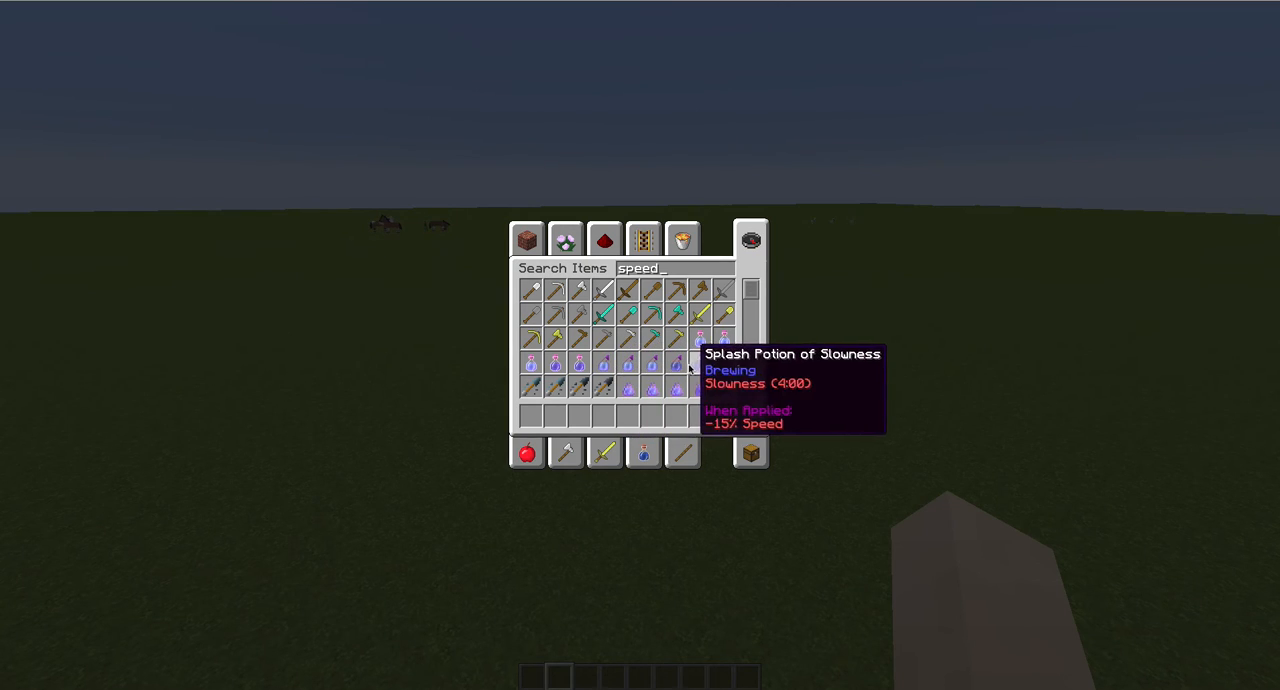
mouse_move(532, 368)
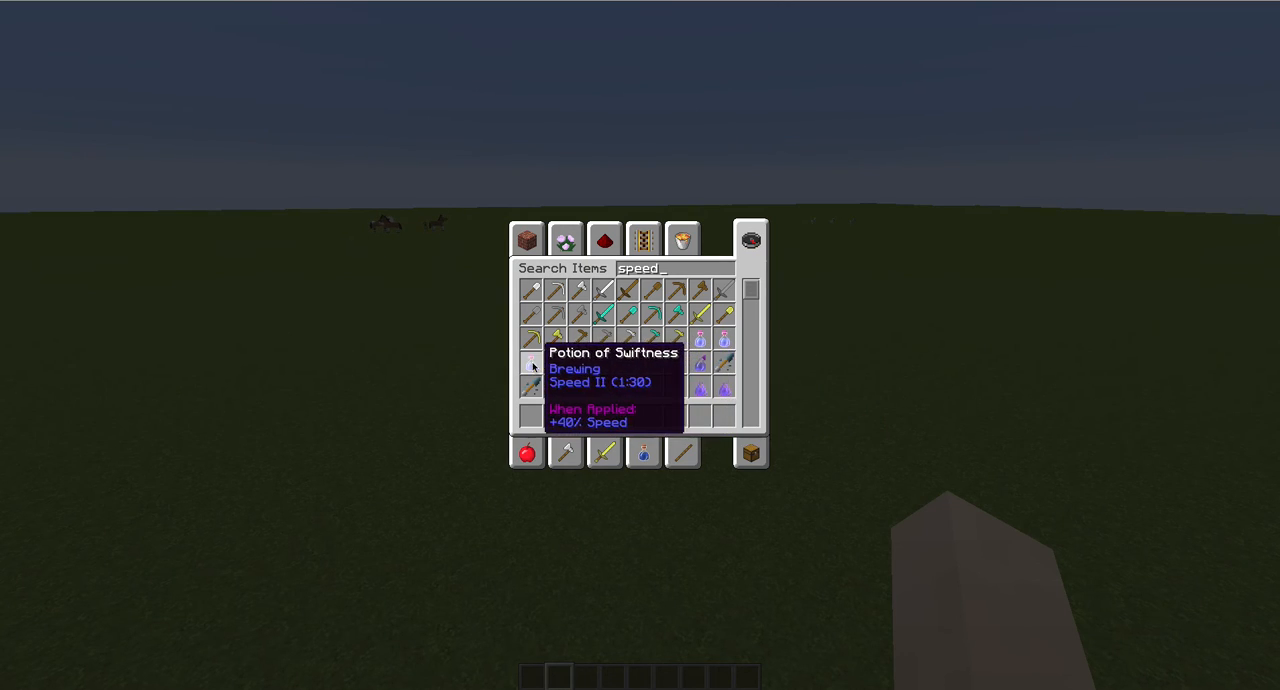
mouse_move(738, 348)
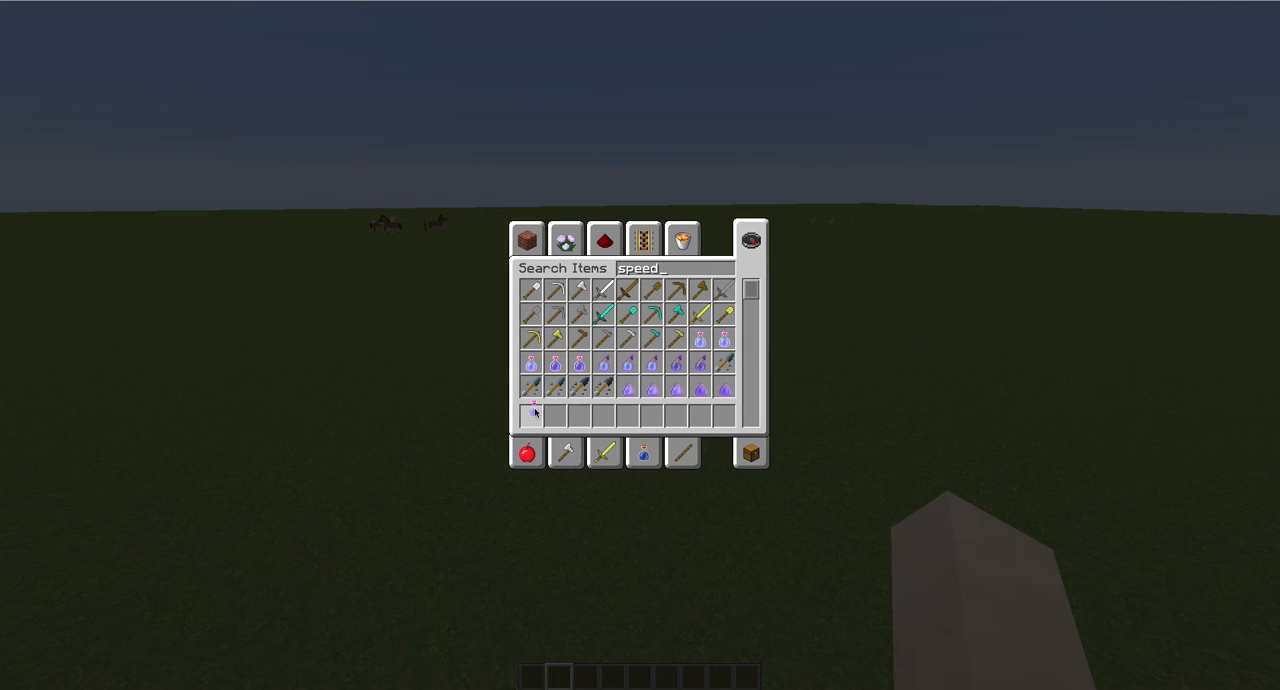
Close the item catalogue and return to the grassland with the dark sculpture
key("Escape")
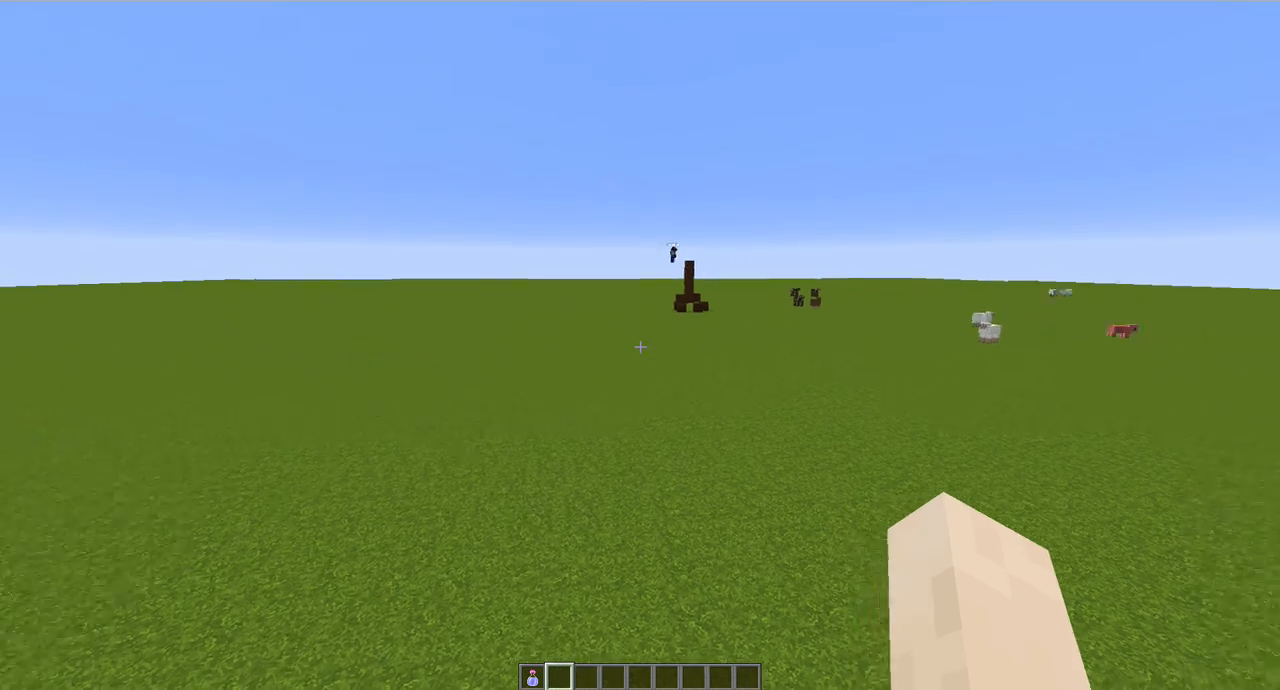
Search the creative inventory for 'clay' blocks for the build
key("e")
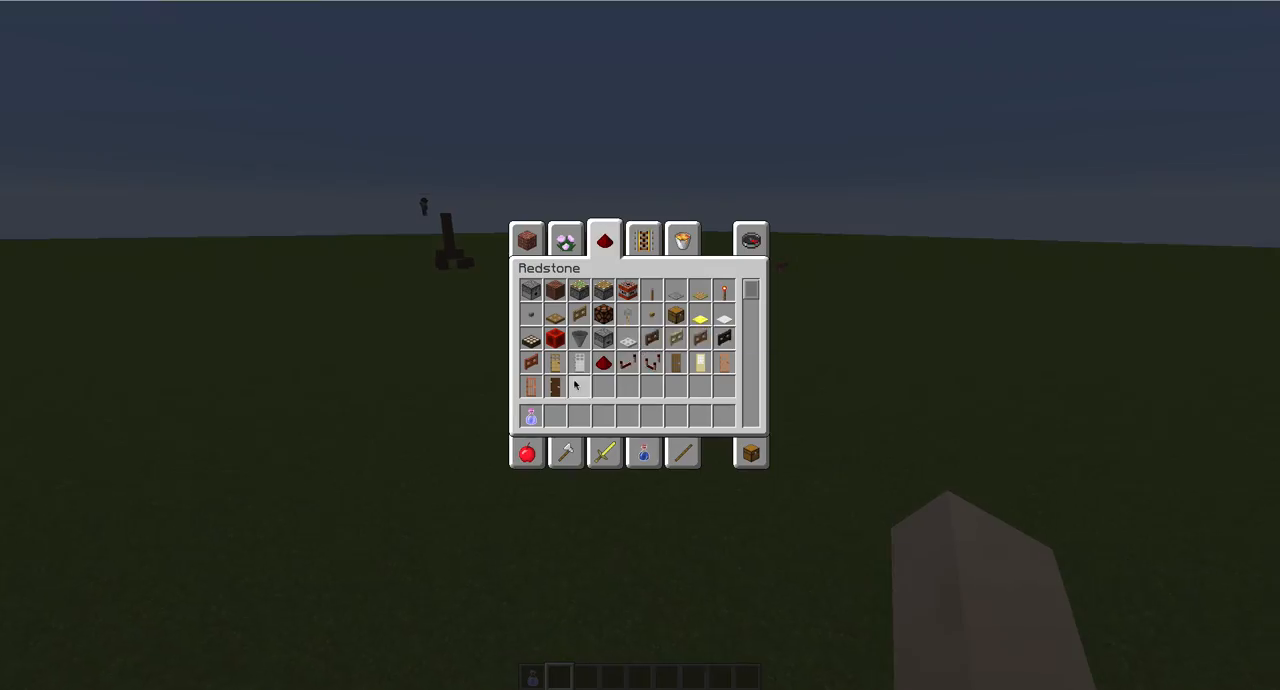
left_click(750, 240)
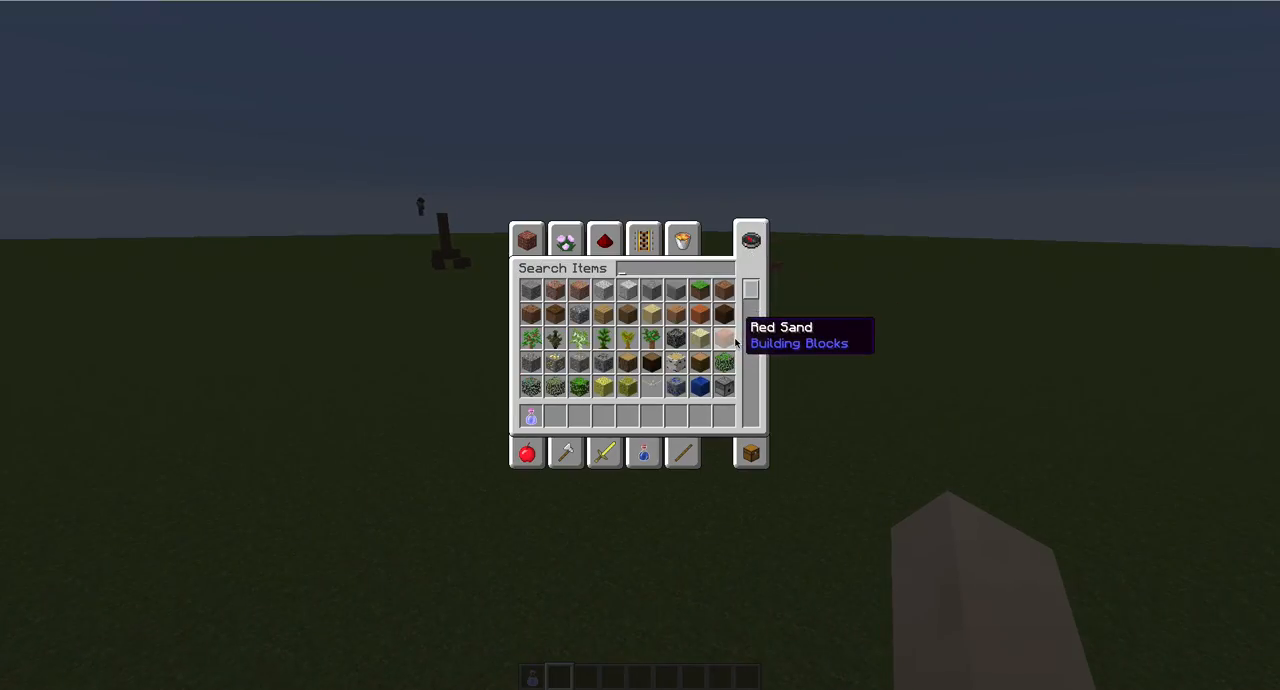
type("clay")
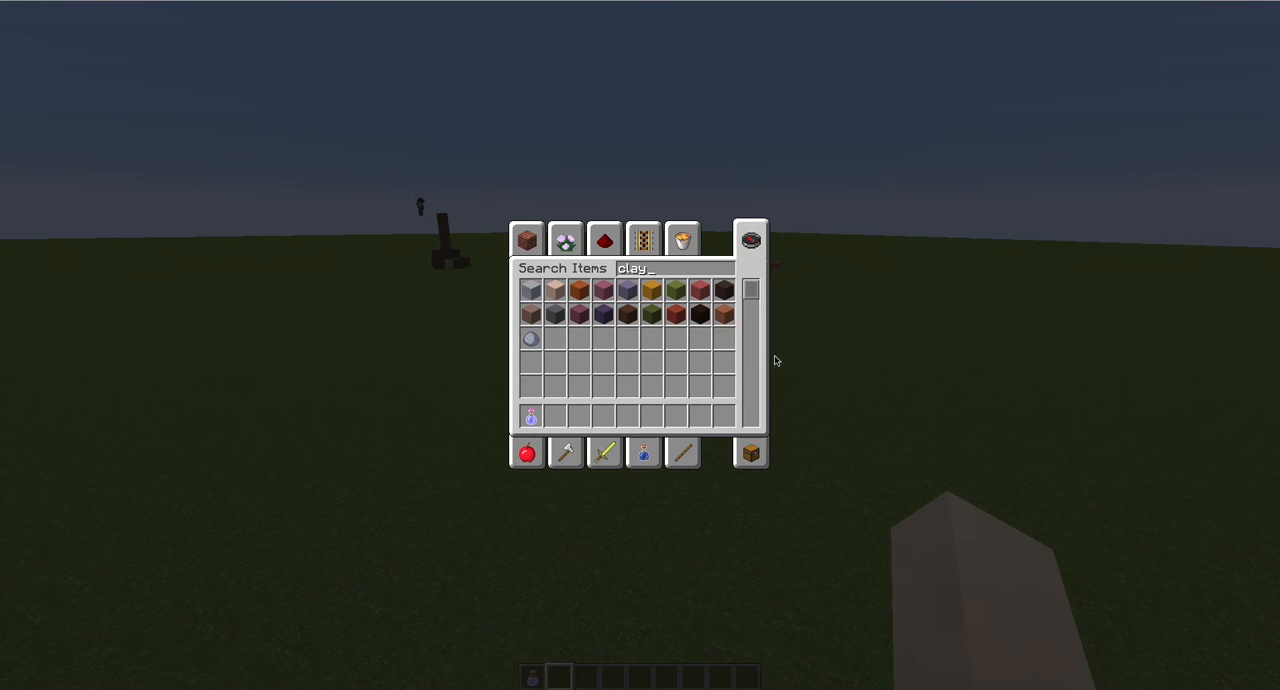
mouse_move(532, 312)
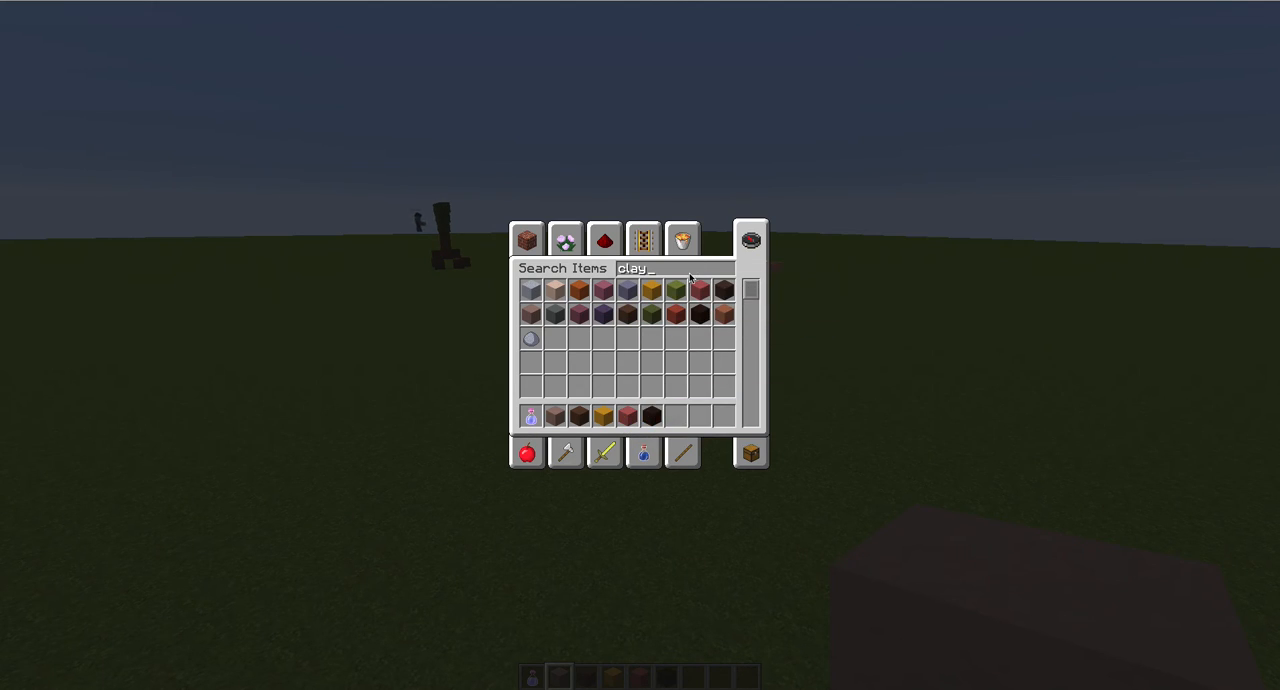
mouse_move(680, 290)
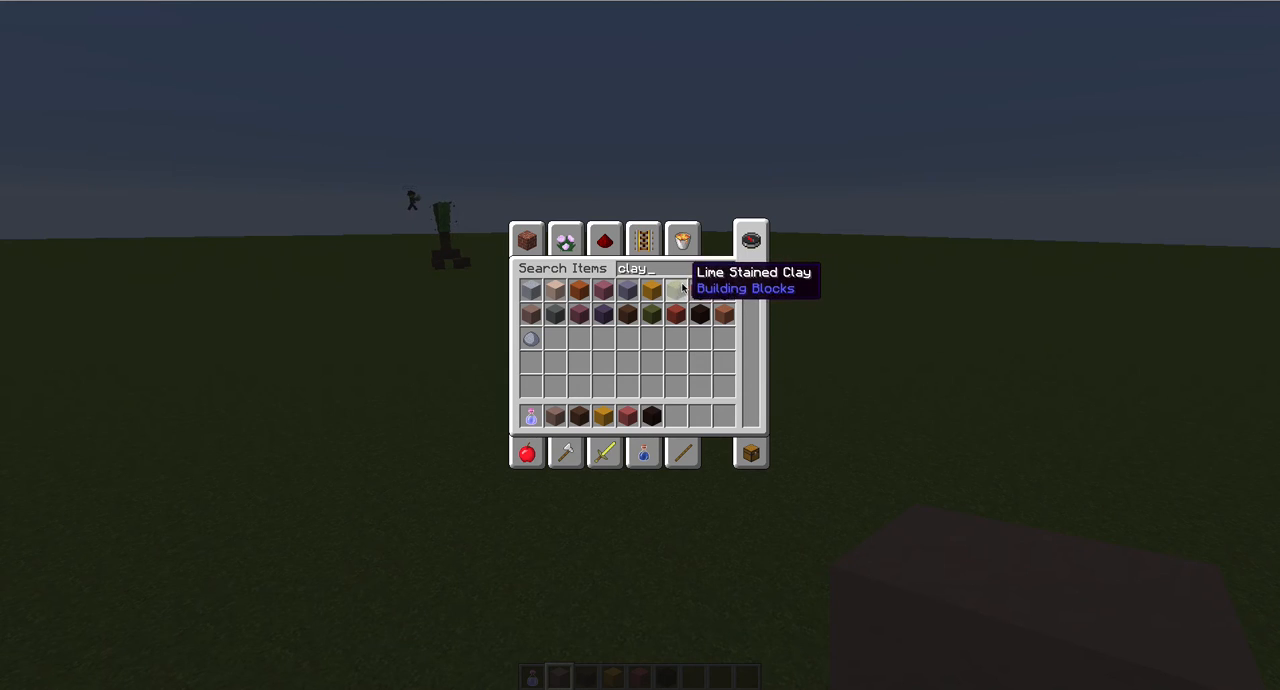
mouse_move(650, 312)
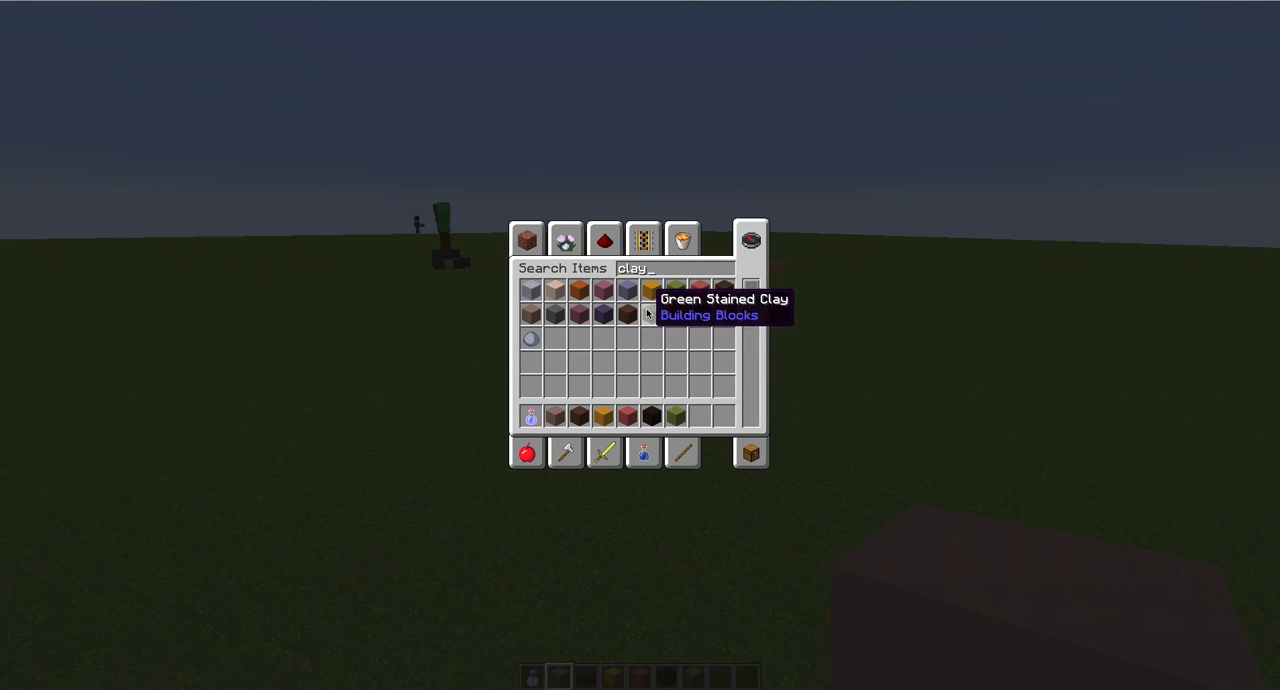
type("u")
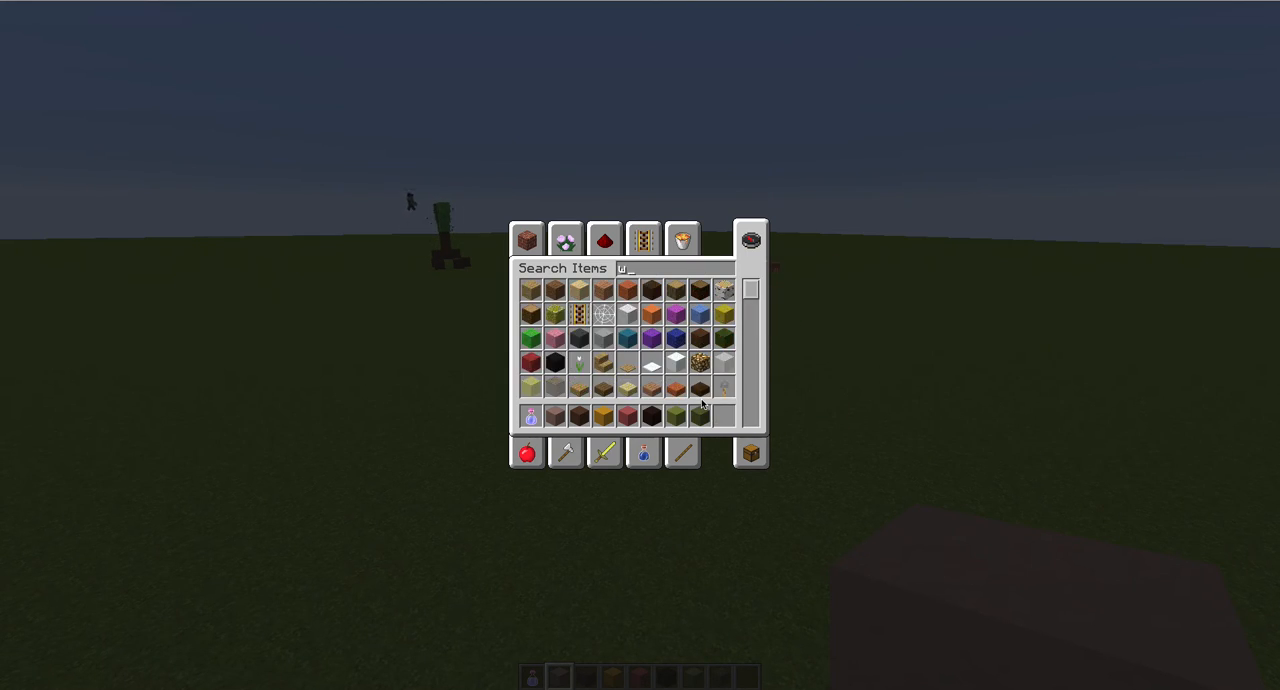
Search for 'wool', put Pink Wool into the hotbar, and return to building
type("woo")
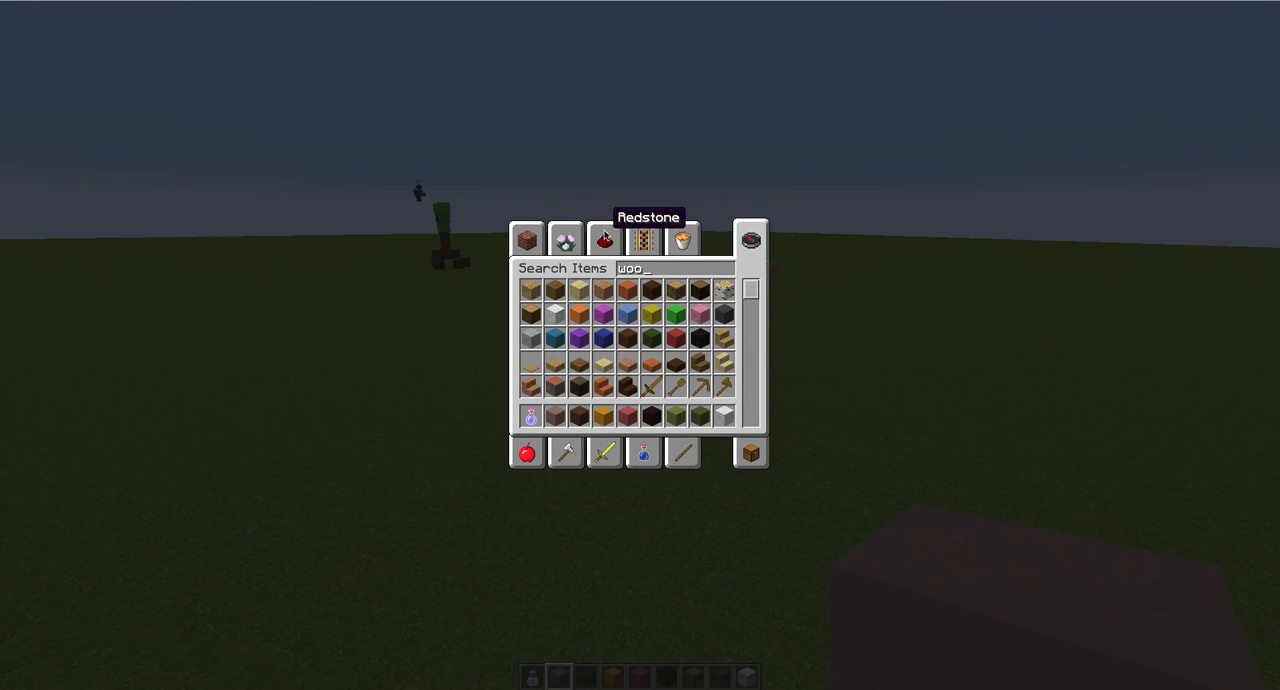
left_click(604, 240)
type("up")
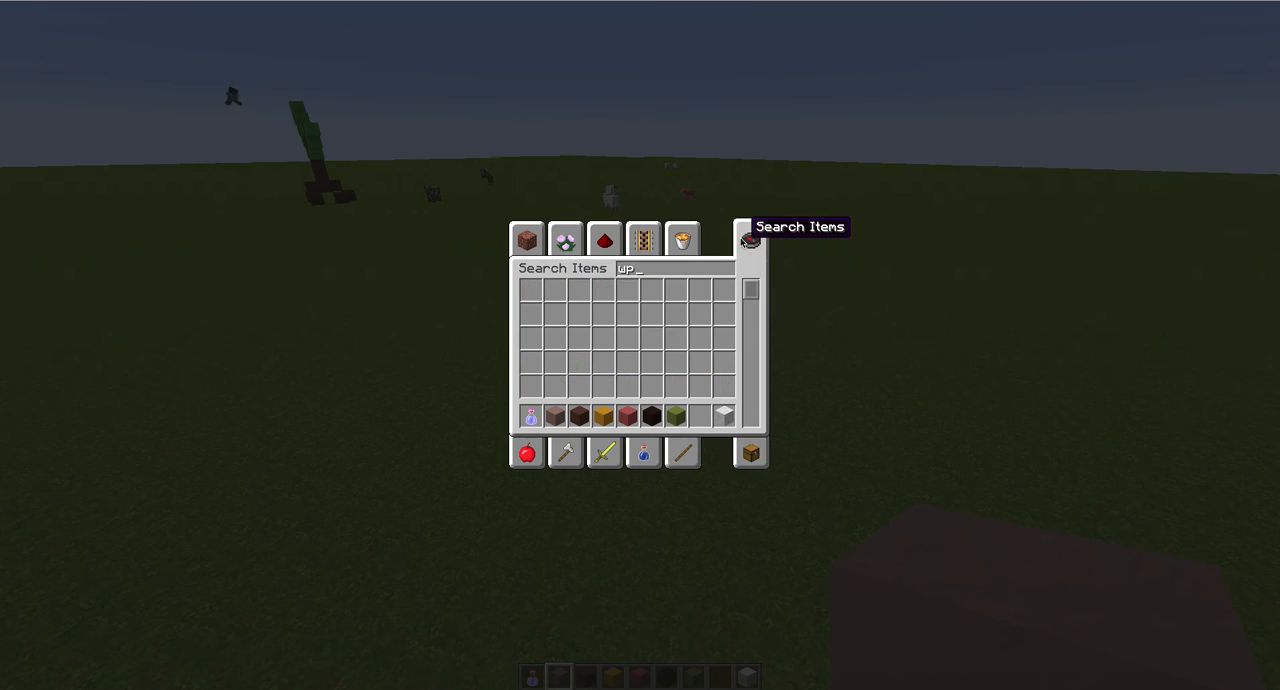
type("o")
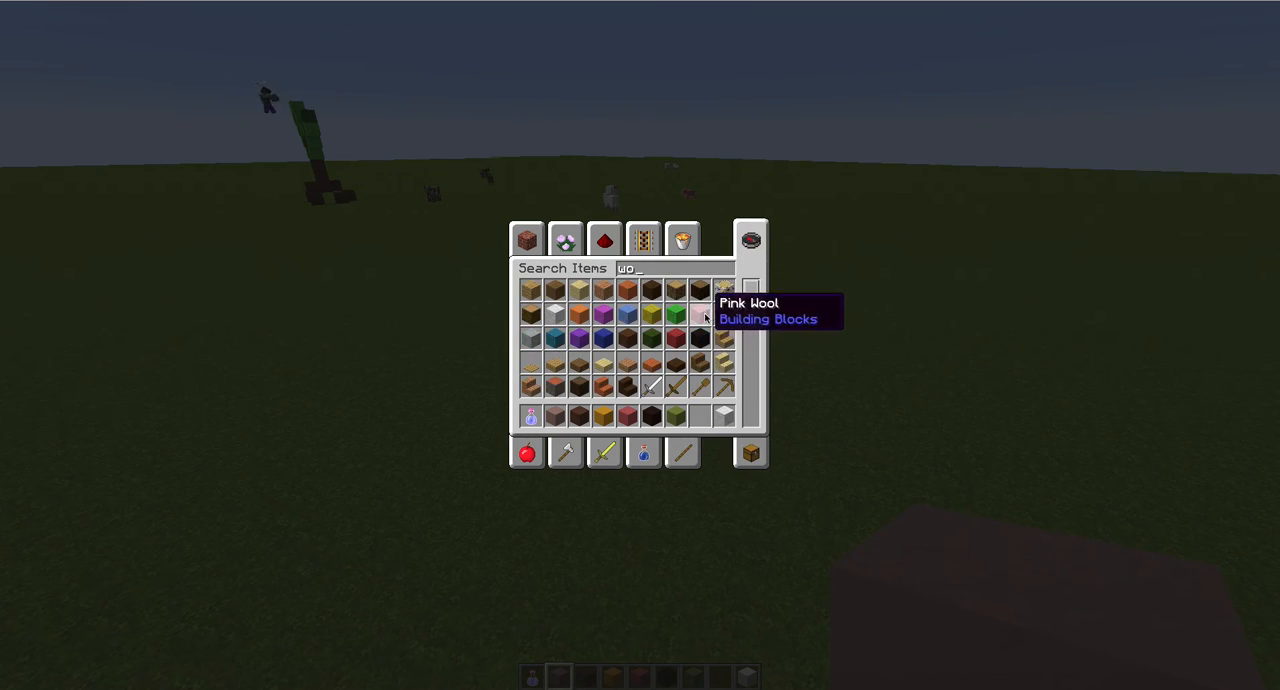
left_click(682, 240)
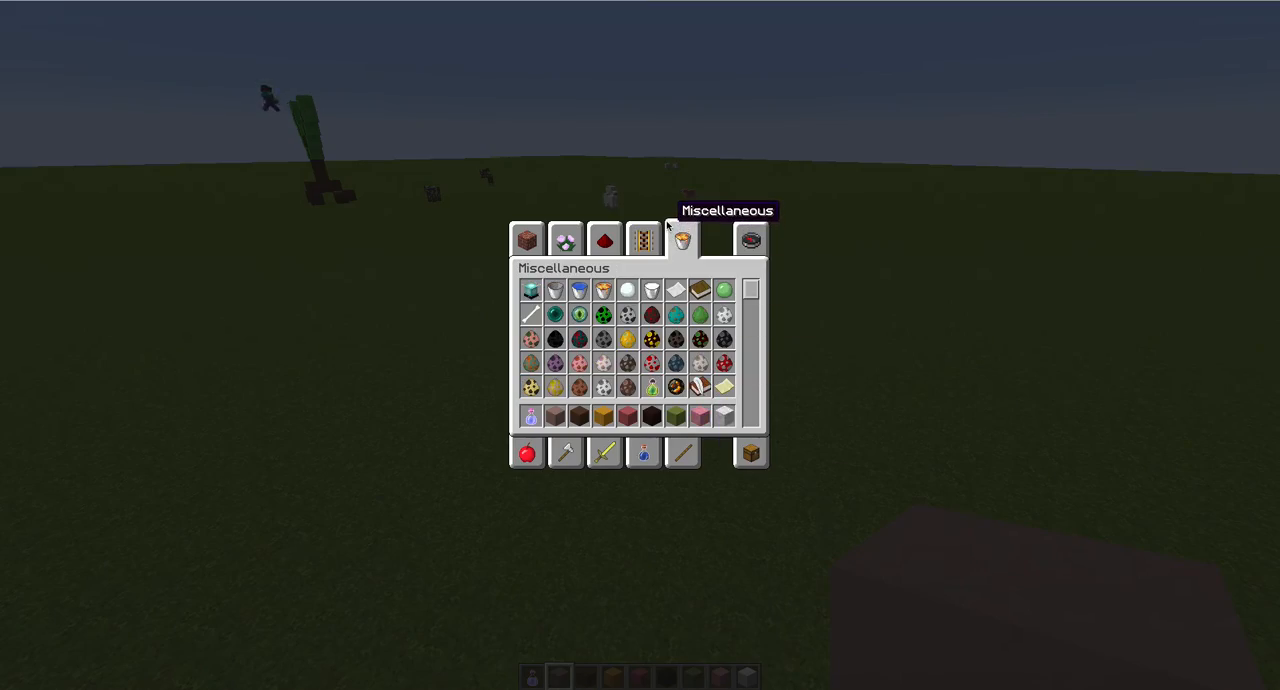
key("e")
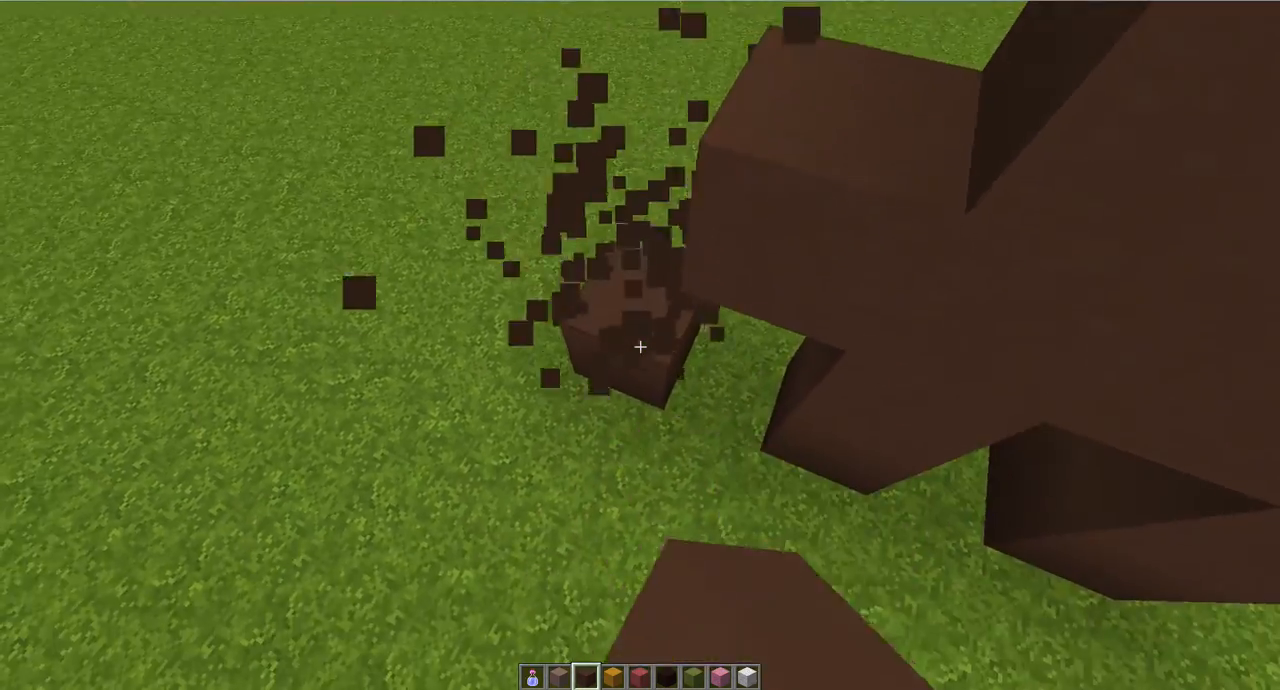
mouse_move(640, 346)
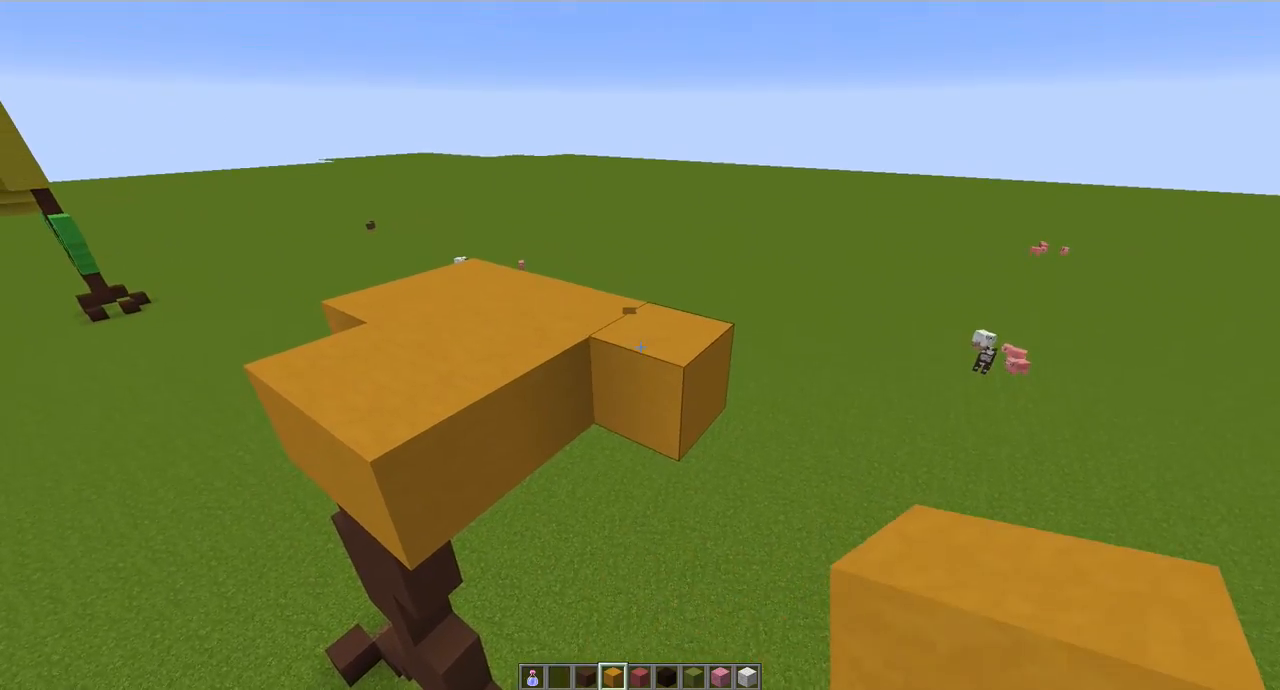
mouse_move(640, 346)
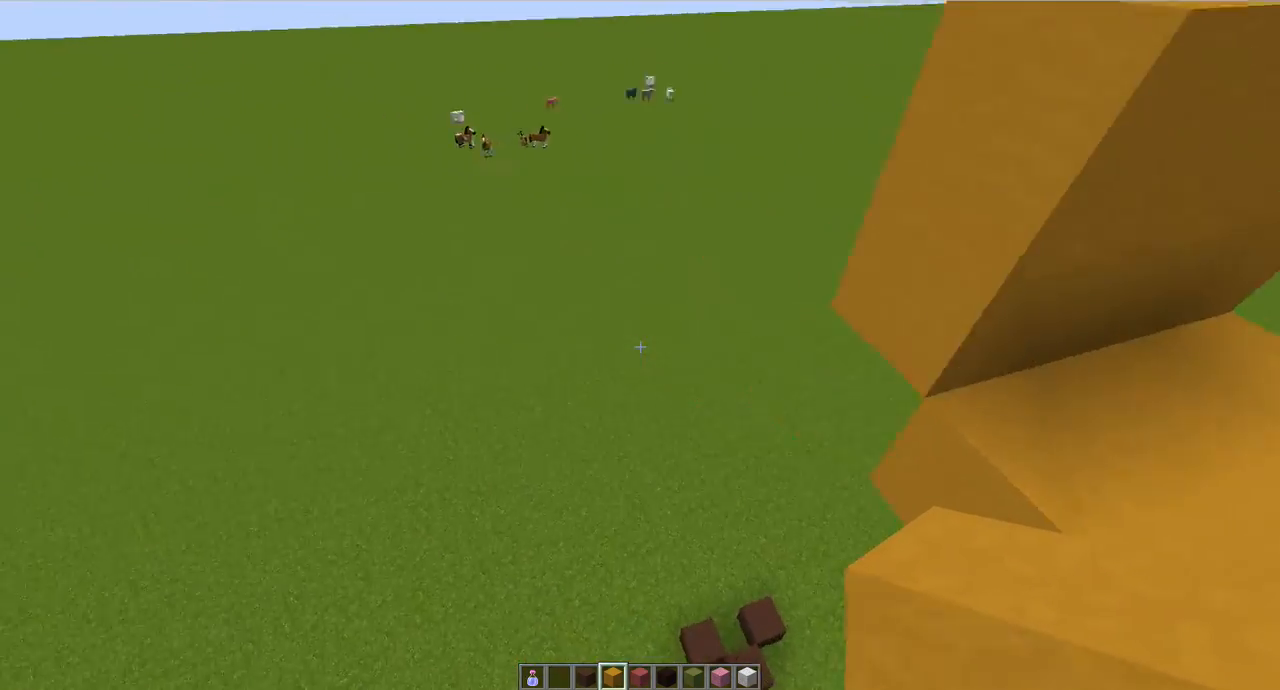
mouse_move(640, 346)
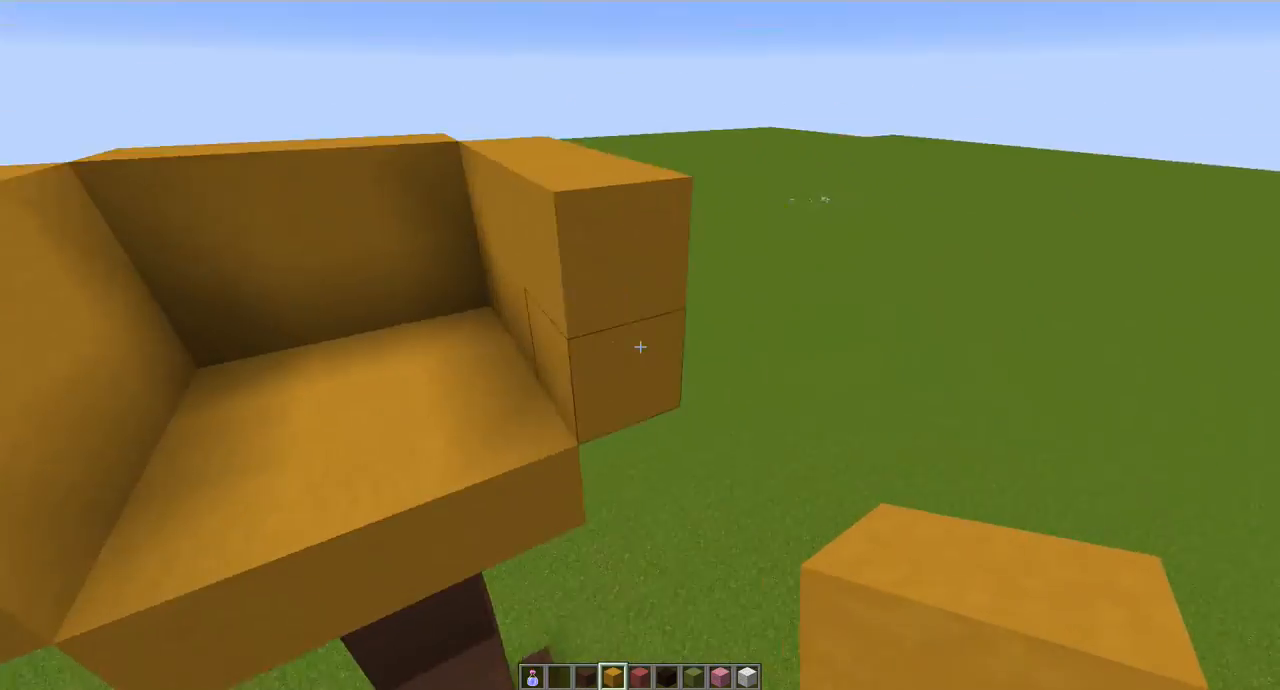
mouse_move(640, 346)
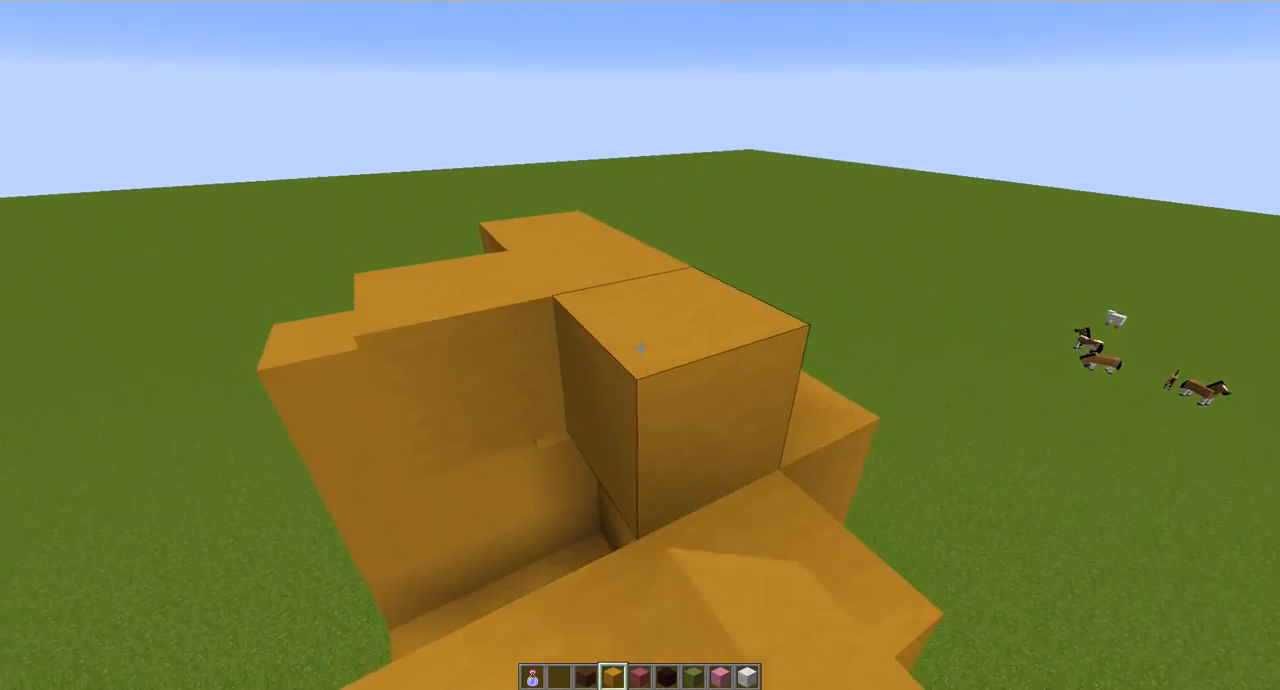
Place a yellow wool block on the head's rising walls
left_click(640, 346)
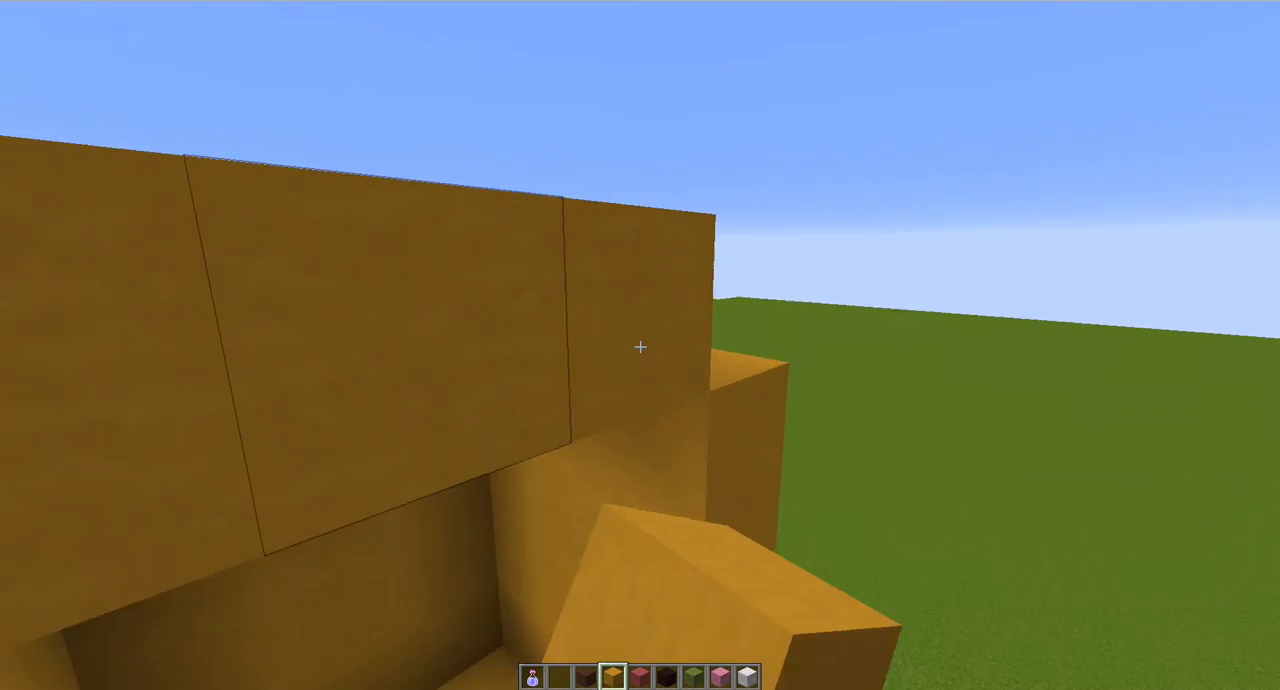
mouse_move(640, 346)
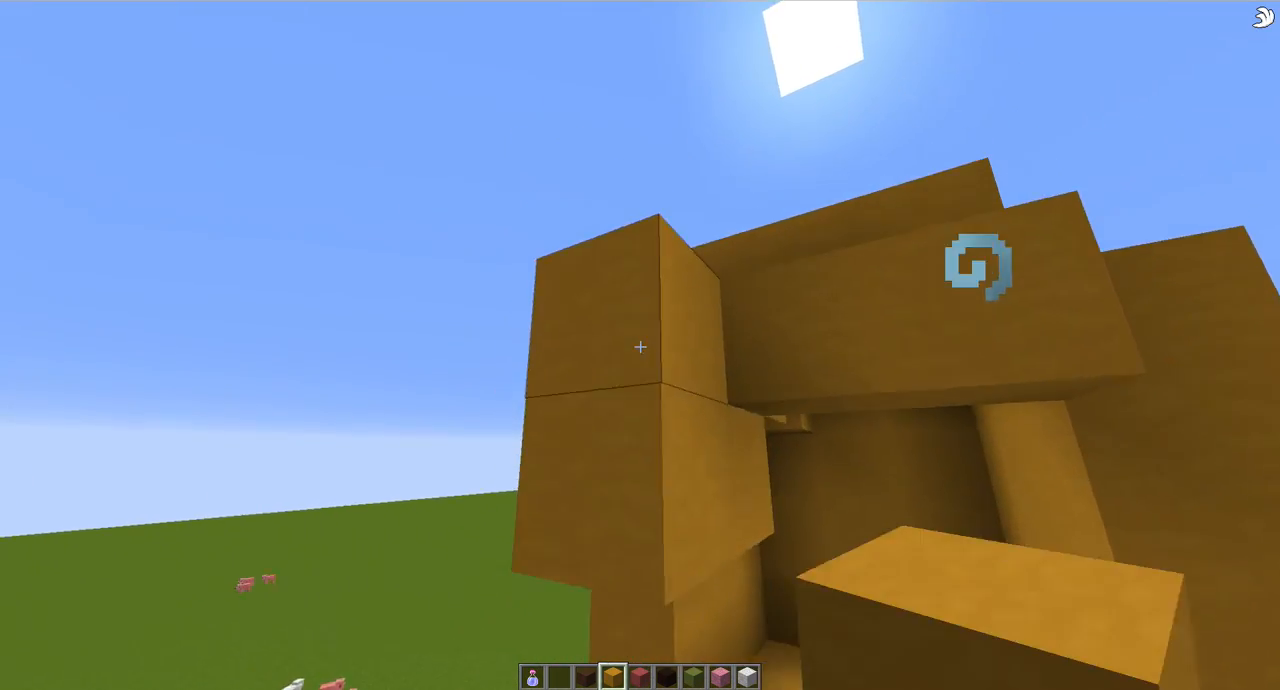
mouse_move(640, 346)
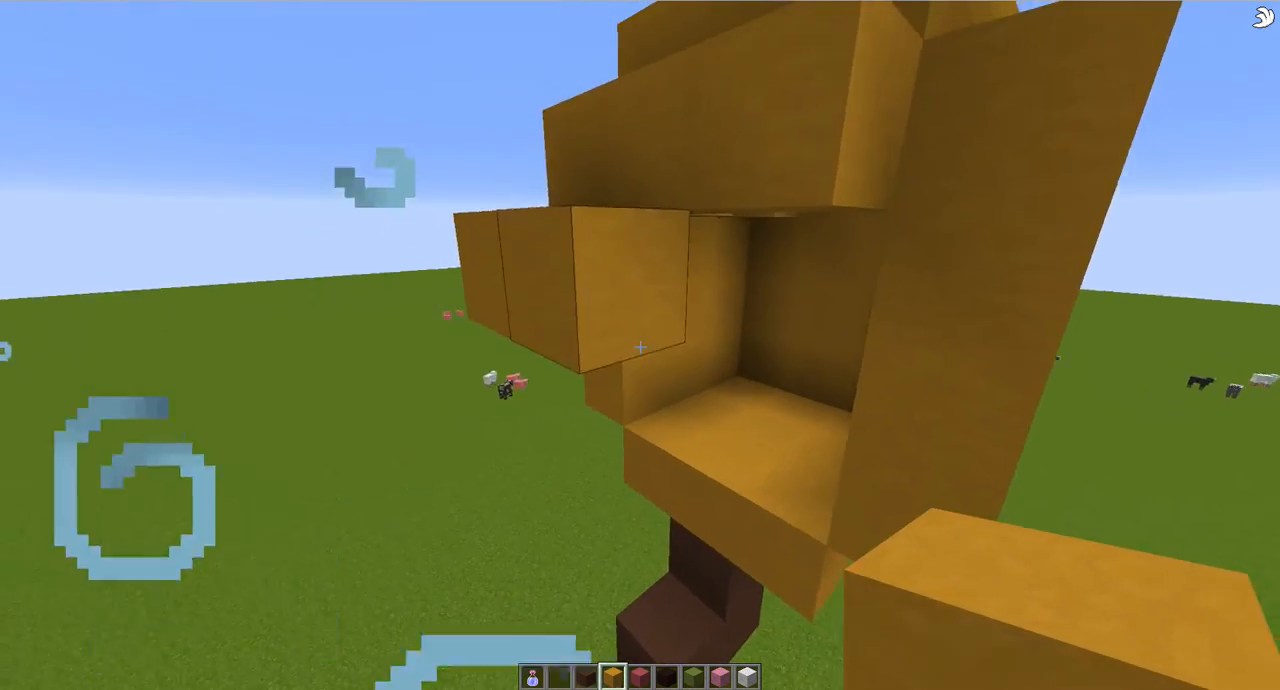
mouse_move(640, 344)
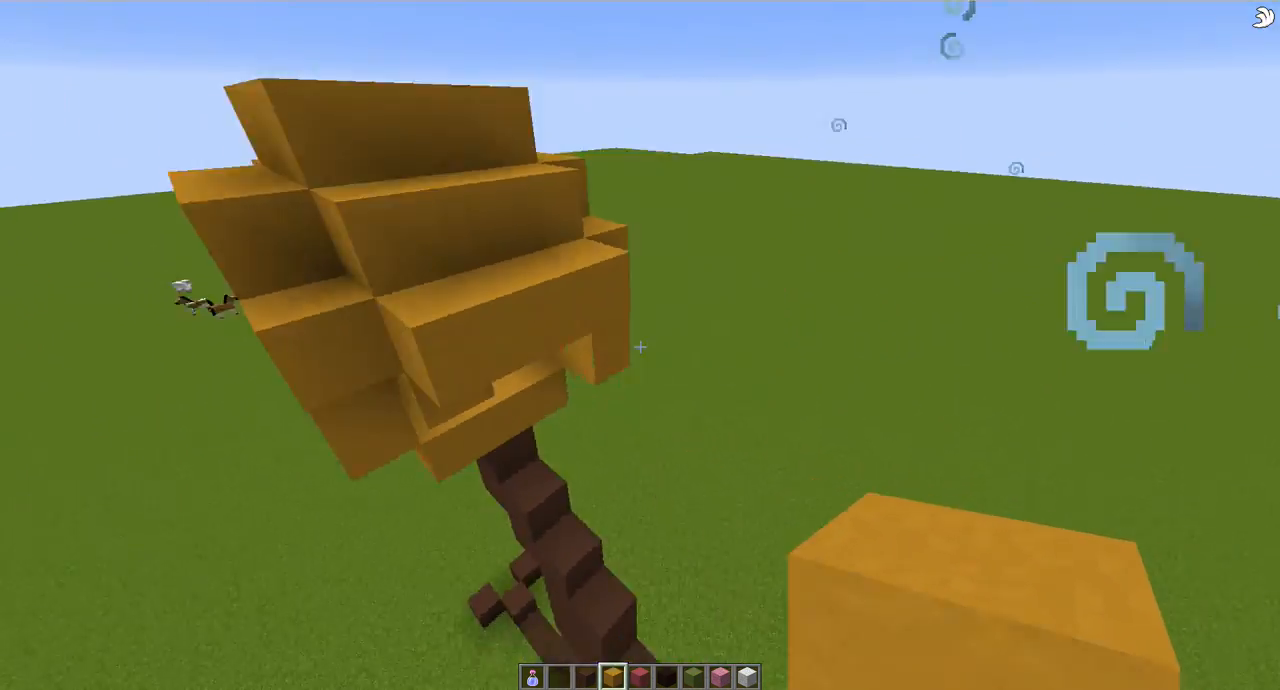
mouse_move(640, 346)
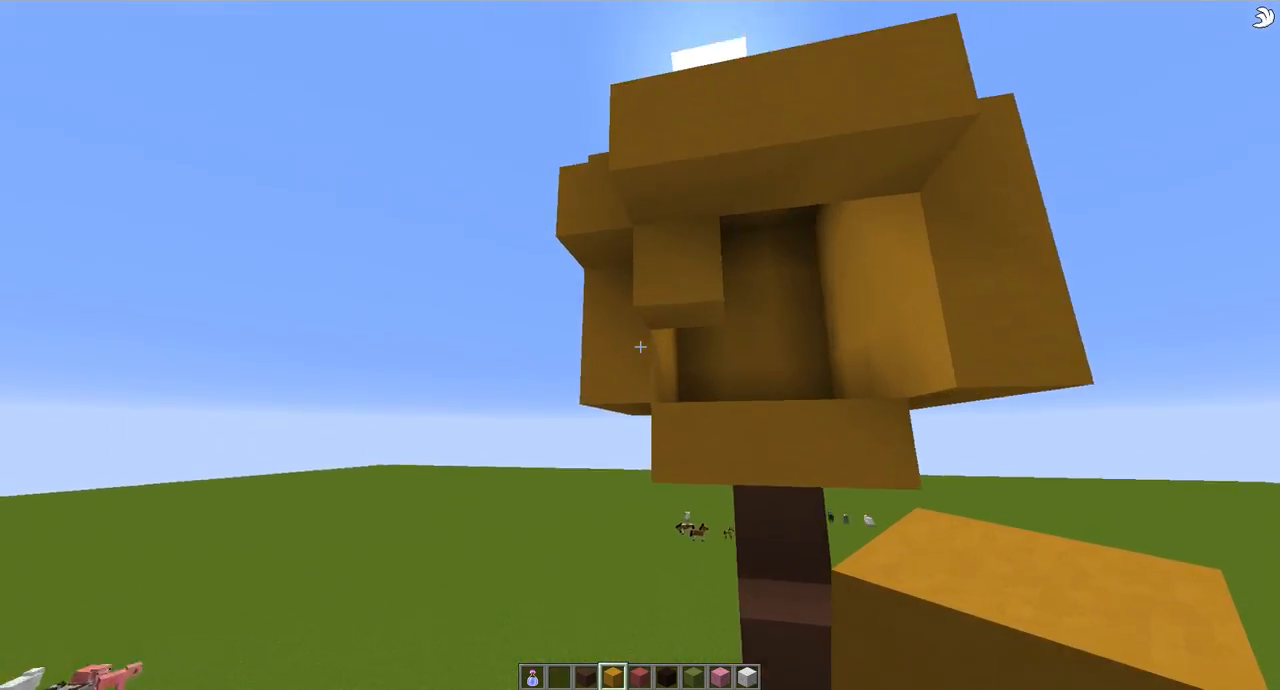
mouse_move(640, 346)
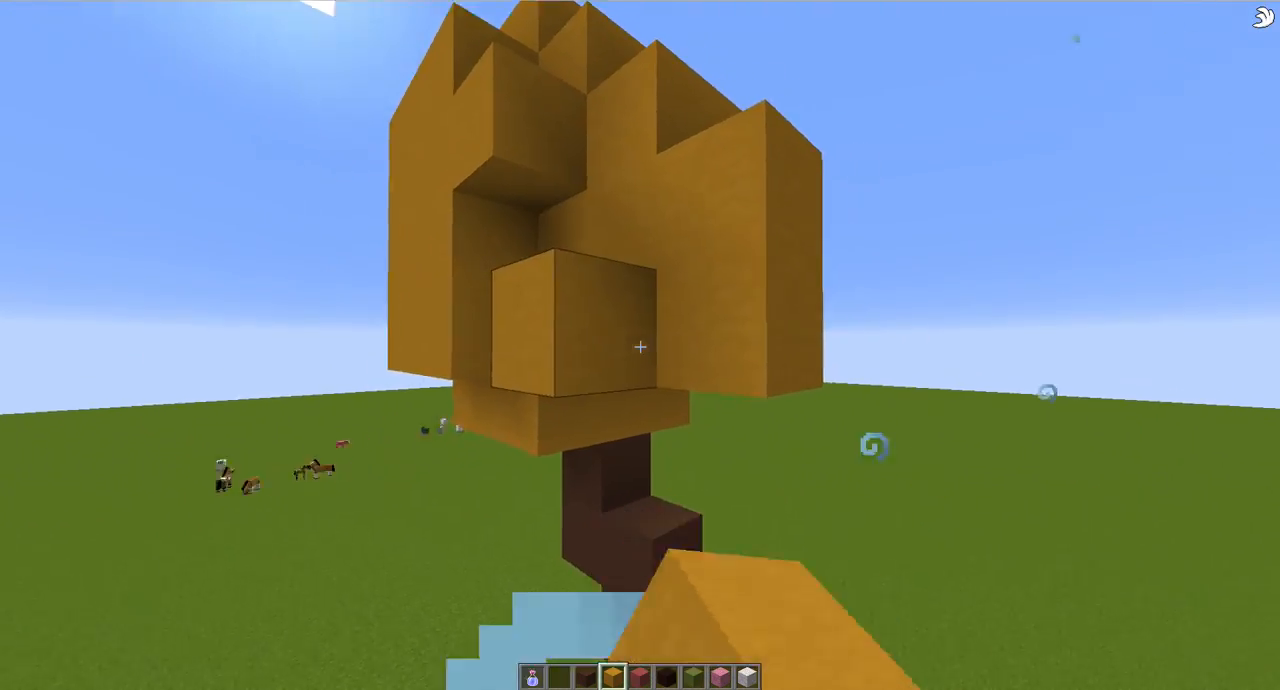
mouse_move(640, 346)
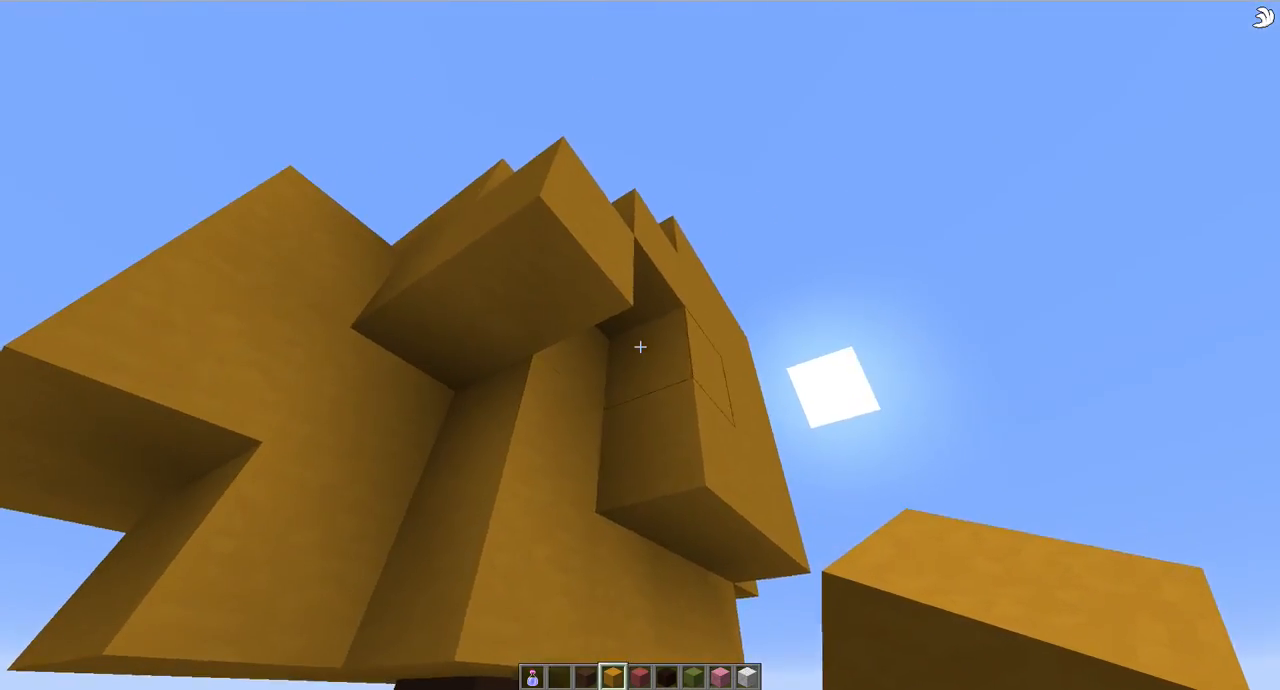
mouse_move(640, 346)
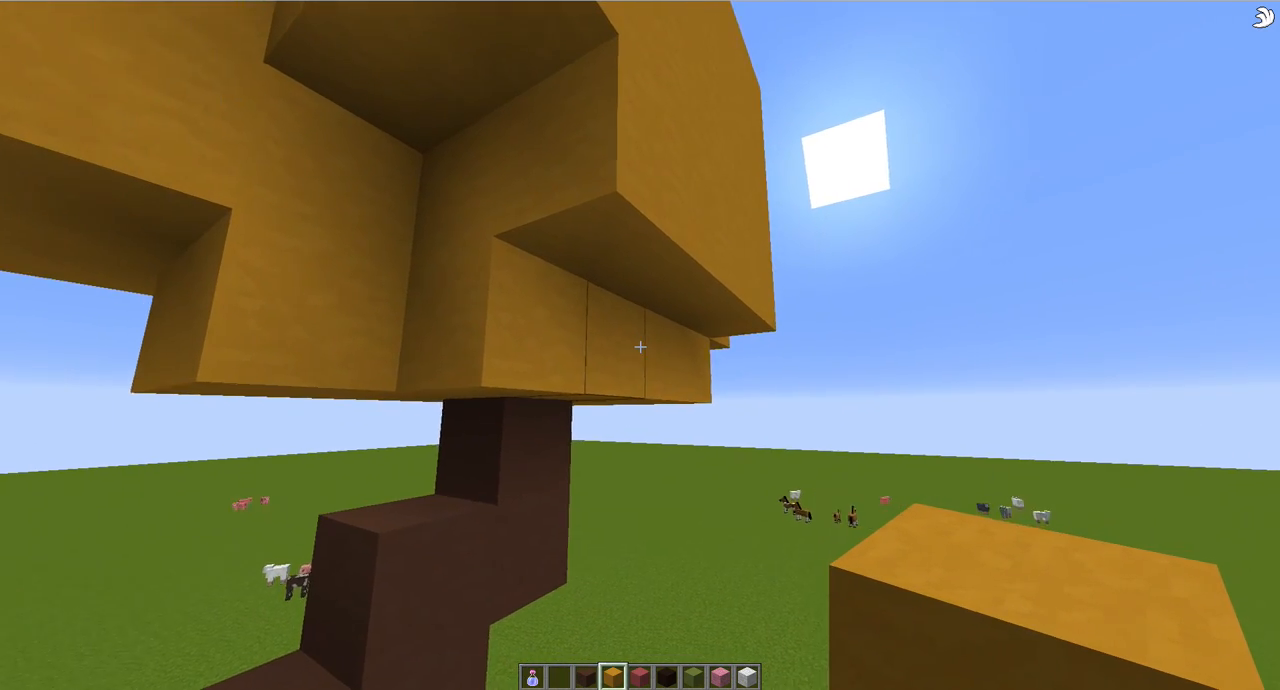
mouse_move(640, 346)
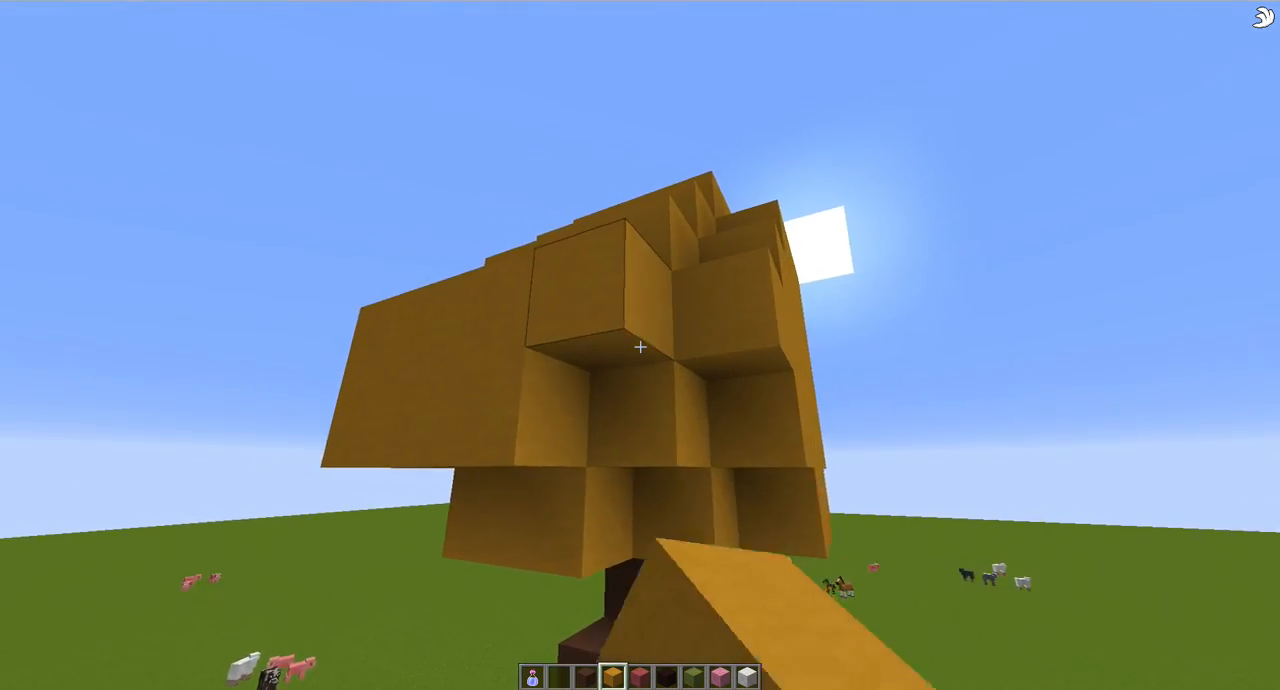
mouse_move(640, 346)
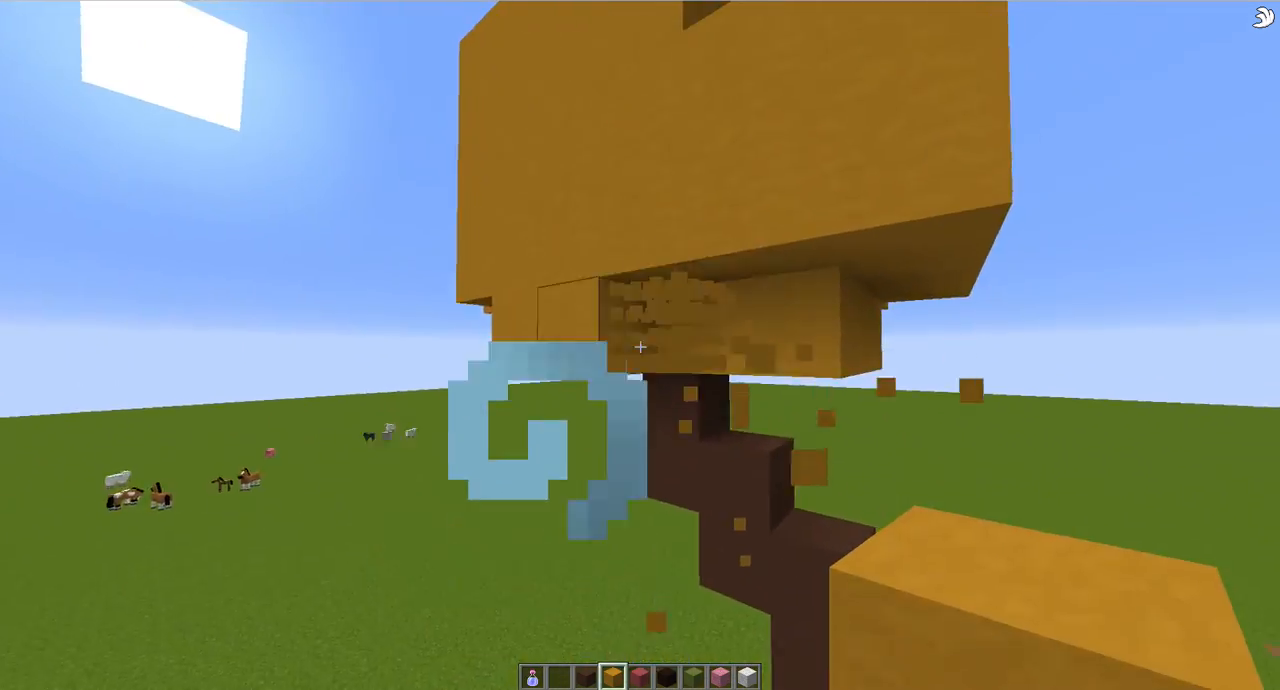
mouse_move(640, 346)
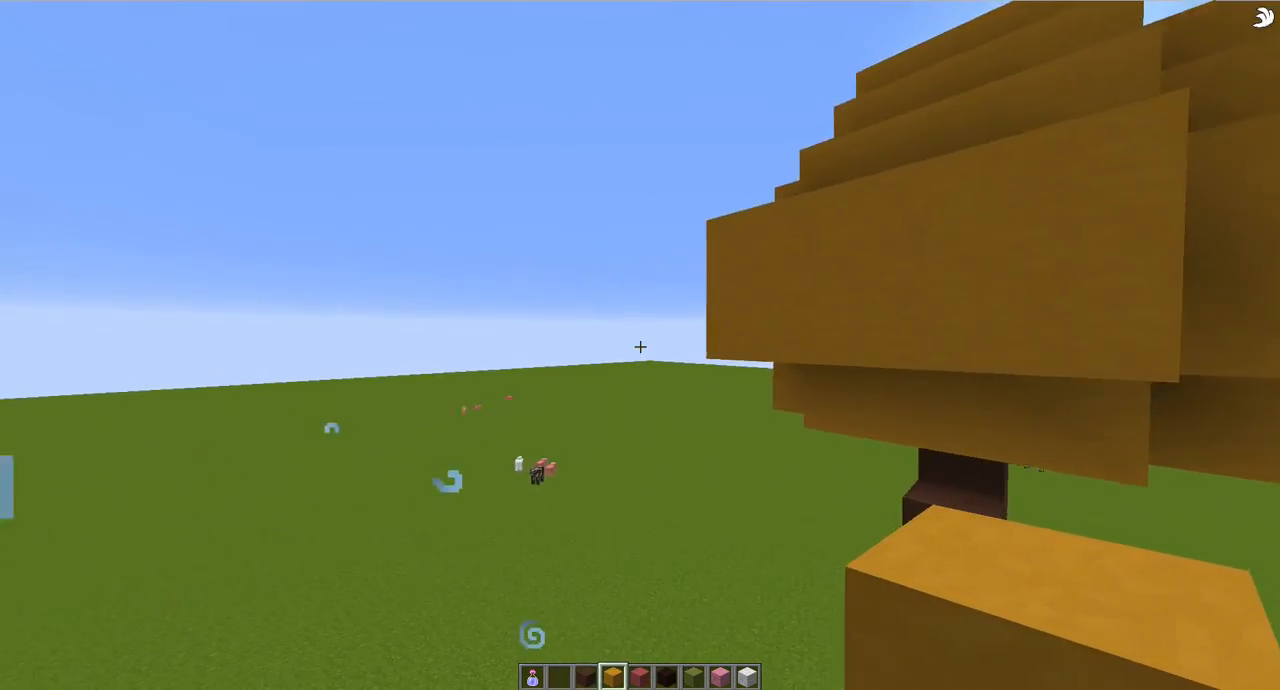
mouse_move(640, 346)
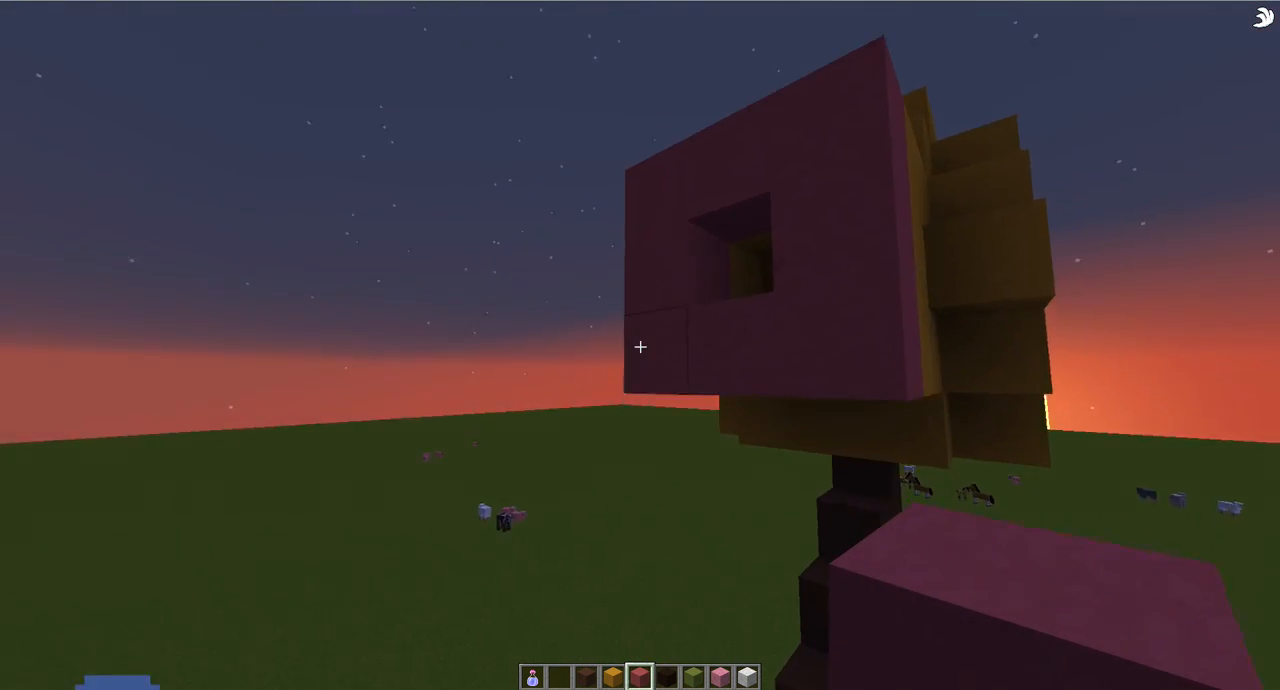
Search the creative inventory for 'glo' to find glowstone
key("e")
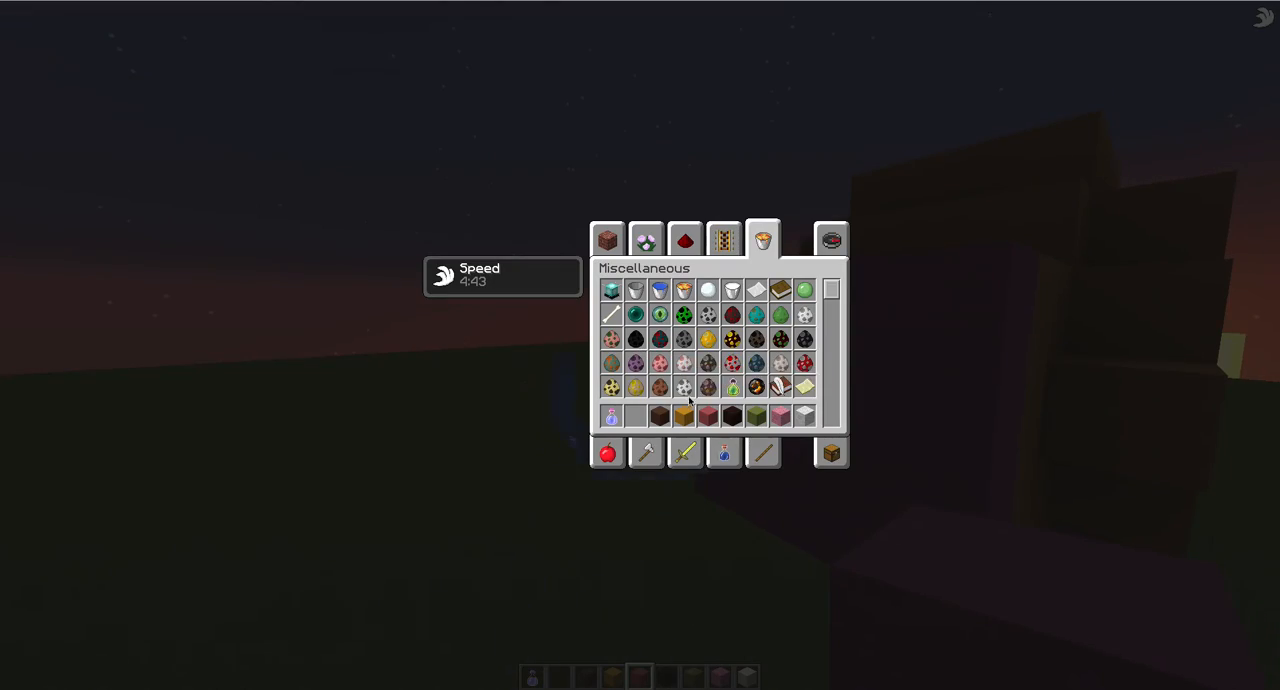
left_click(832, 240)
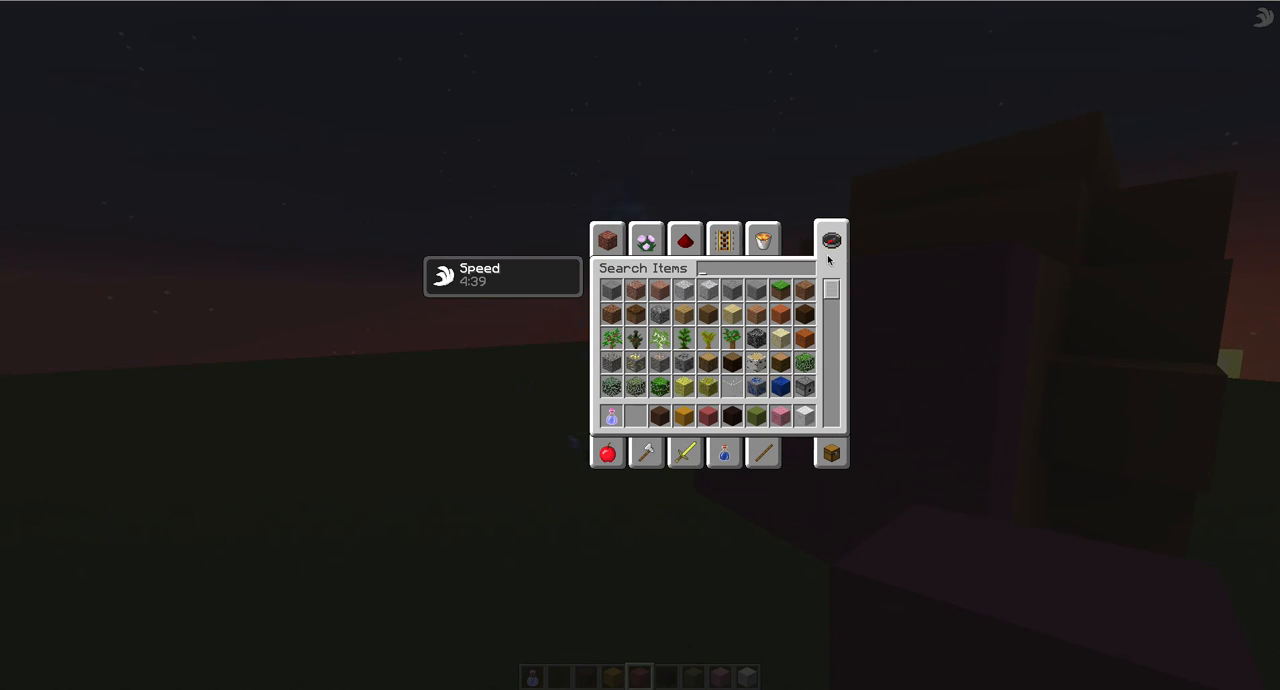
type("glo")
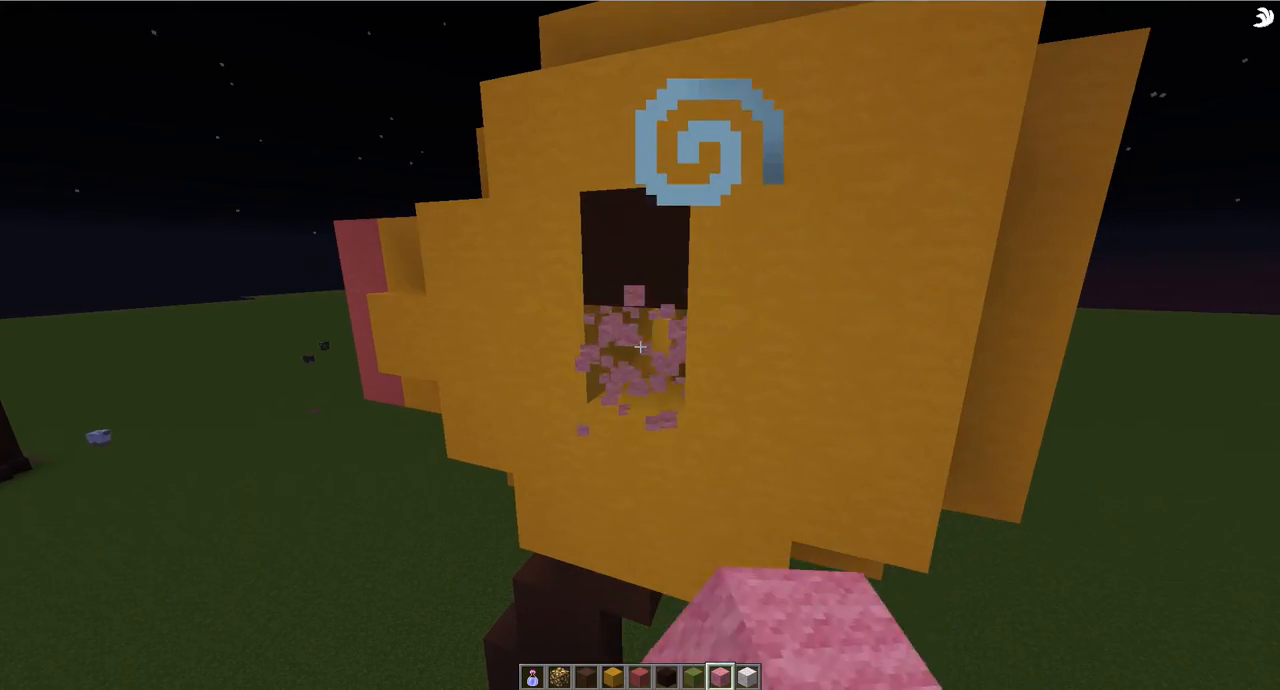
Search 'gl' and check the Redstone category for glowstone, then return to building
key("e")
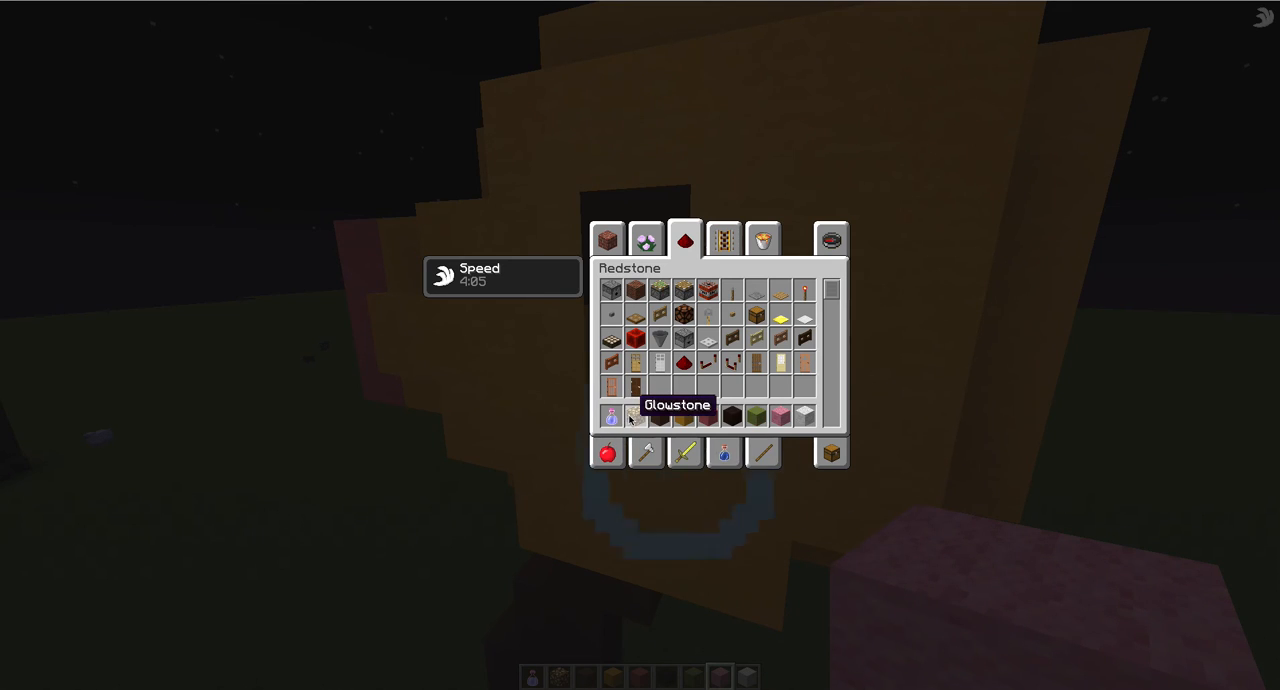
left_click(764, 240)
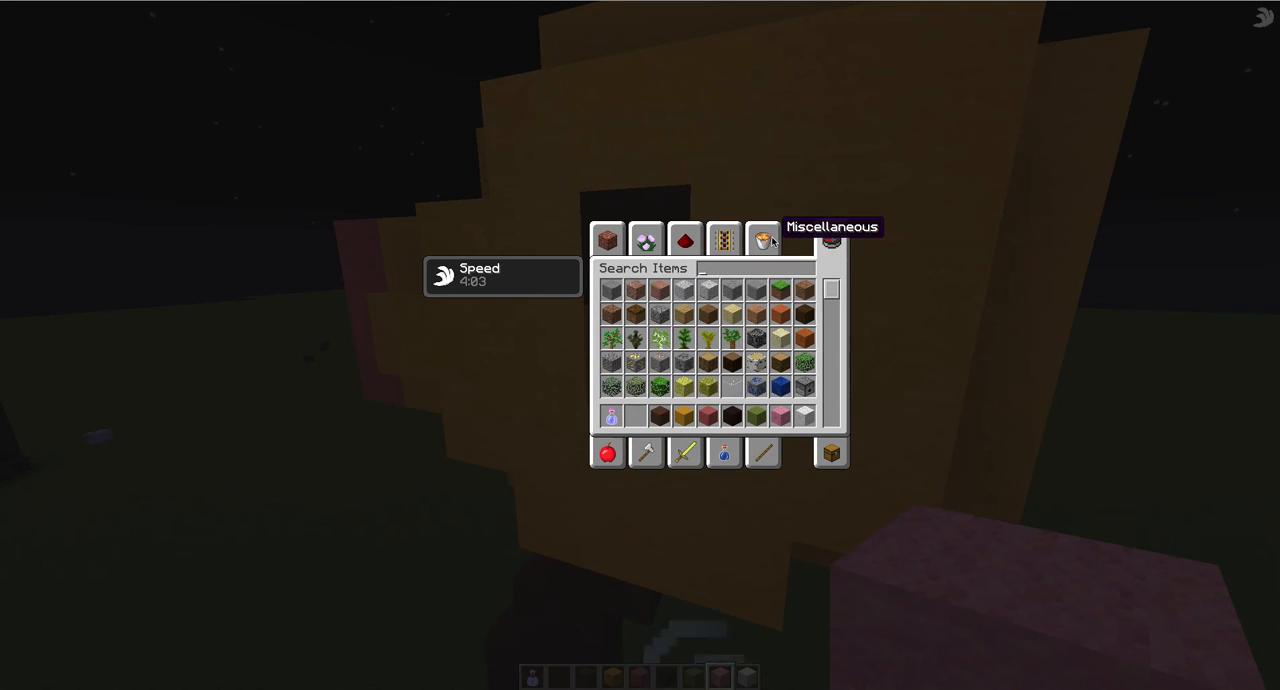
type("gl")
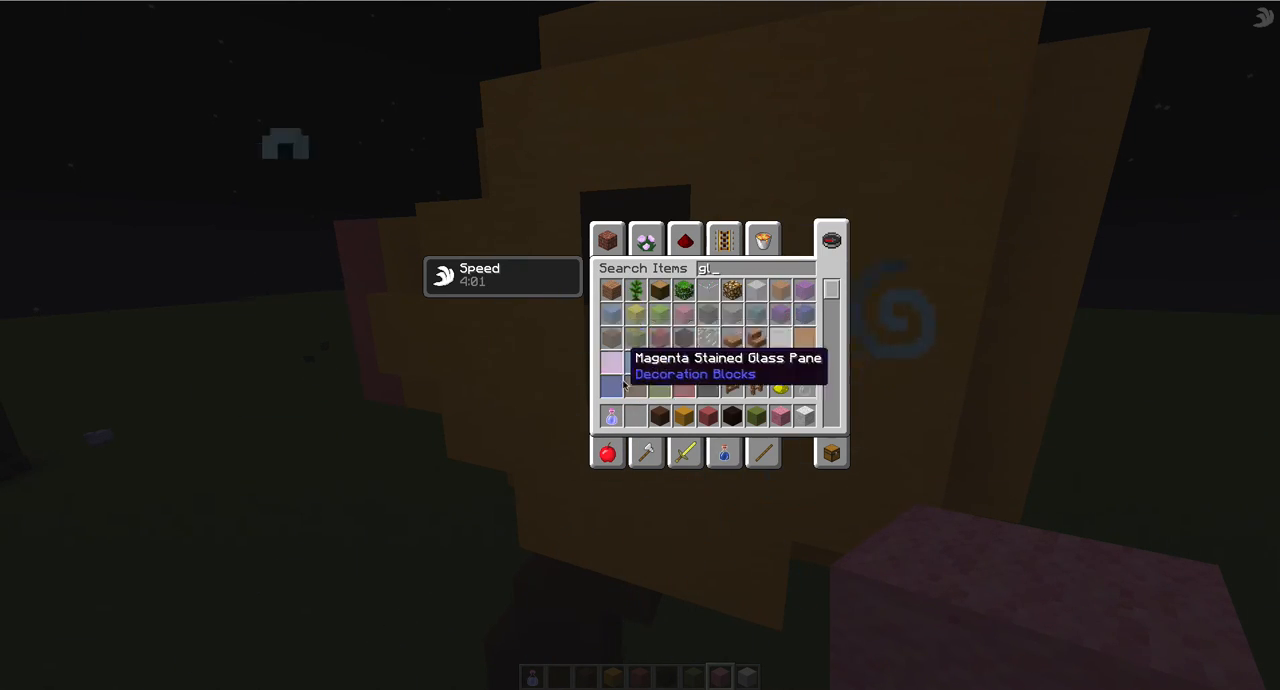
left_click(684, 240)
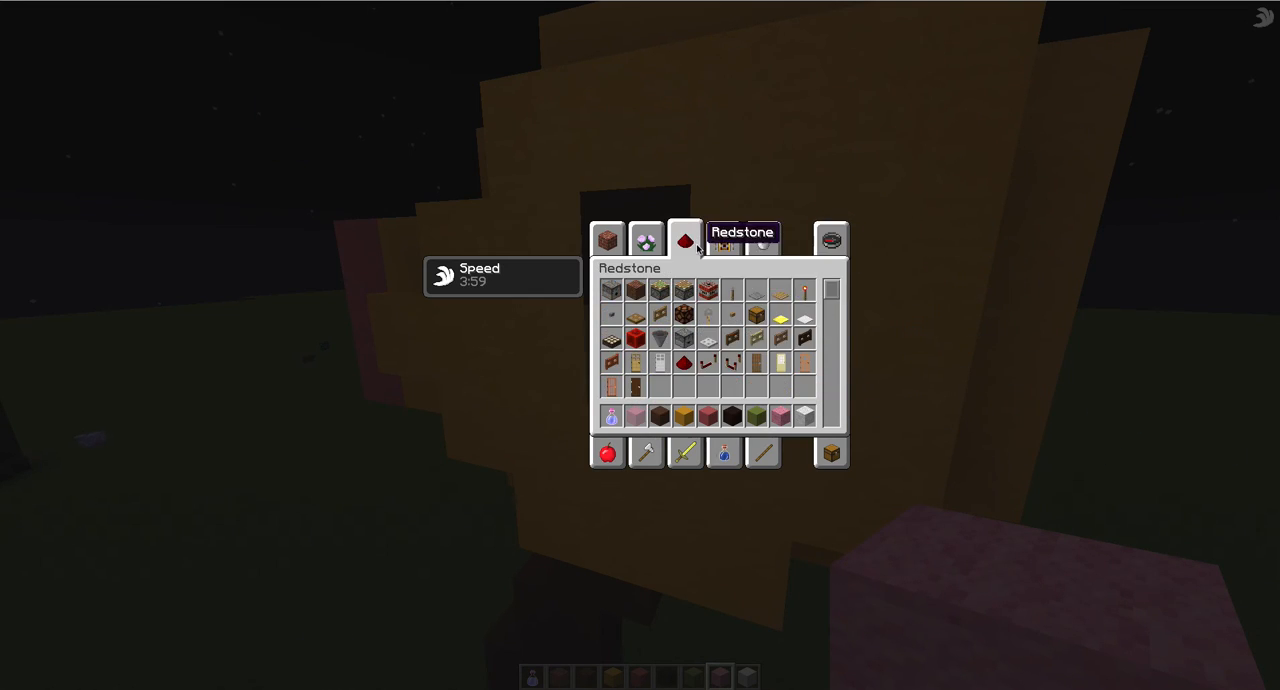
key("Escape")
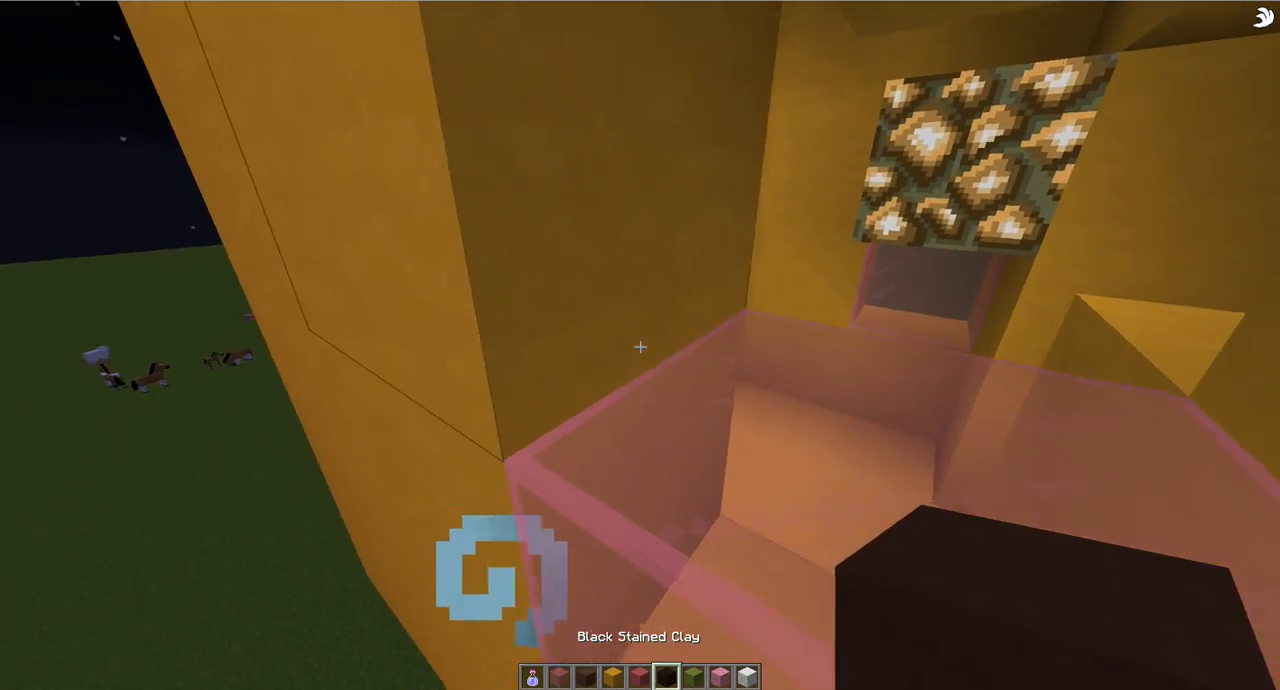
Pick a glowstone block from the search results for the mouth ceiling
key("e")
type("glo")
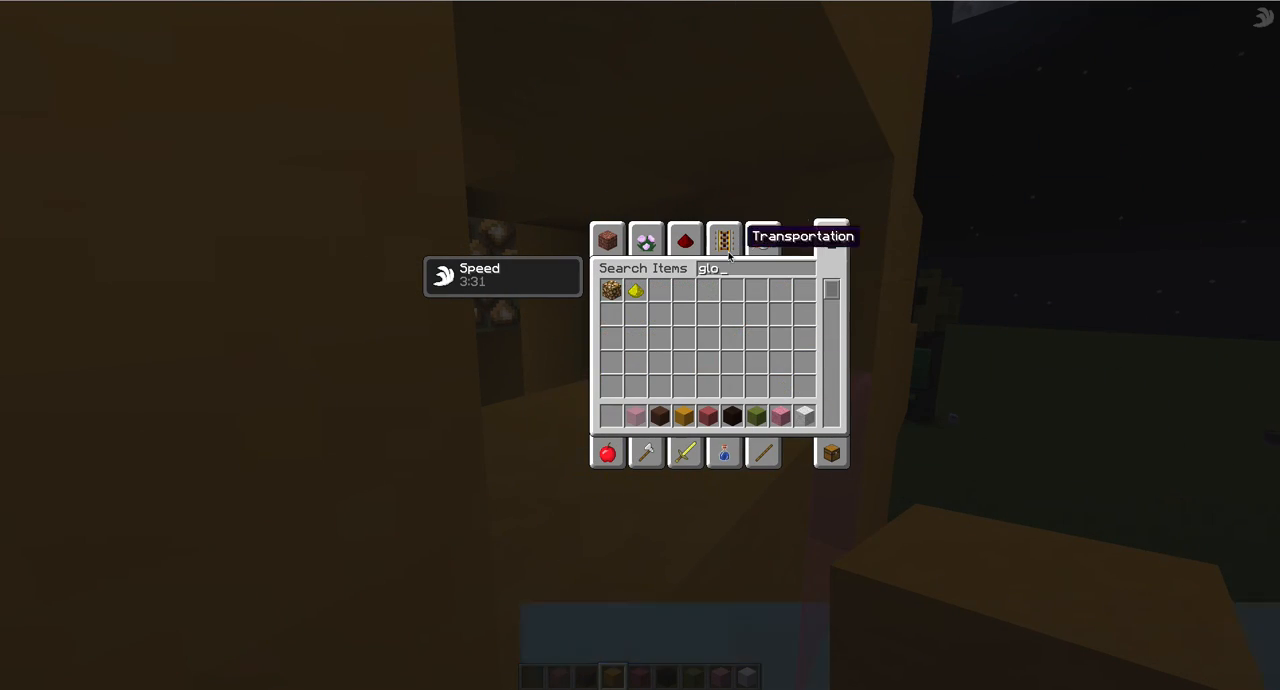
left_click(644, 240)
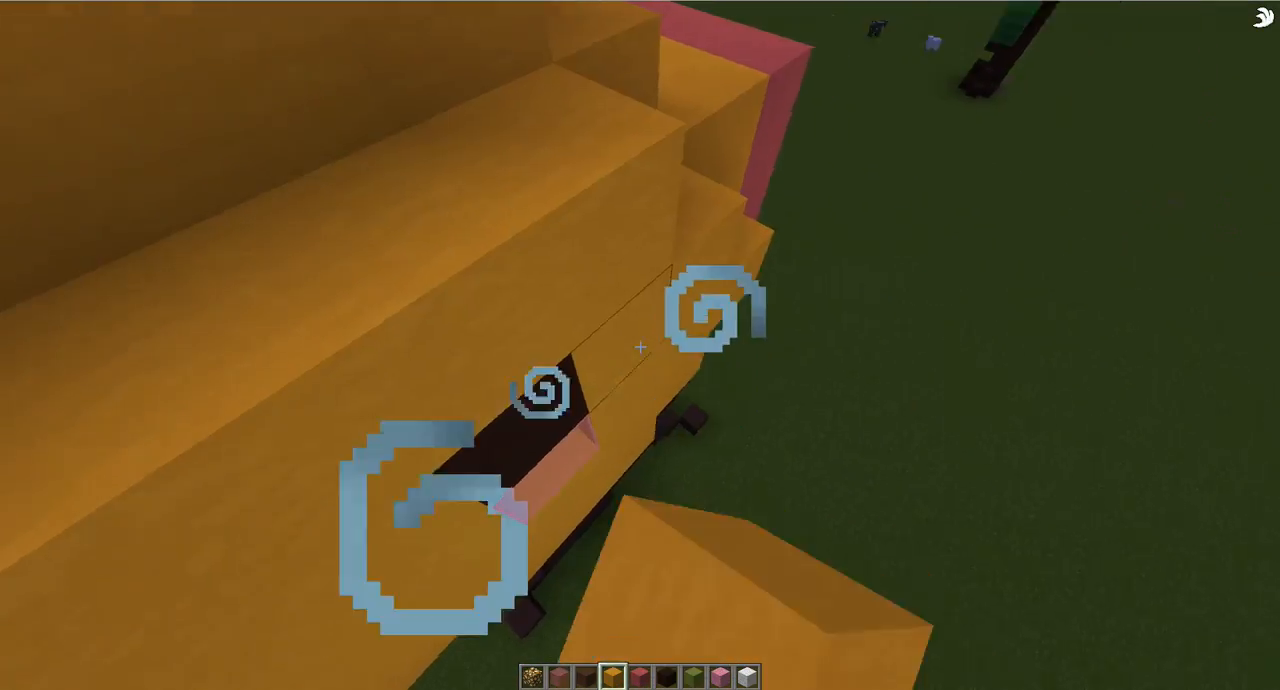
mouse_move(640, 346)
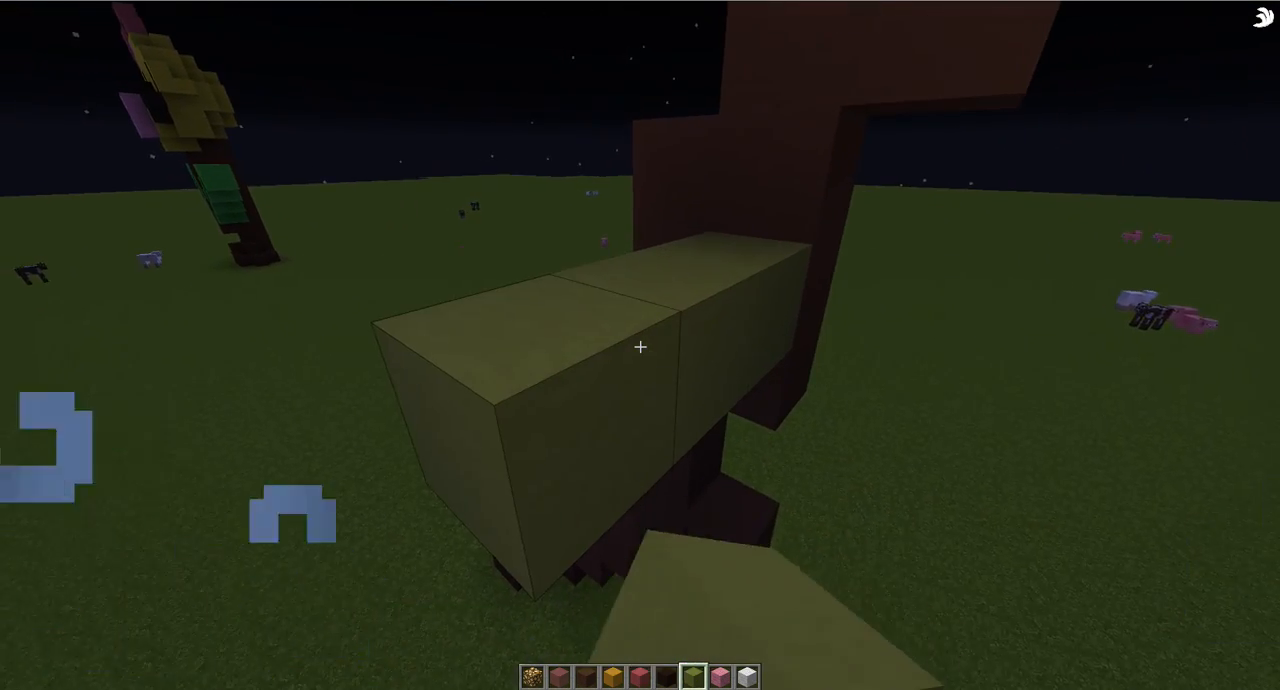
mouse_move(640, 346)
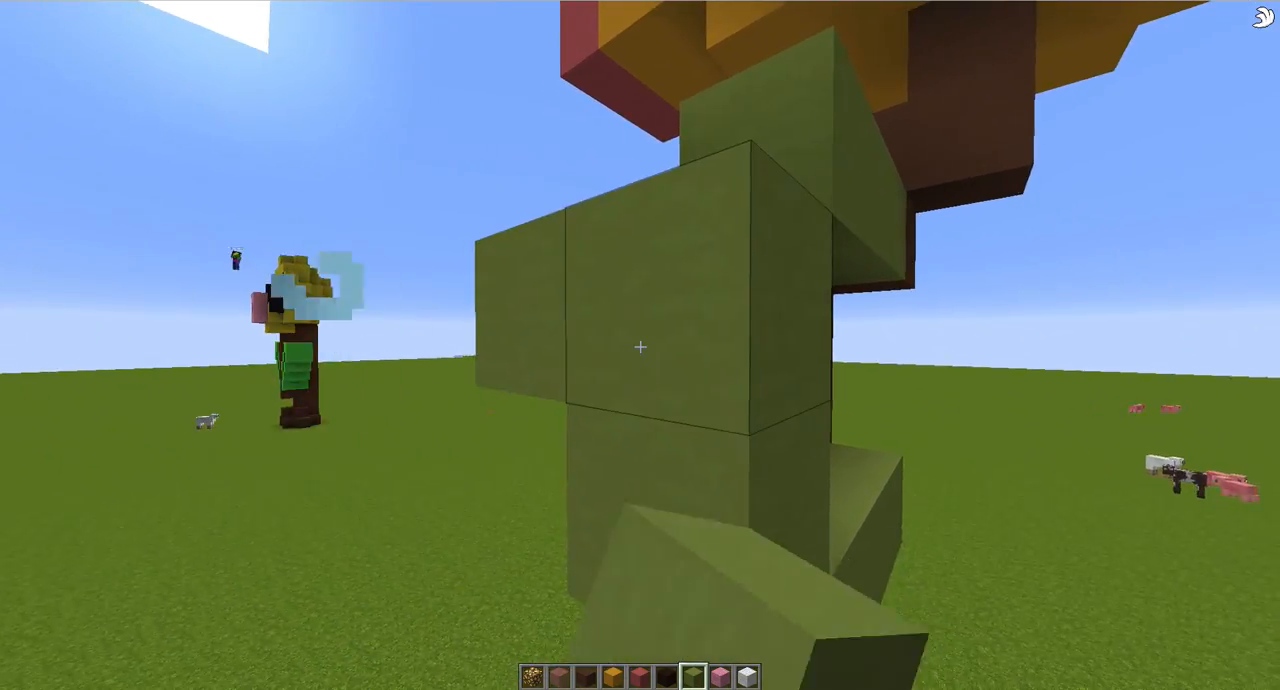
mouse_move(640, 348)
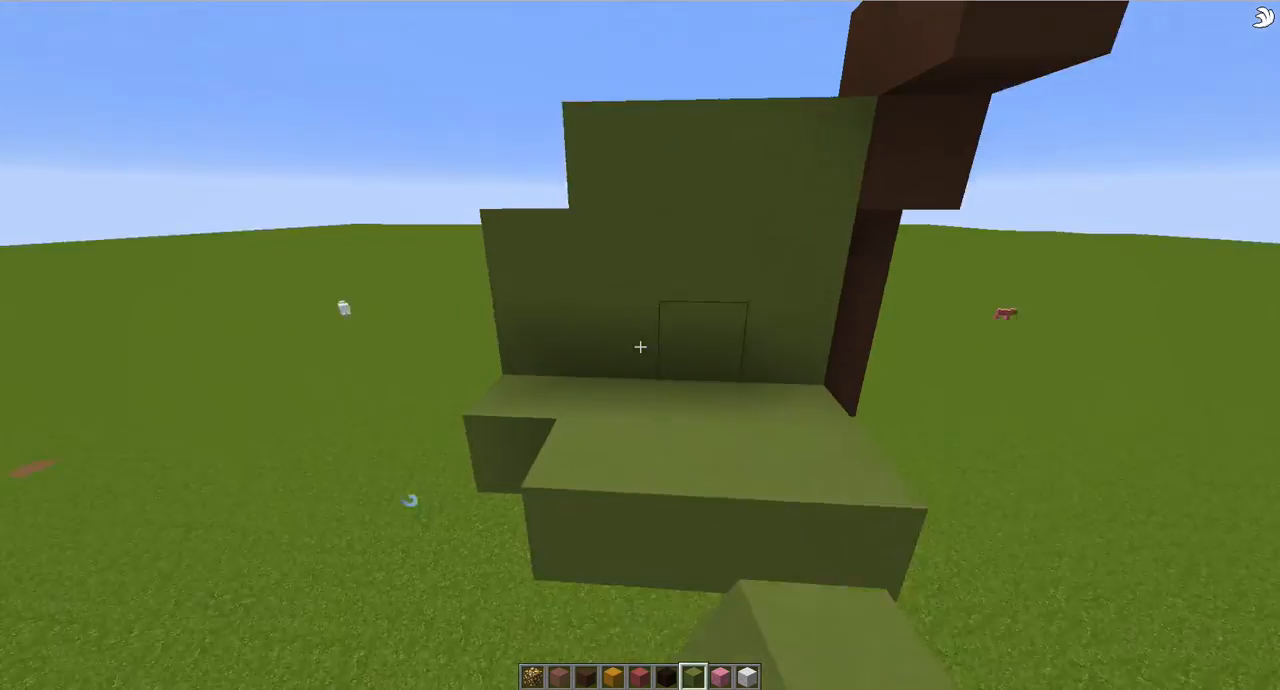
mouse_move(640, 346)
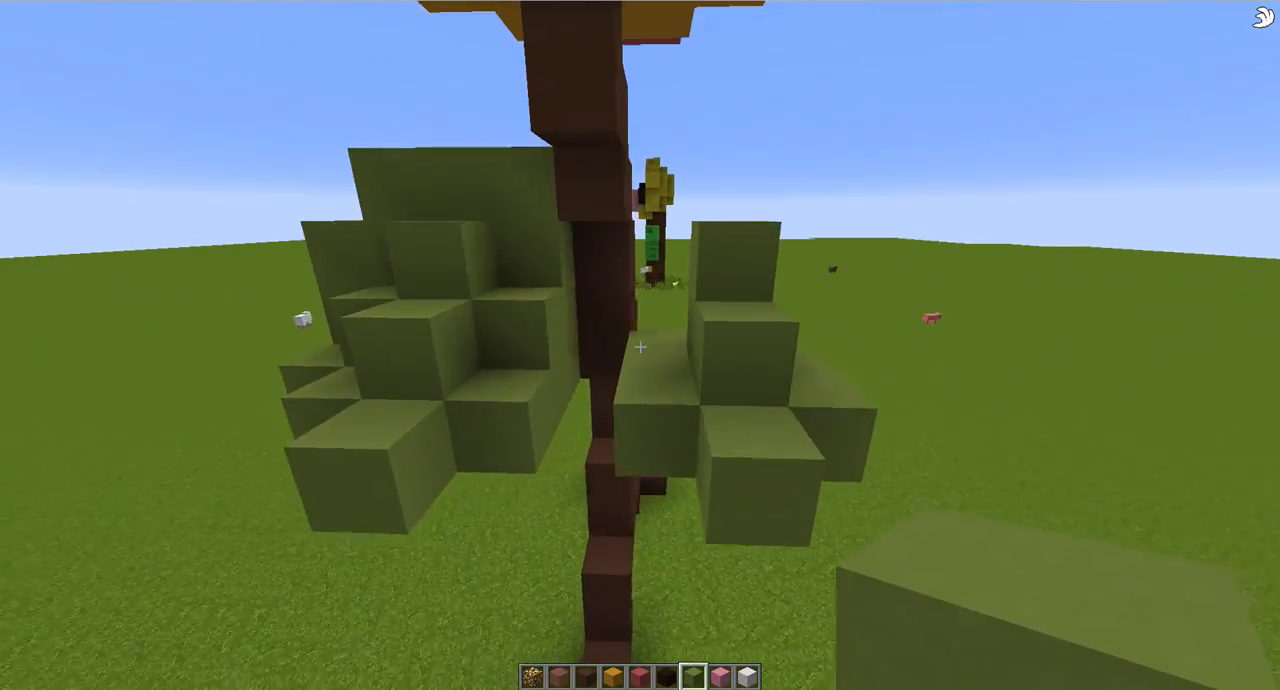
mouse_move(640, 346)
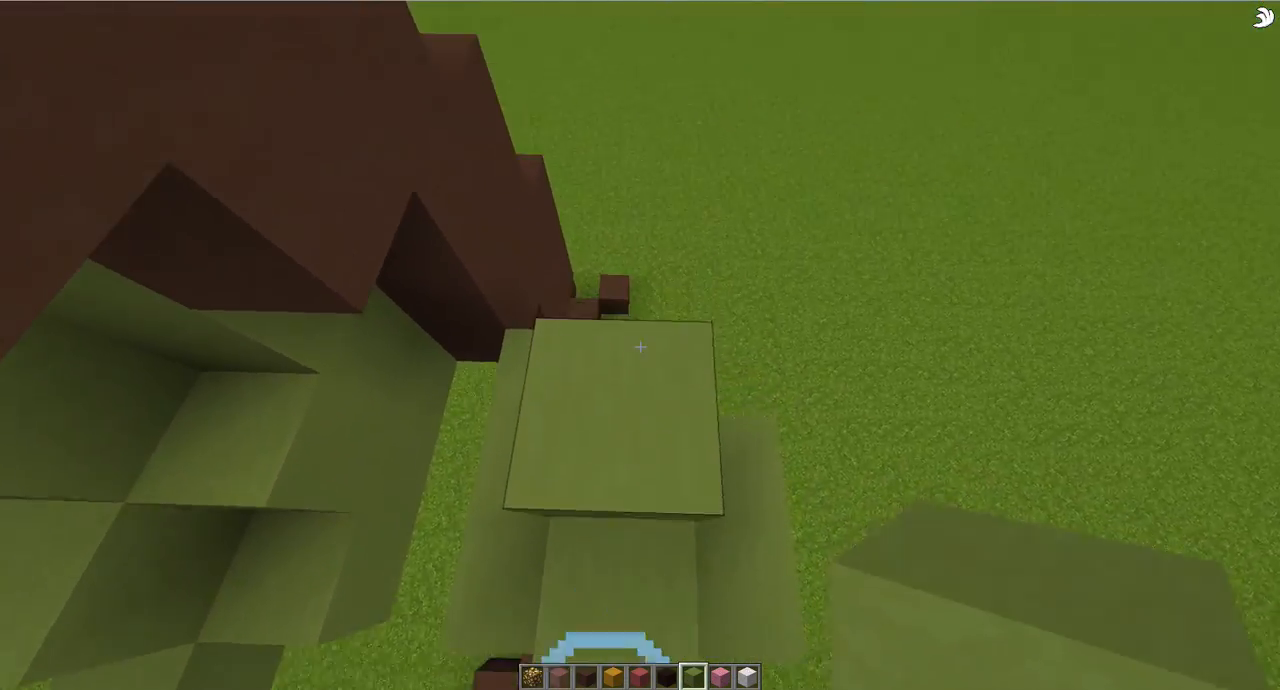
mouse_move(640, 346)
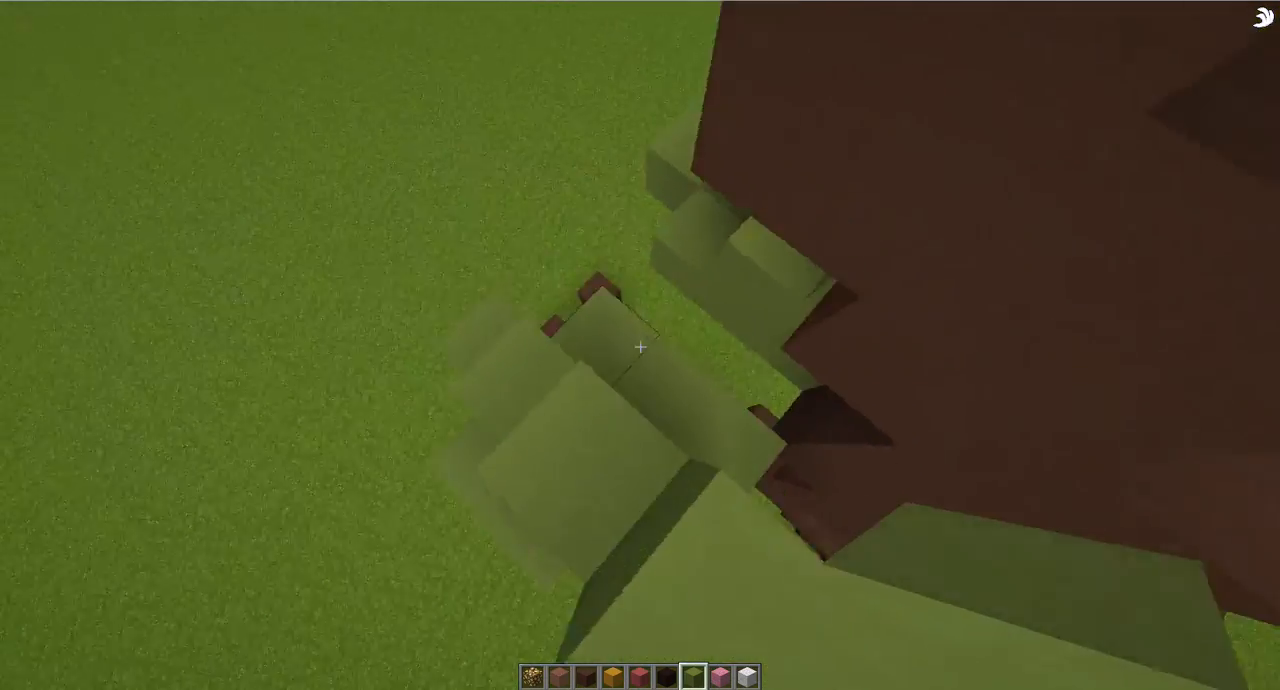
mouse_move(640, 346)
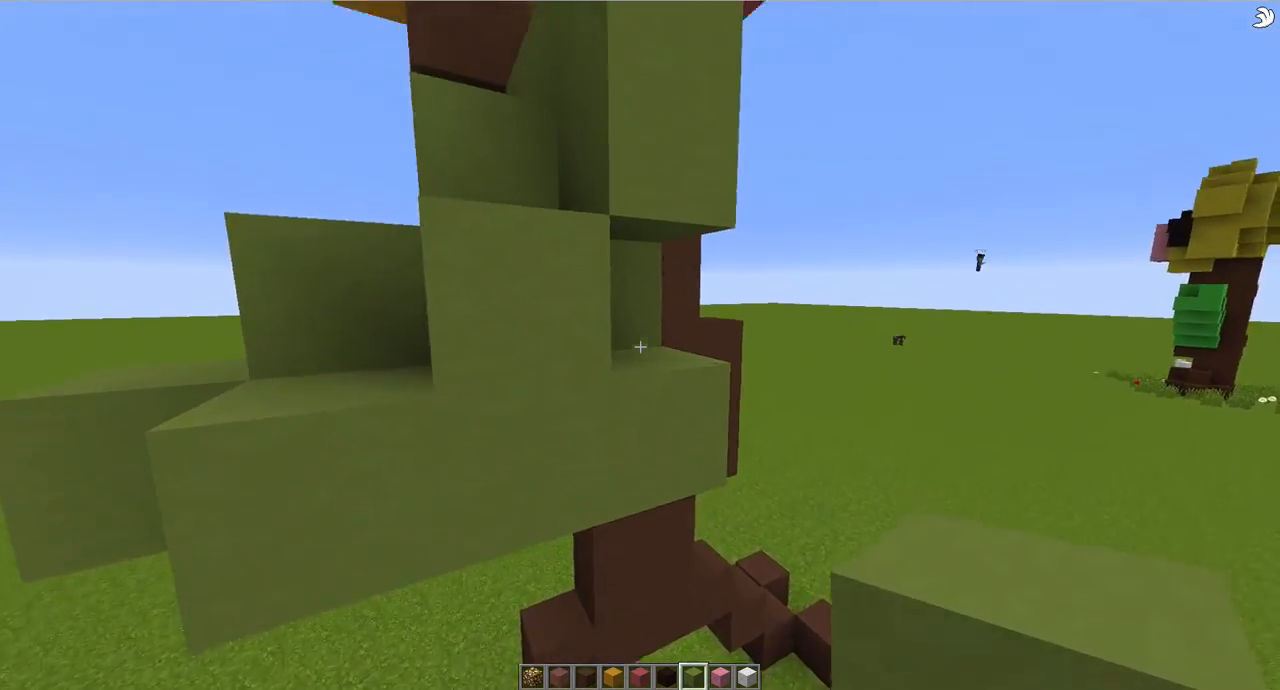
mouse_move(640, 346)
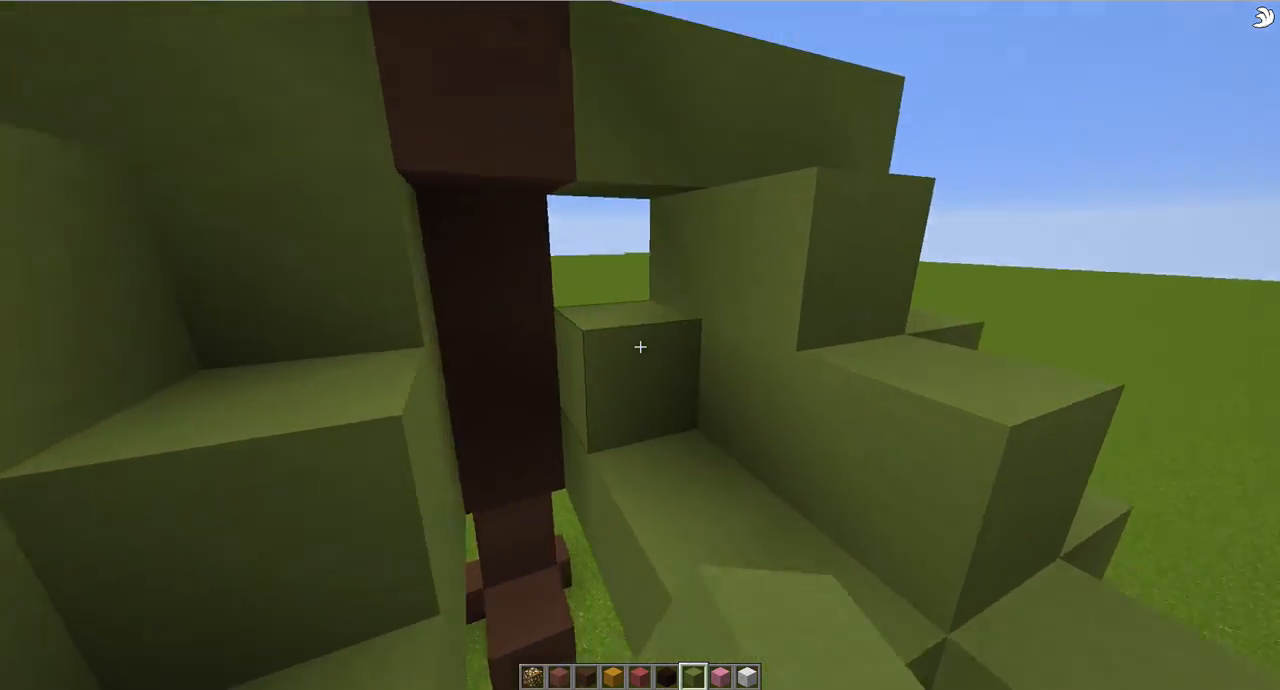
mouse_move(640, 346)
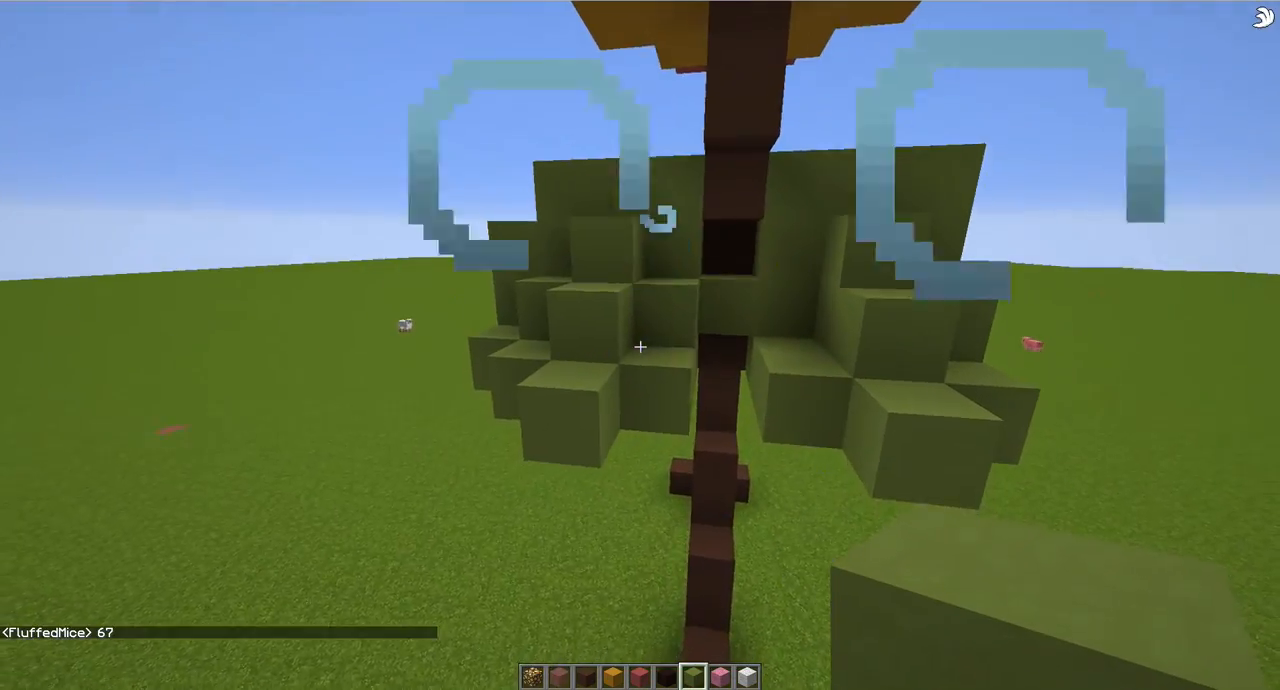
mouse_move(640, 346)
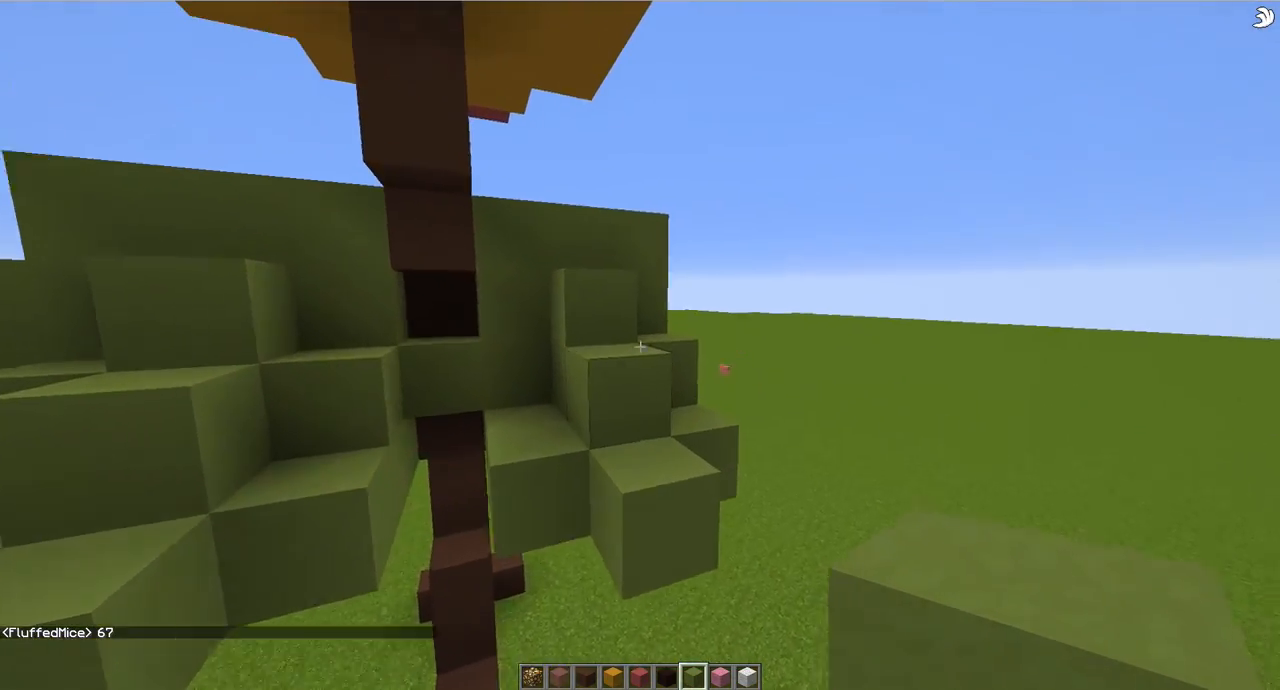
mouse_move(640, 346)
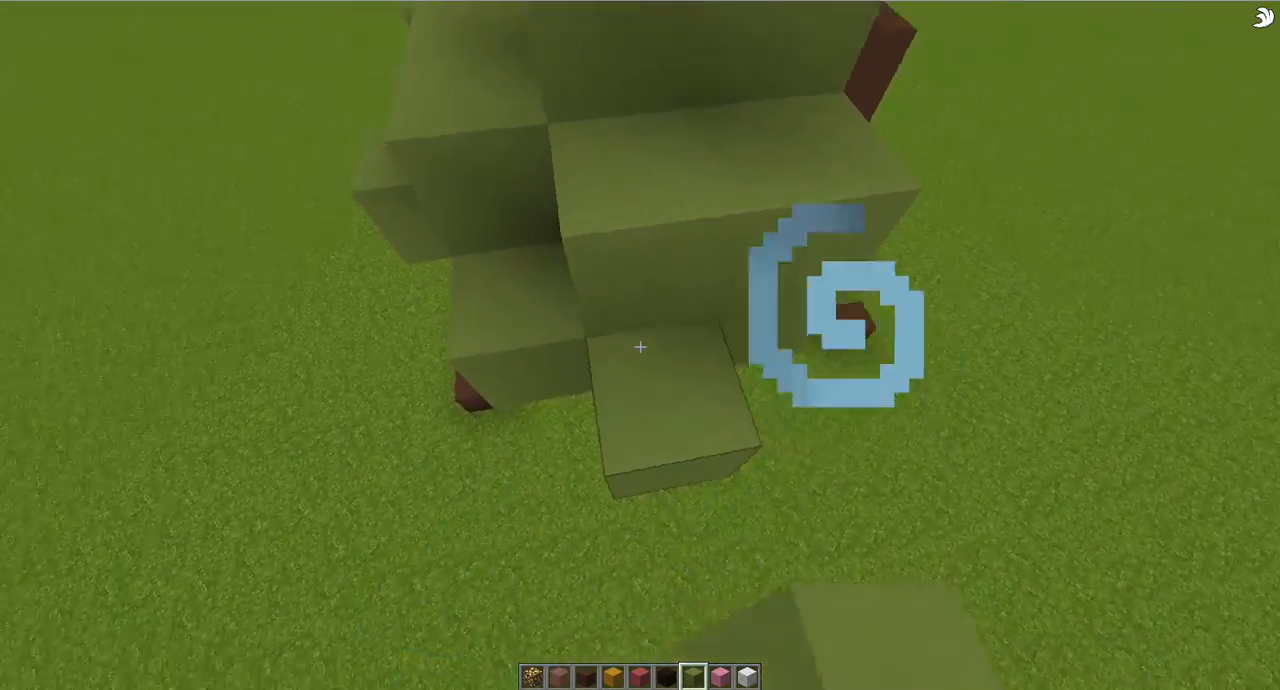
mouse_move(640, 346)
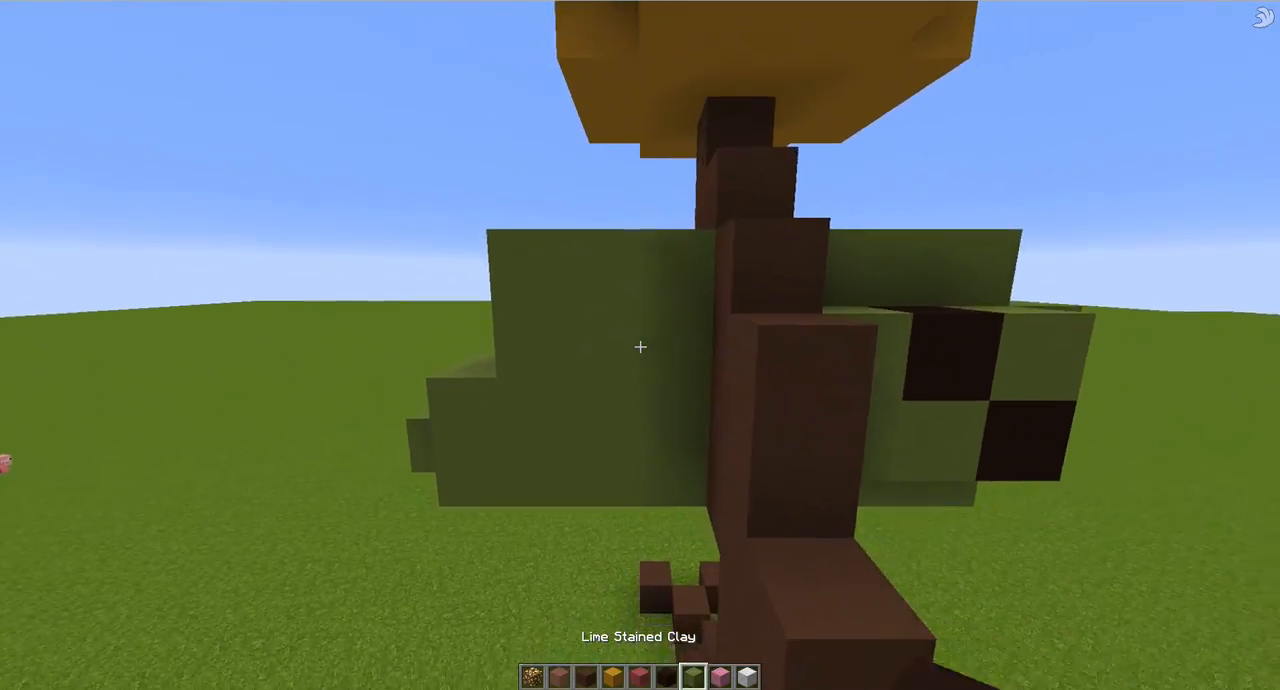
mouse_move(640, 346)
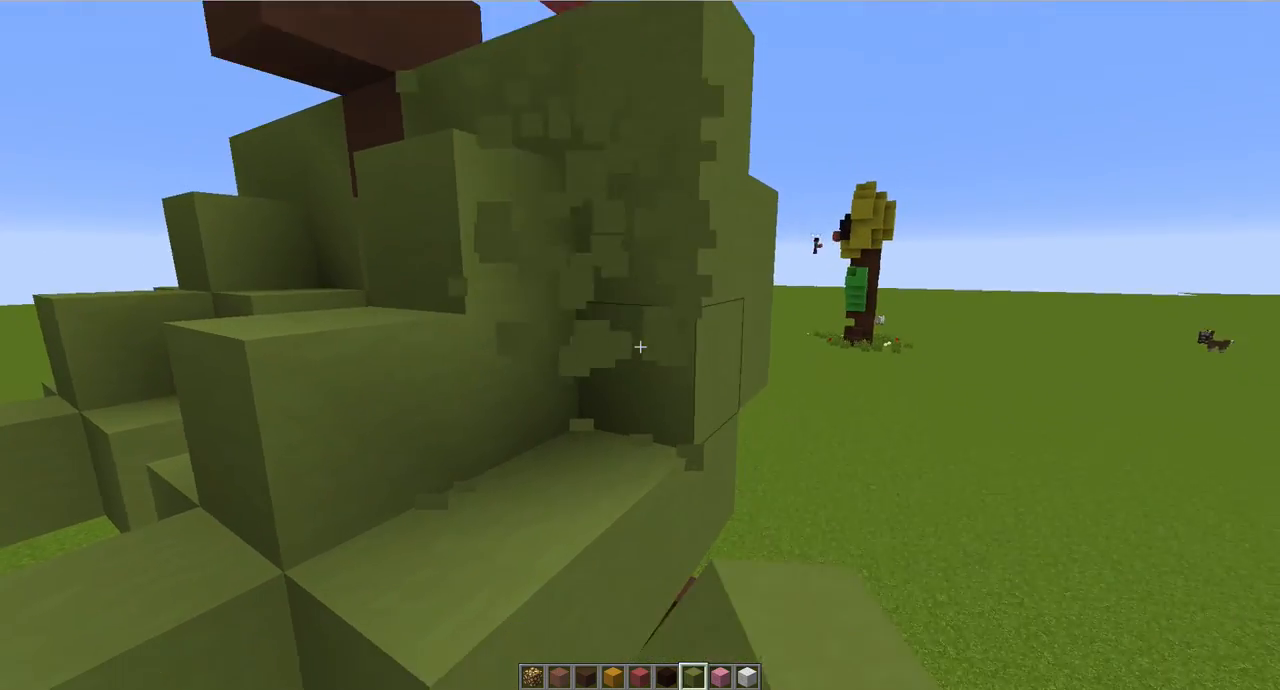
mouse_move(640, 346)
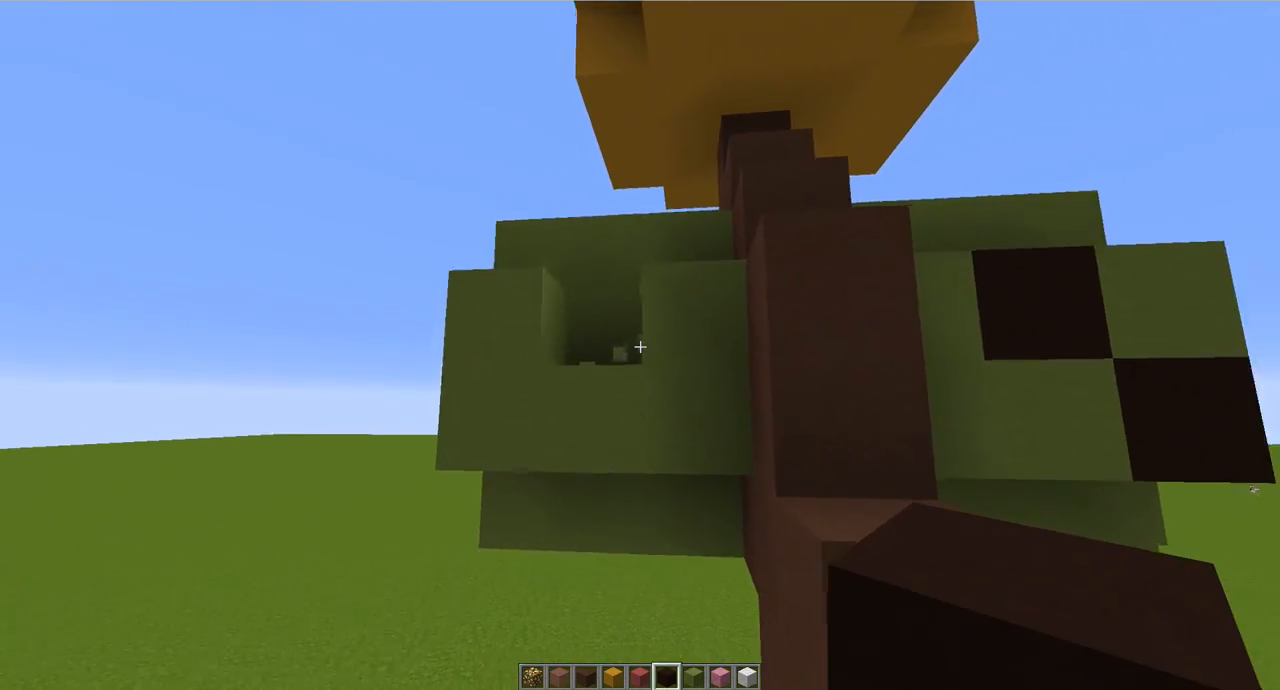
mouse_move(640, 346)
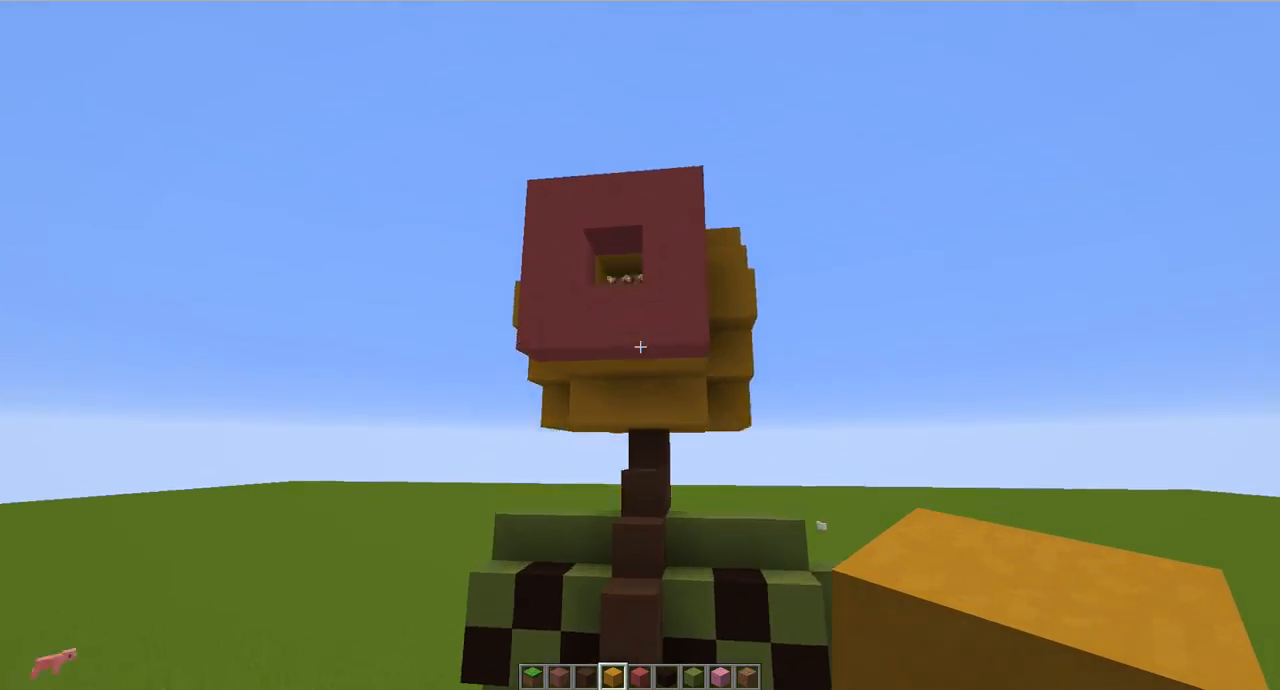
mouse_move(640, 346)
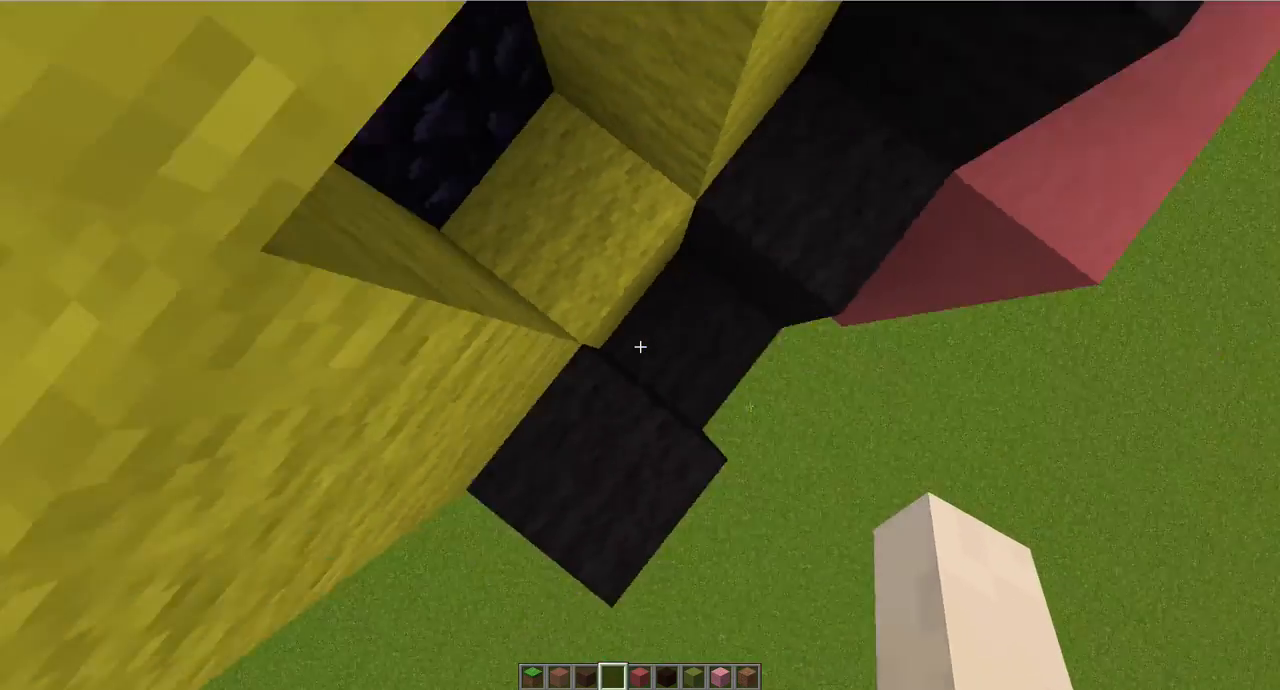
mouse_move(640, 348)
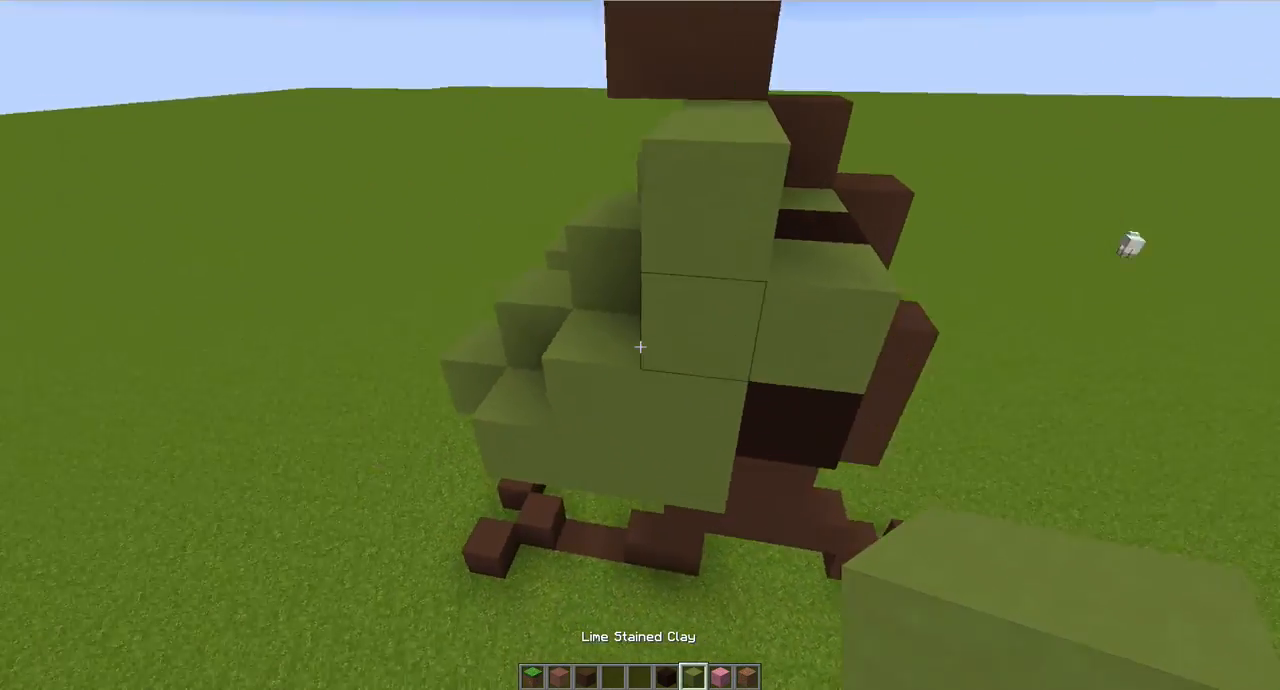
mouse_move(640, 348)
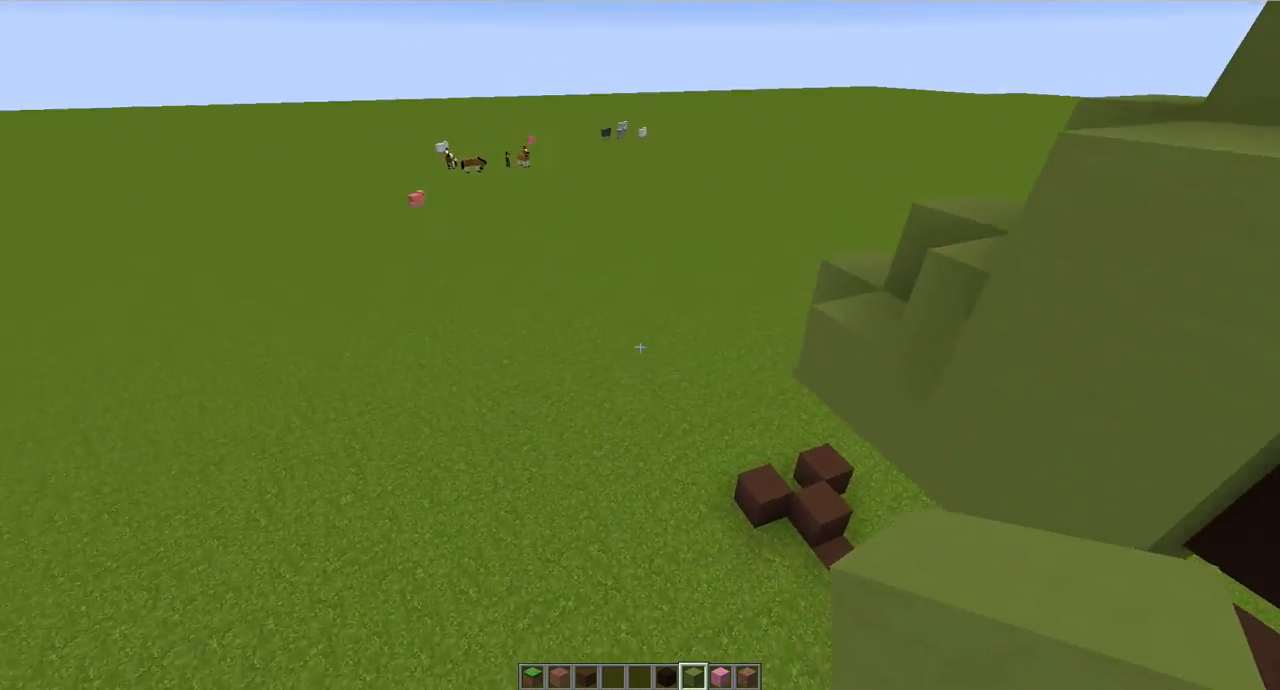
mouse_move(640, 344)
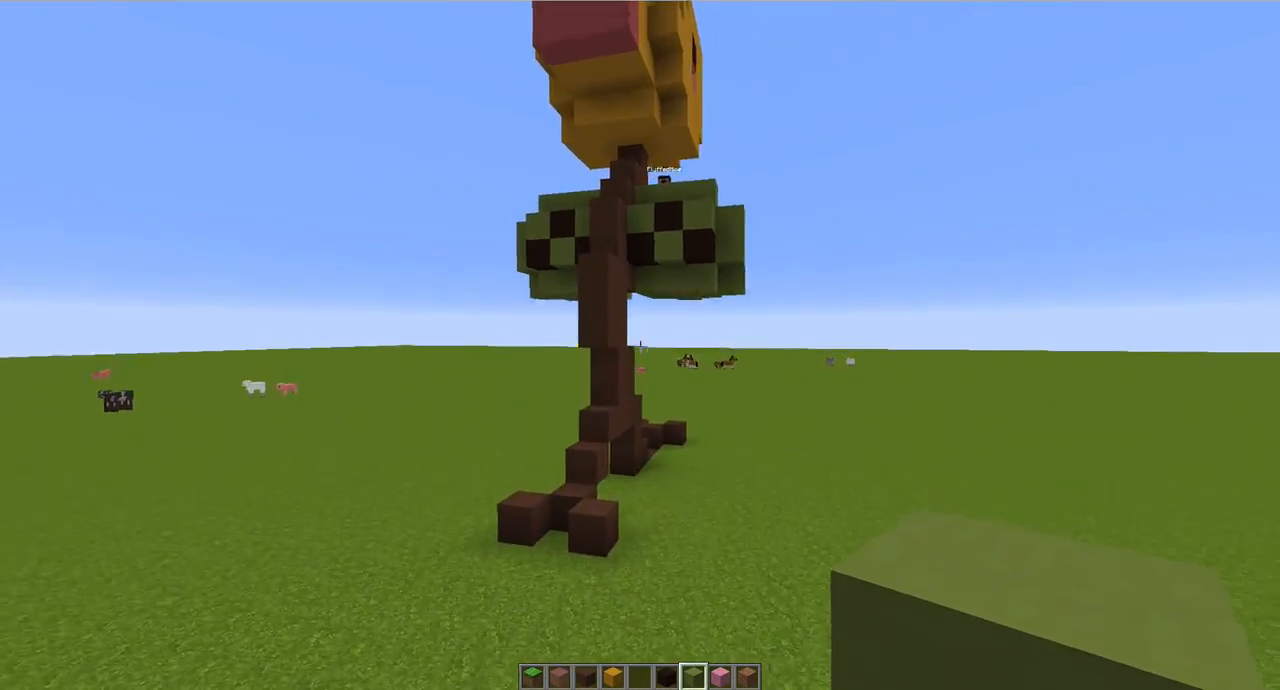
mouse_move(640, 346)
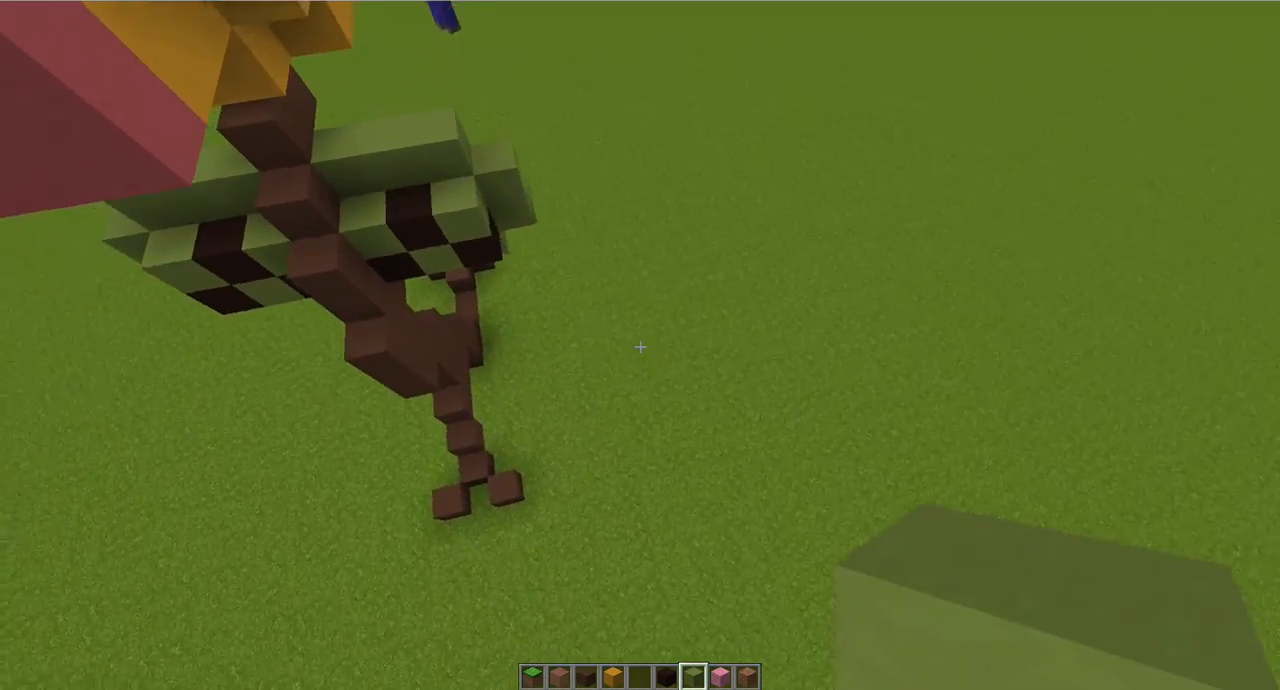
mouse_move(640, 346)
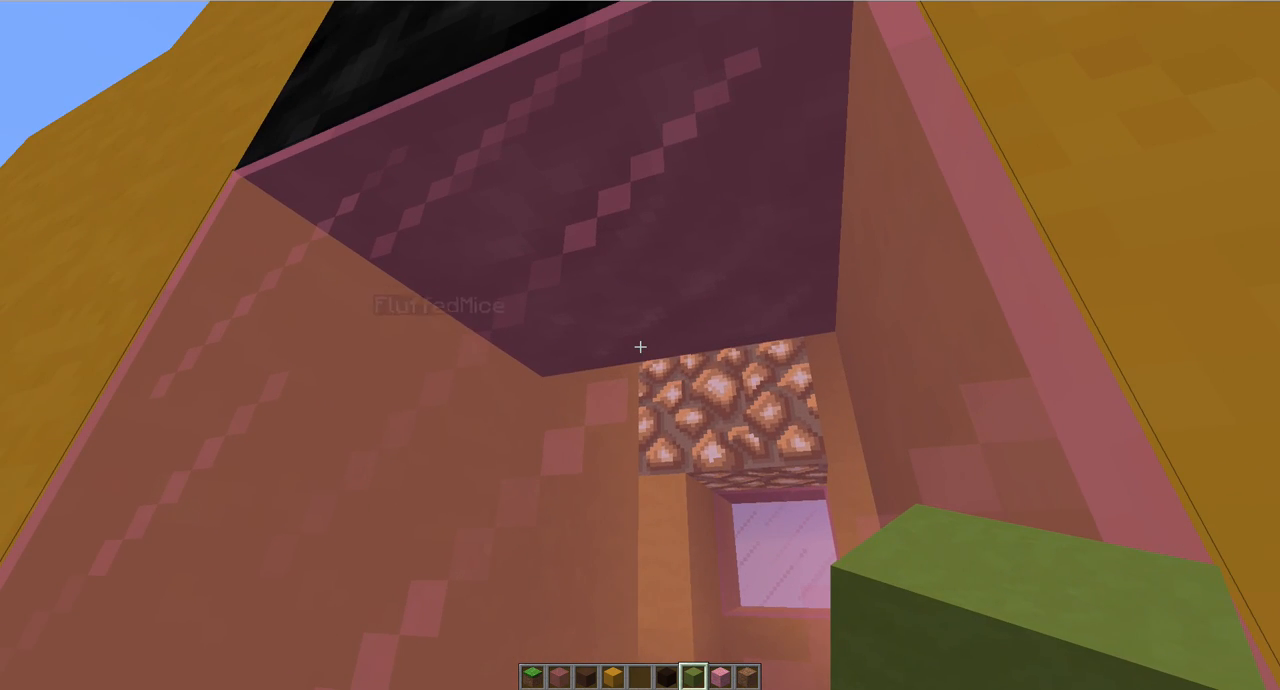
mouse_move(640, 348)
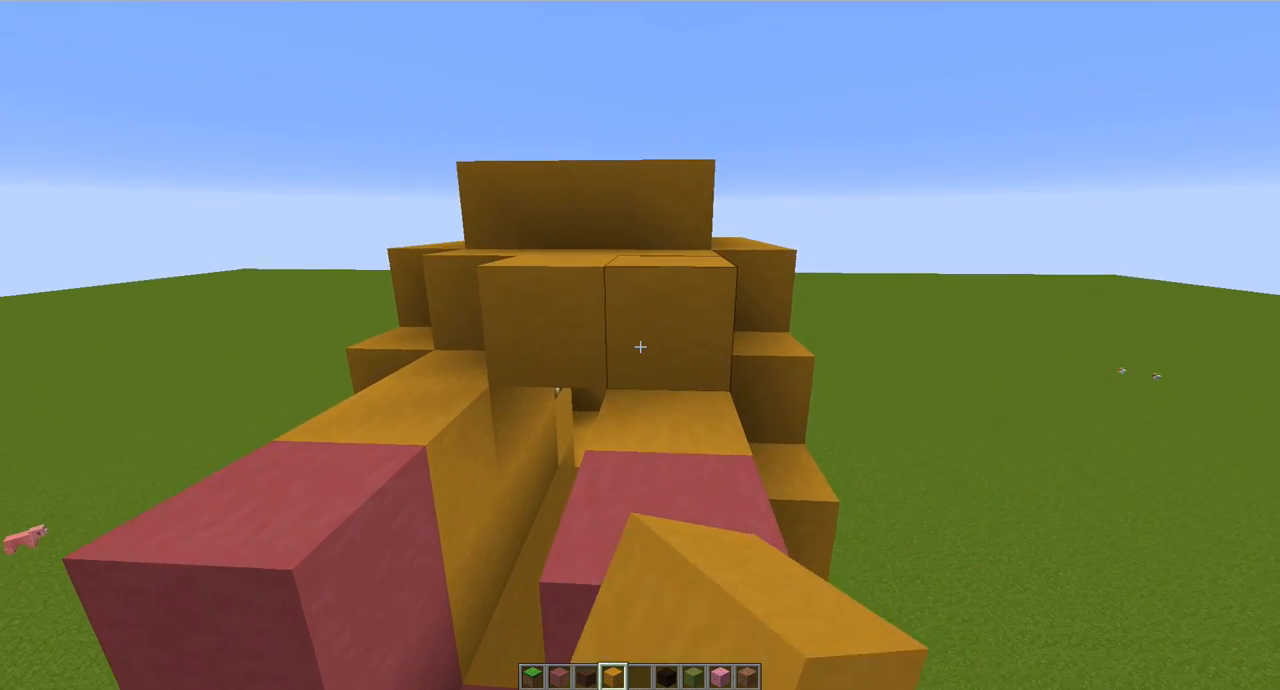
mouse_move(640, 346)
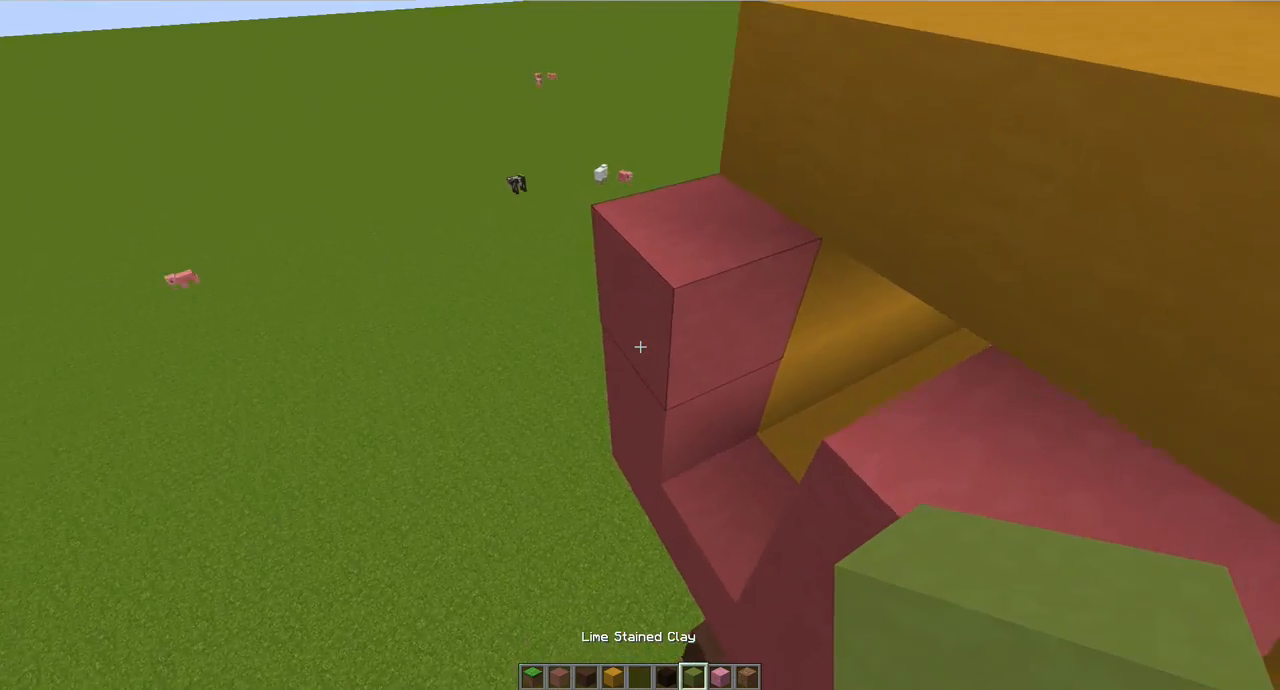
mouse_move(640, 346)
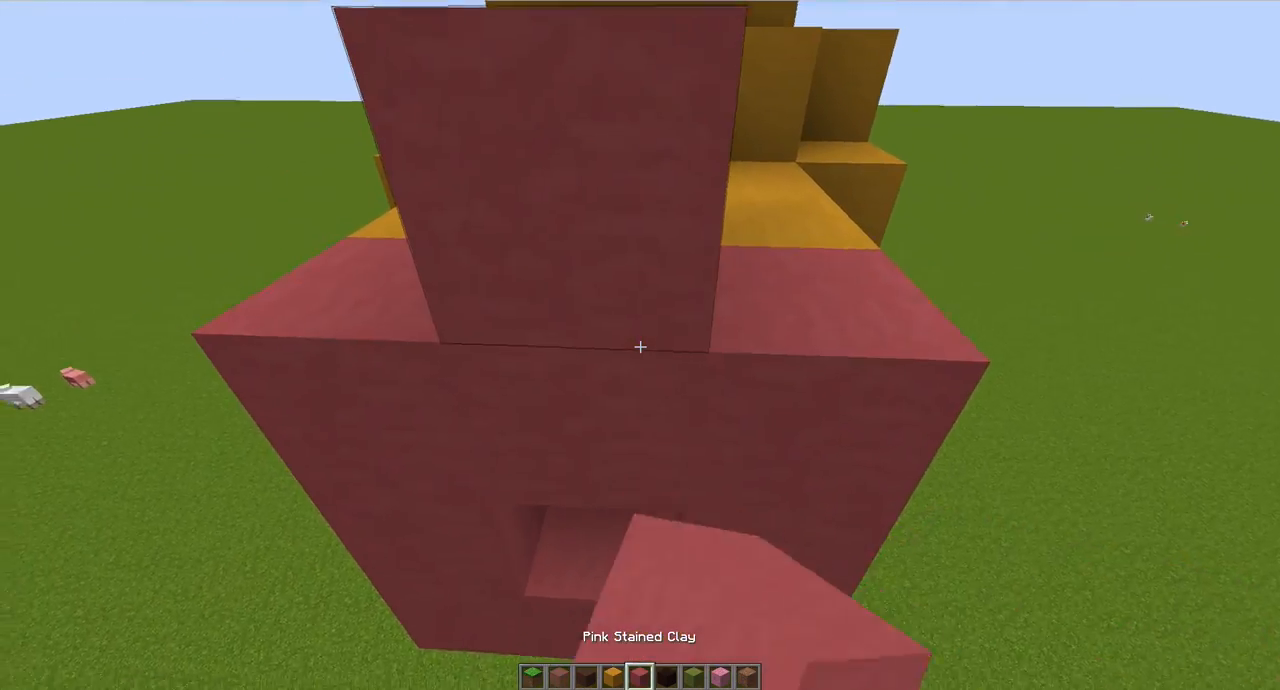
mouse_move(640, 346)
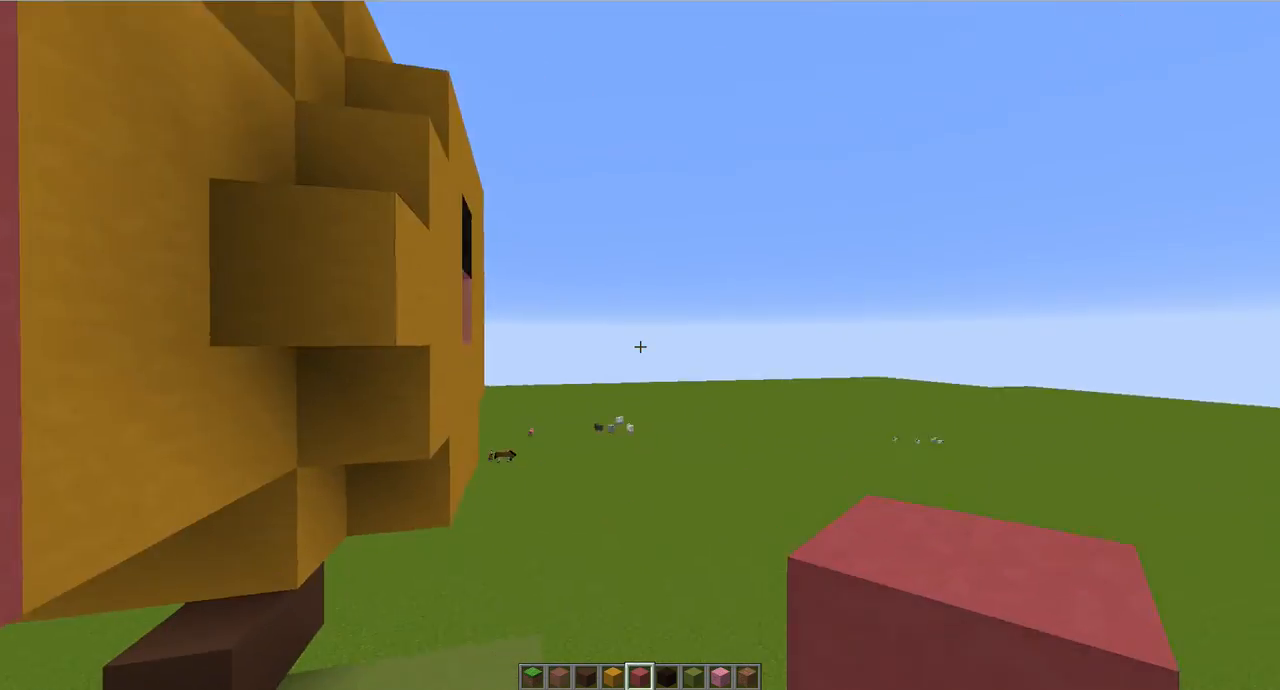
mouse_move(640, 346)
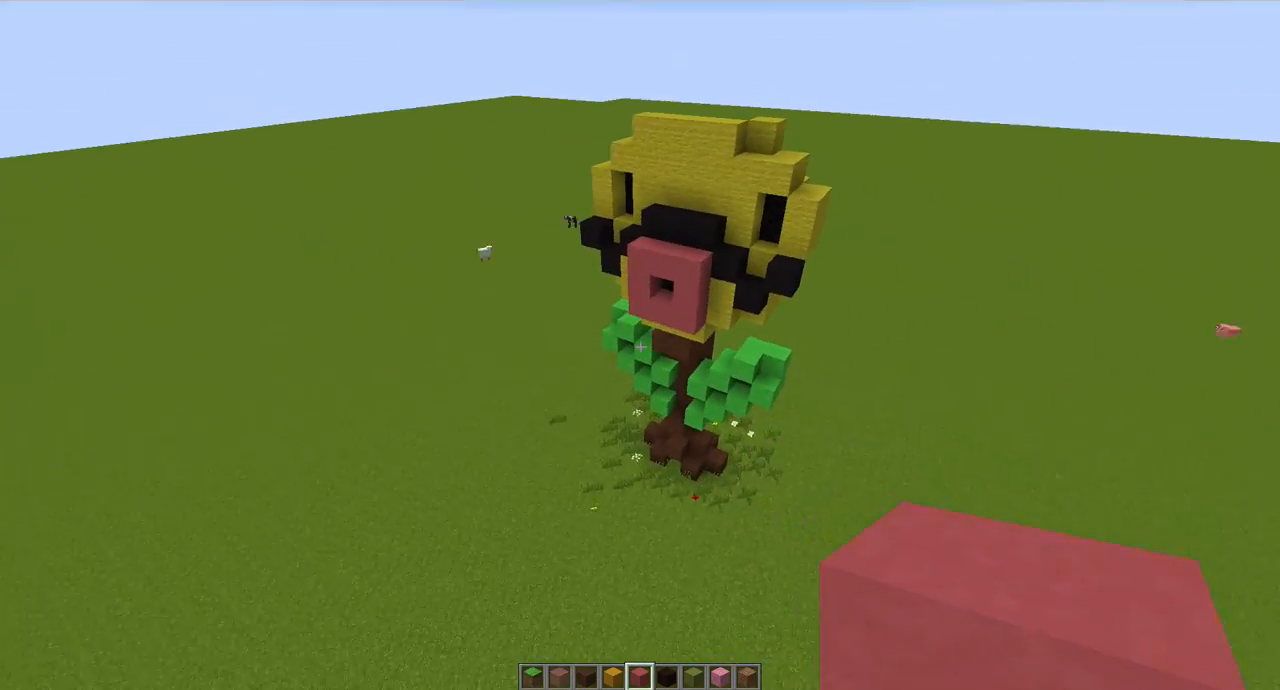
mouse_move(640, 344)
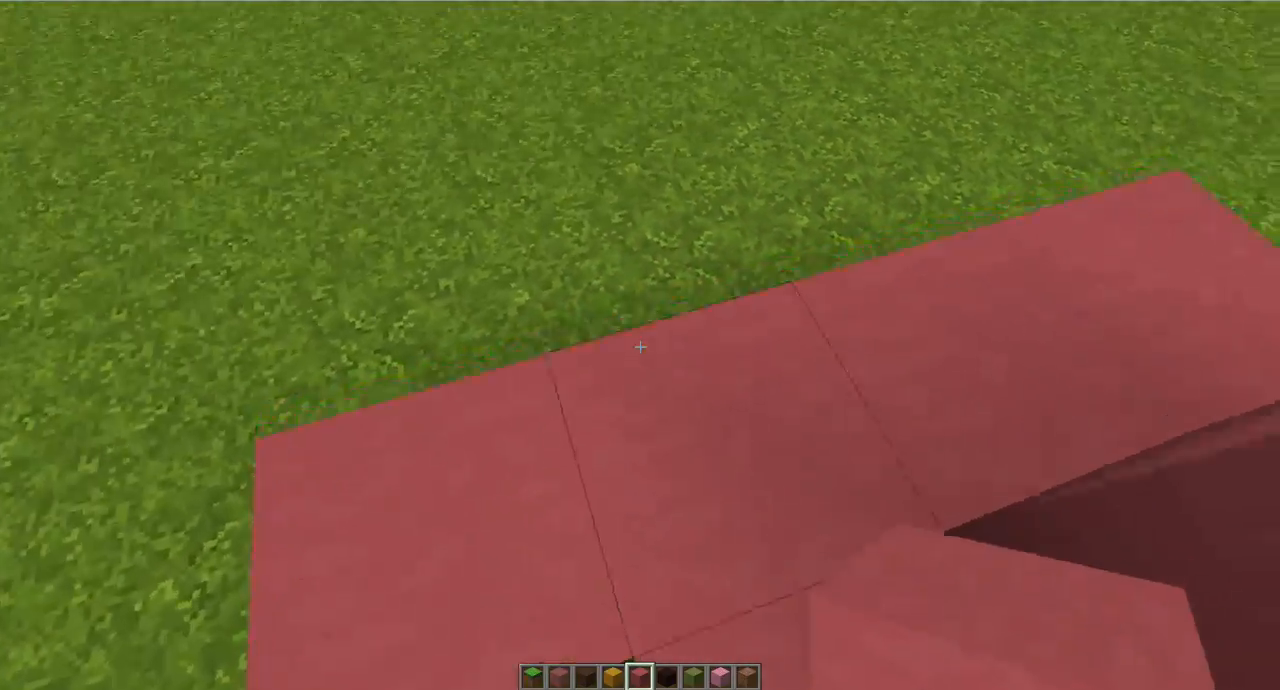
mouse_move(640, 346)
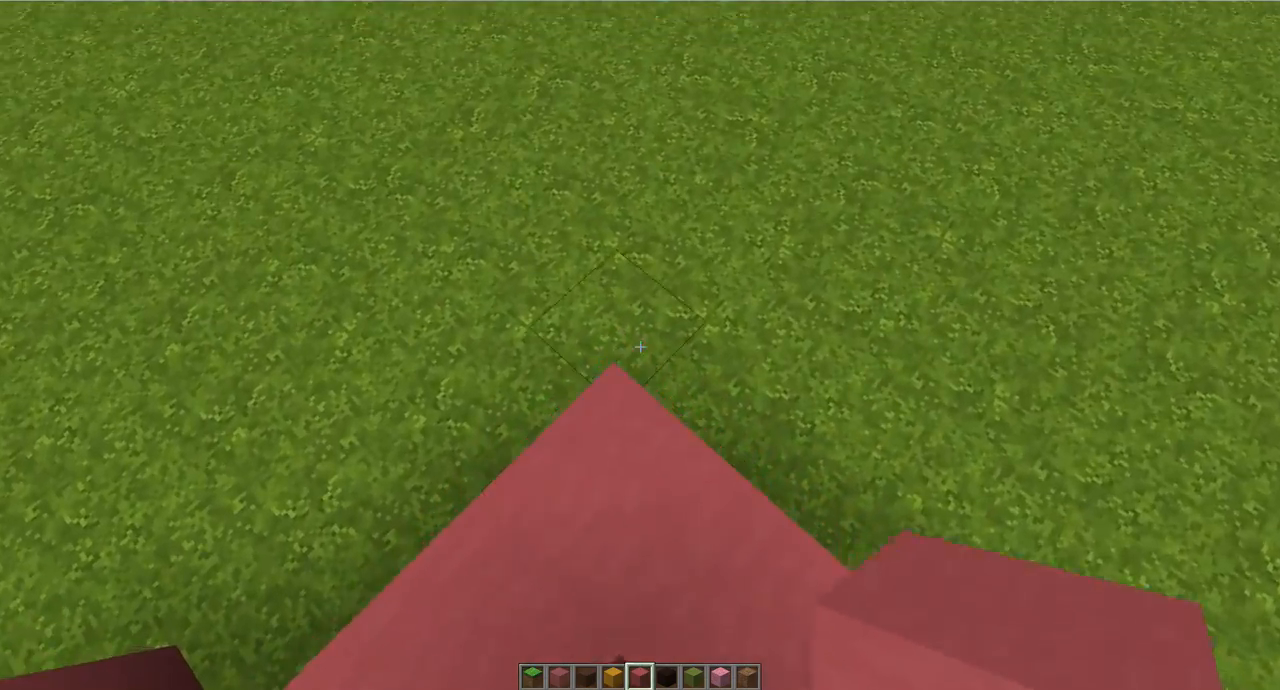
mouse_move(640, 346)
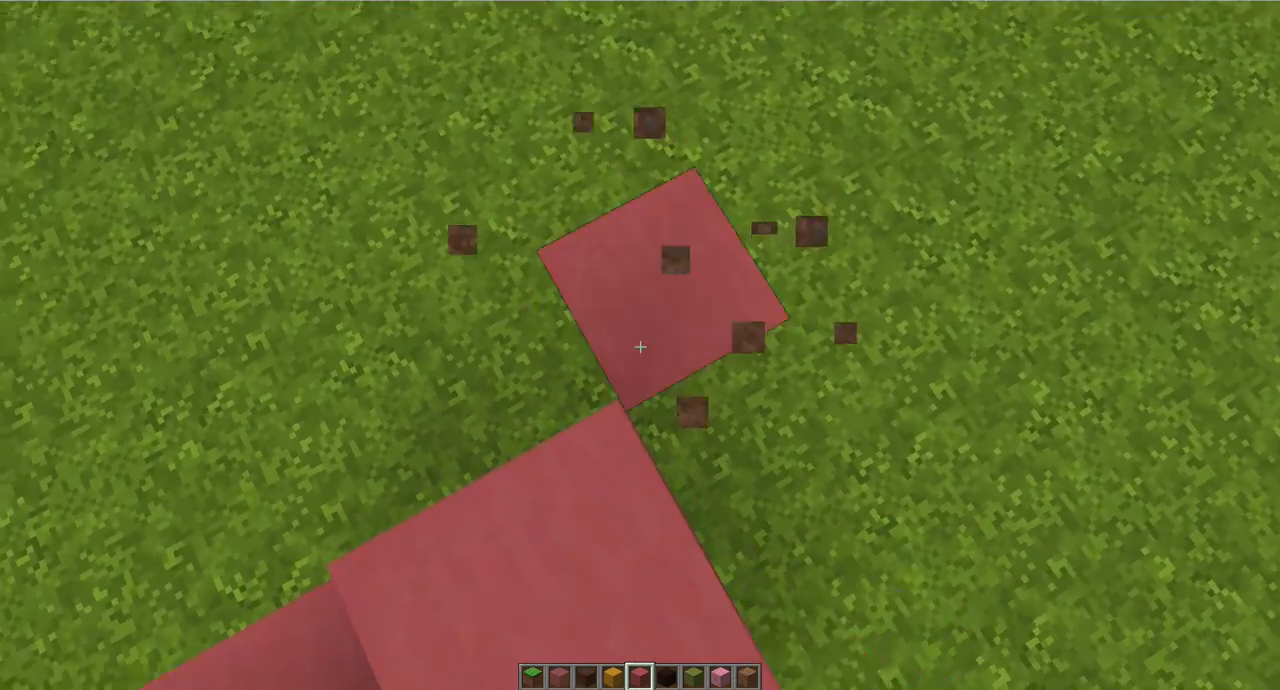
Open the inventory while finishing the pink stained clay podium
key("e")
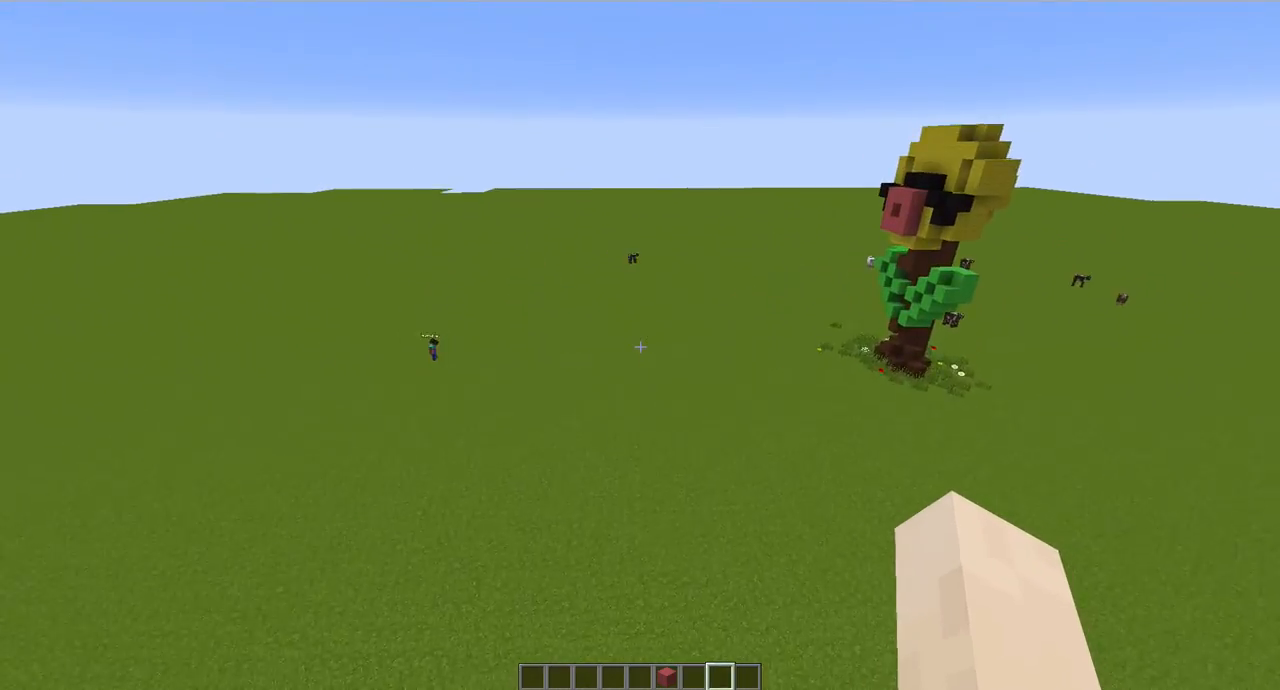
mouse_move(640, 346)
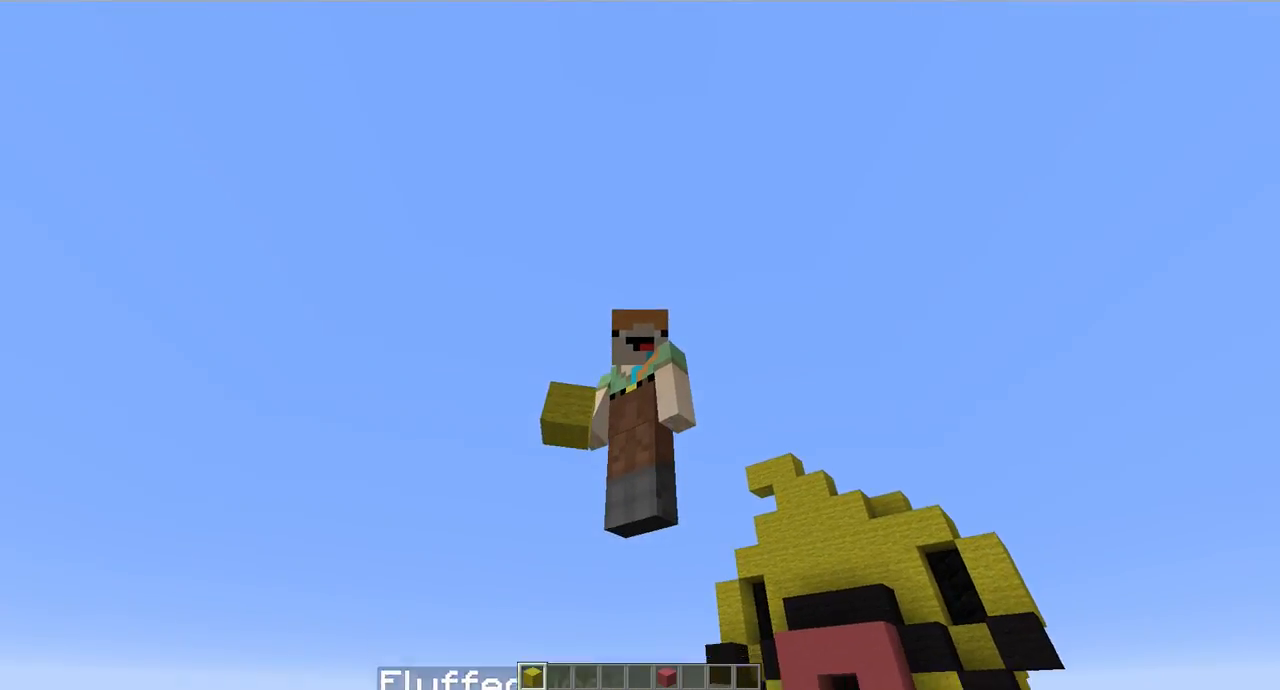
Pause the game beside the finished Bellsprout builds
key("Escape")
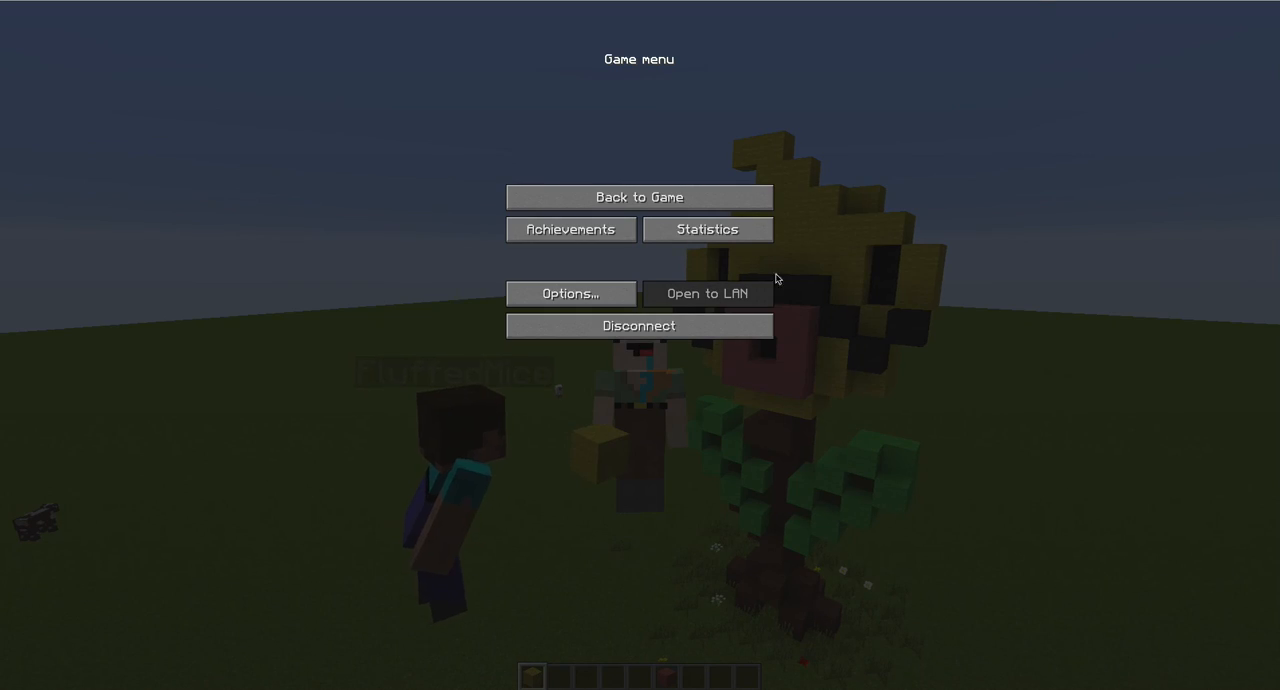